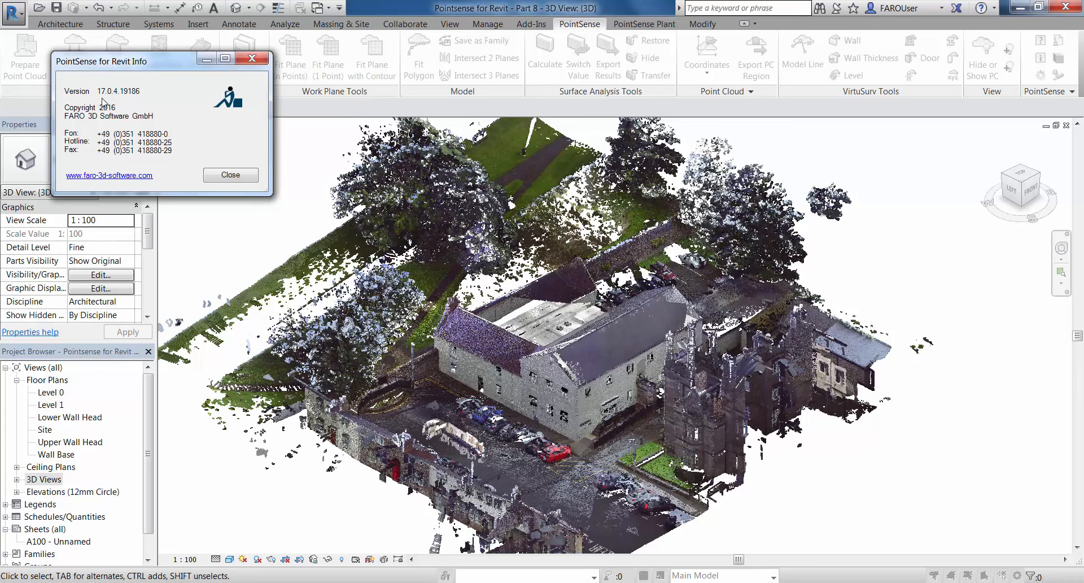
- Dismiss the PointSense version info and open the Wall Base floor plan
{"action": "left_click", "coordinate": [230, 174]}
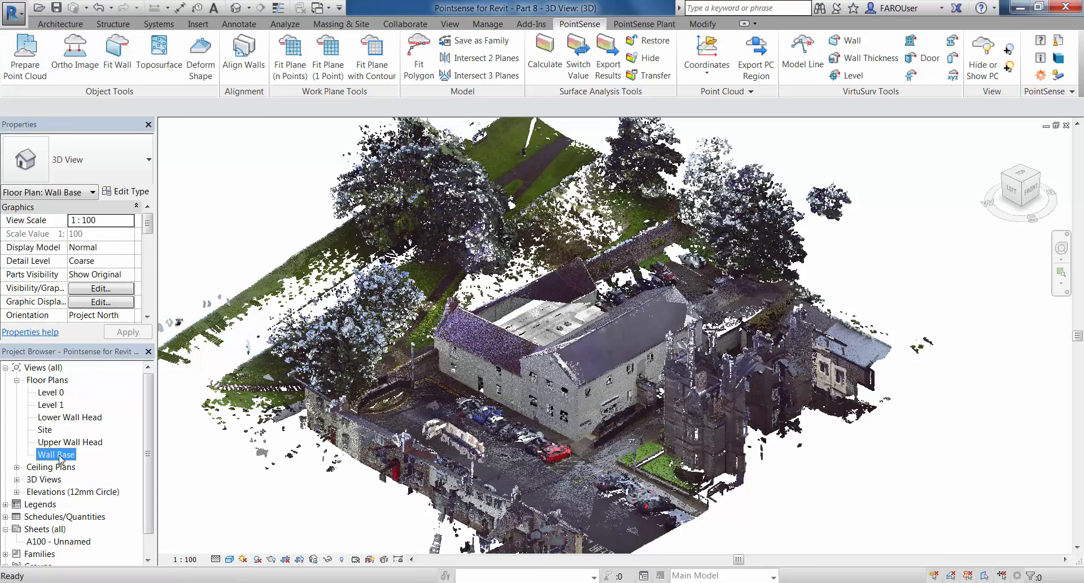
{"action": "double_click", "coordinate": [55, 454]}
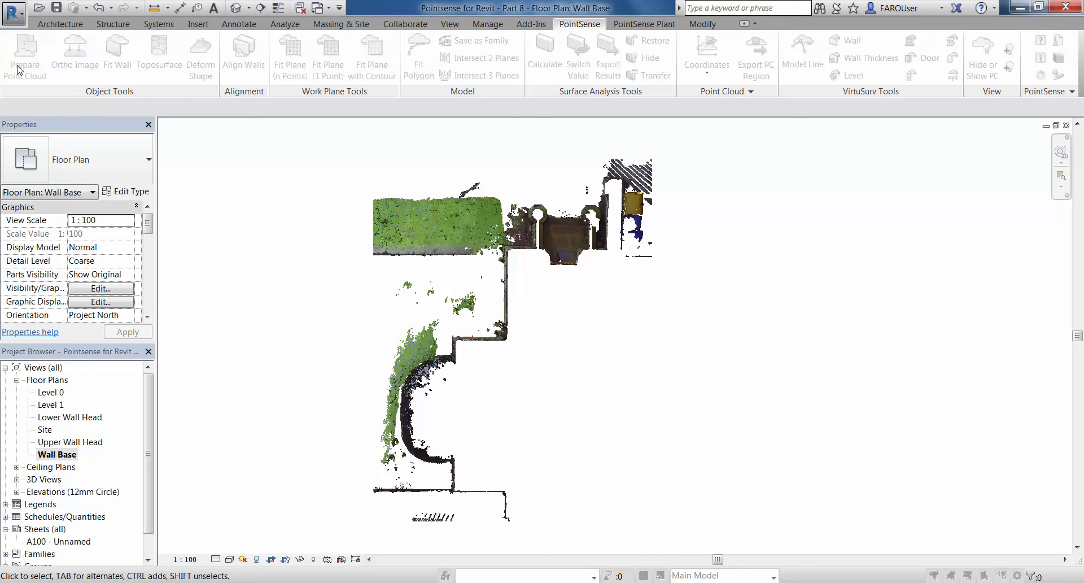
- Generate a 3.0 mm pixel point-cloud image and insert it into a copied view
{"action": "left_click", "coordinate": [25, 52]}
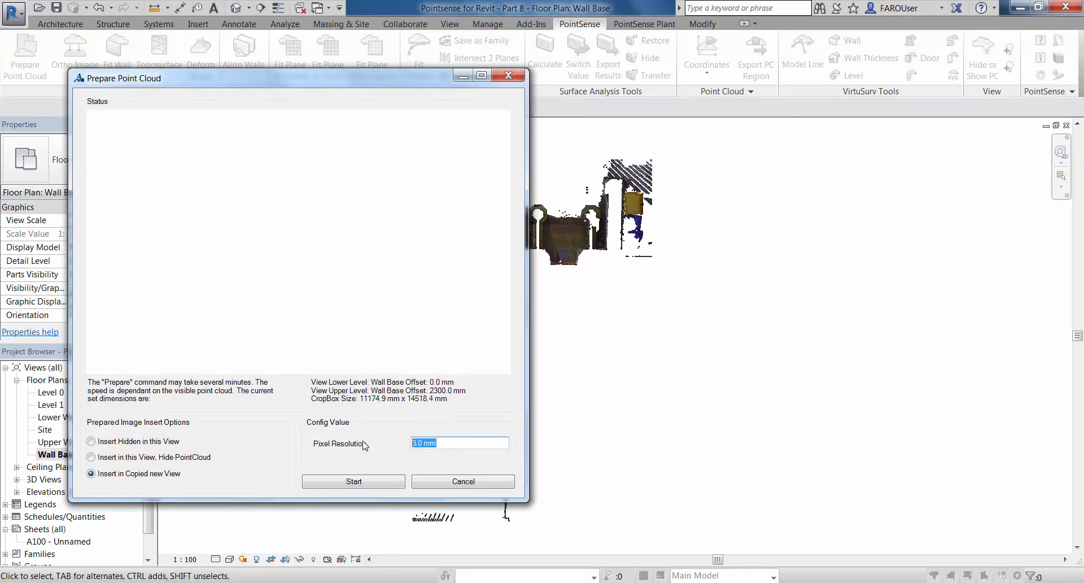
{"action": "left_click", "coordinate": [459, 442]}
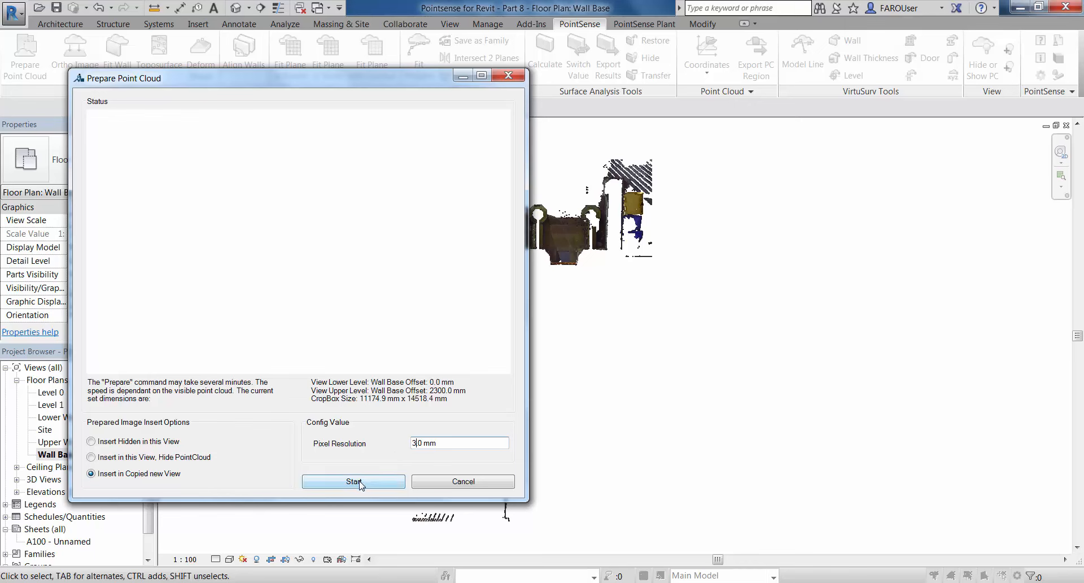
{"action": "left_click", "coordinate": [353, 481]}
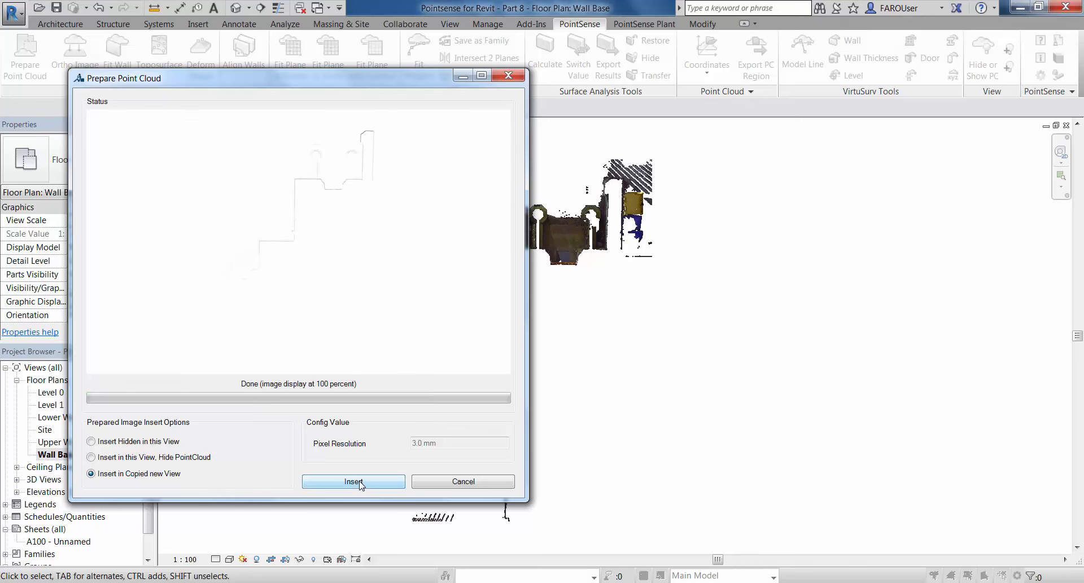
{"action": "left_click", "coordinate": [352, 481]}
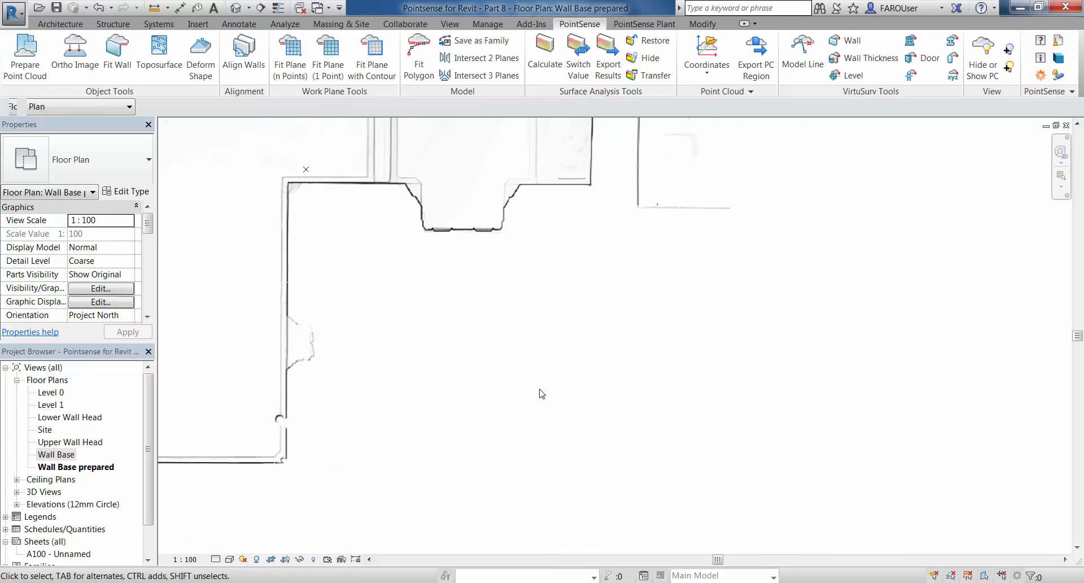
{"action": "mouse_move", "coordinate": [613, 354]}
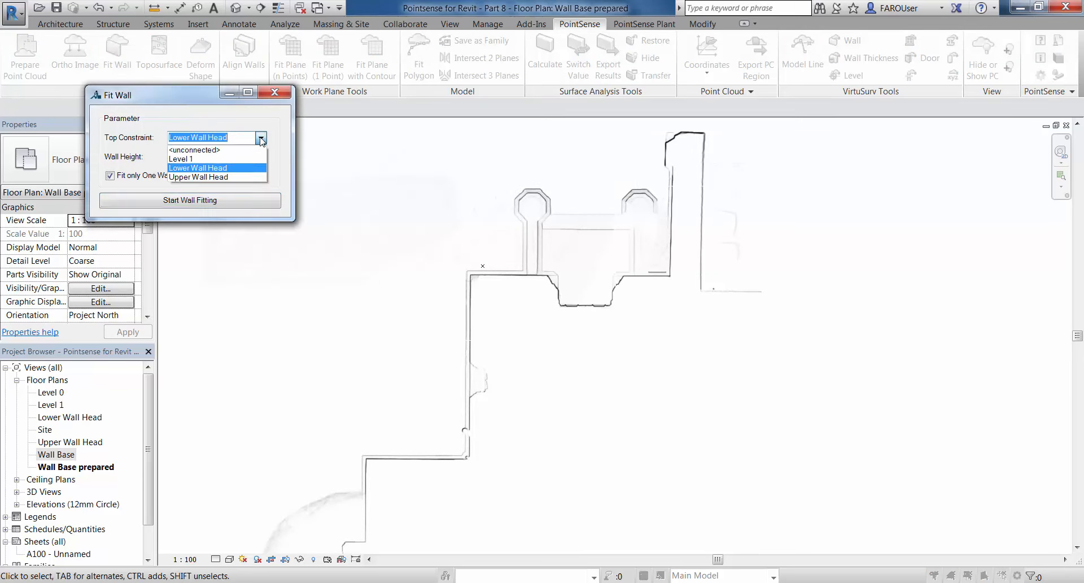
- Fit a wall to the scan with Upper Wall Head as the top constraint
{"action": "left_click", "coordinate": [197, 176]}
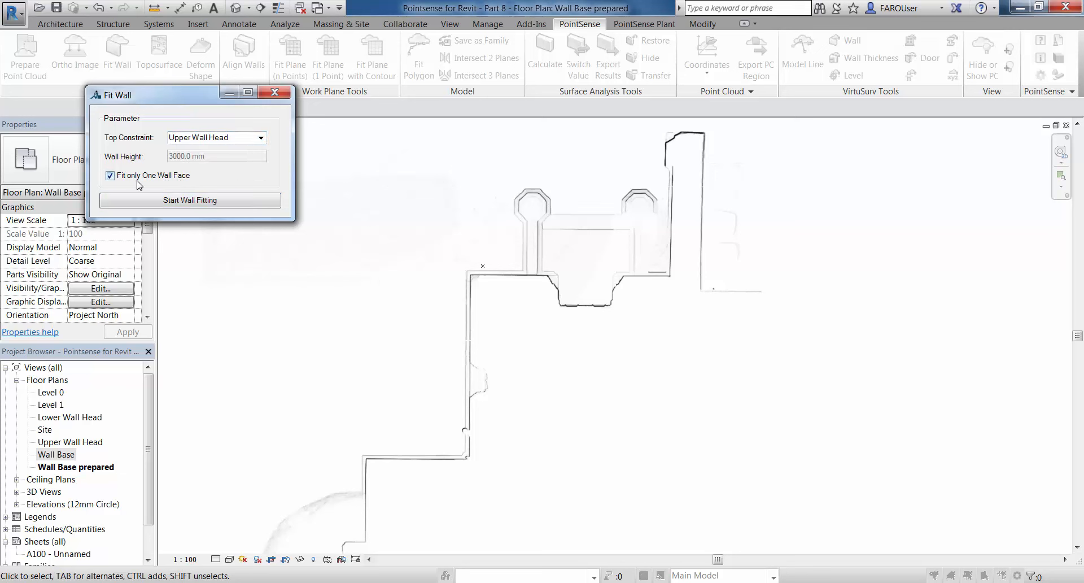
{"action": "left_click", "coordinate": [190, 200]}
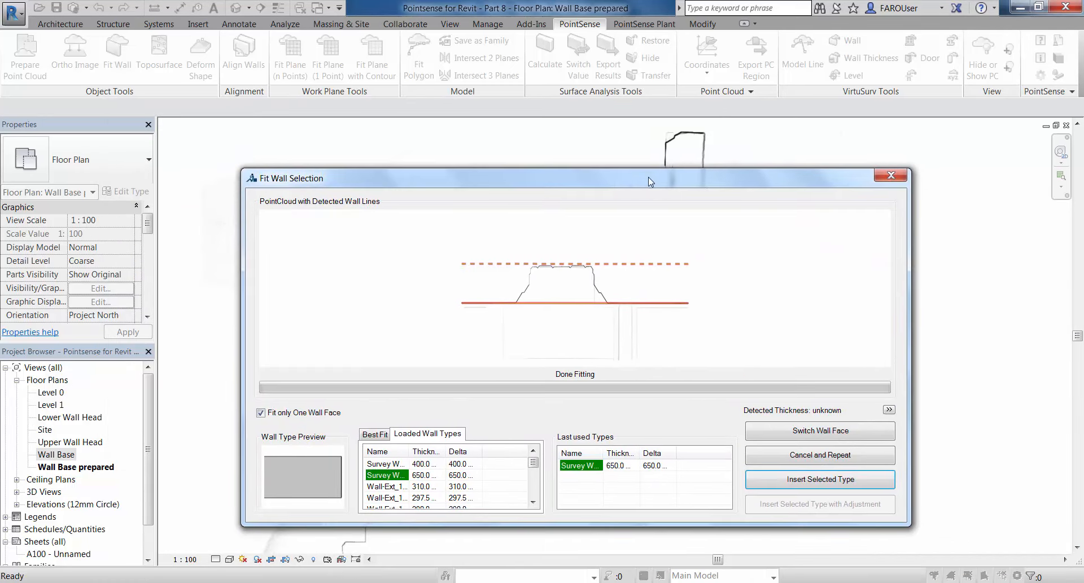
- Check both wall faces, then insert the fitted wall as a 650 mm survey wall
{"action": "left_click", "coordinate": [819, 429]}
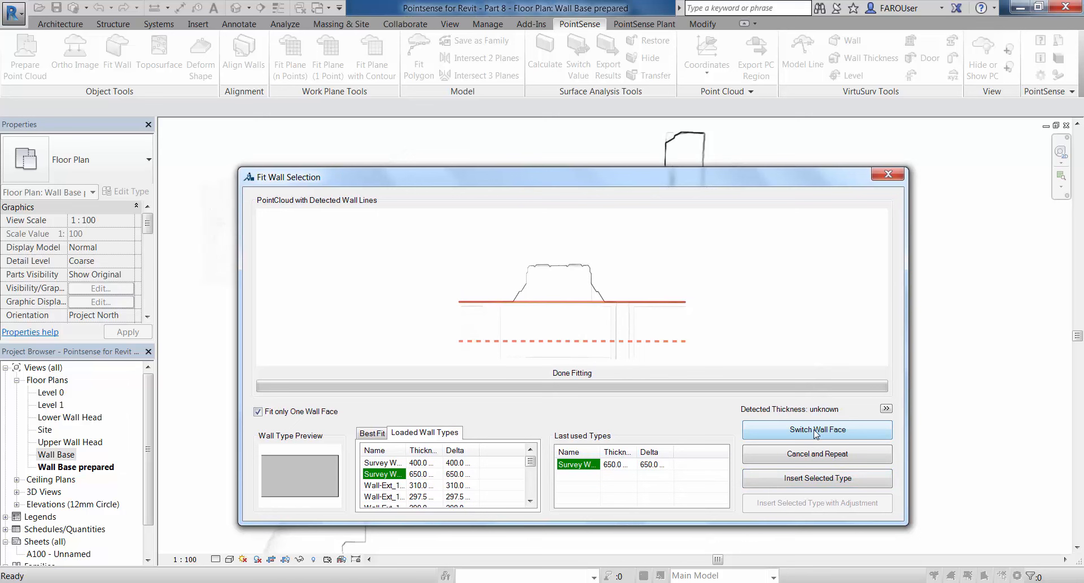
{"action": "left_click", "coordinate": [816, 429]}
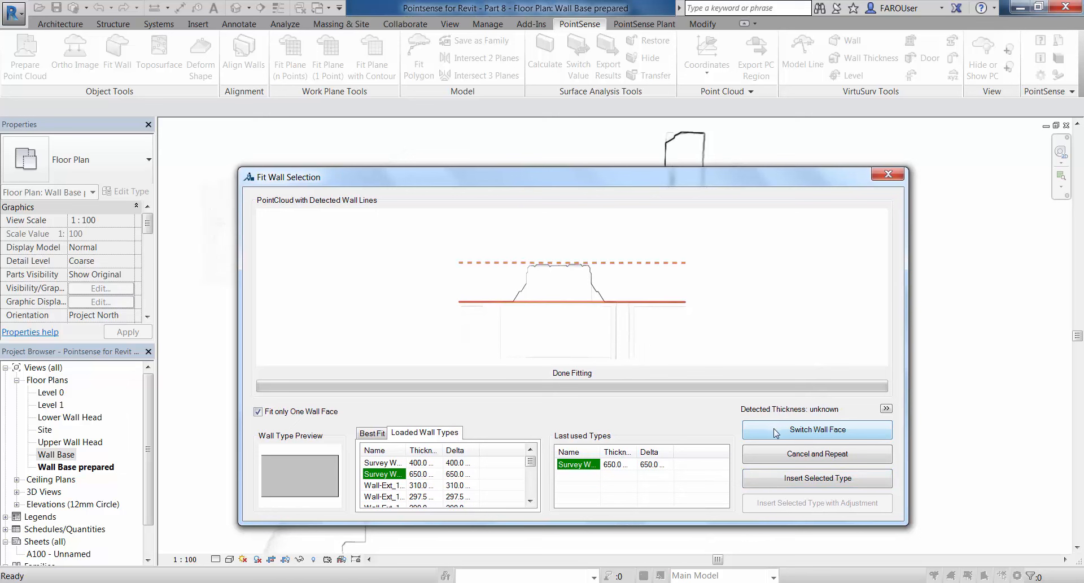
{"action": "mouse_move", "coordinate": [809, 416]}
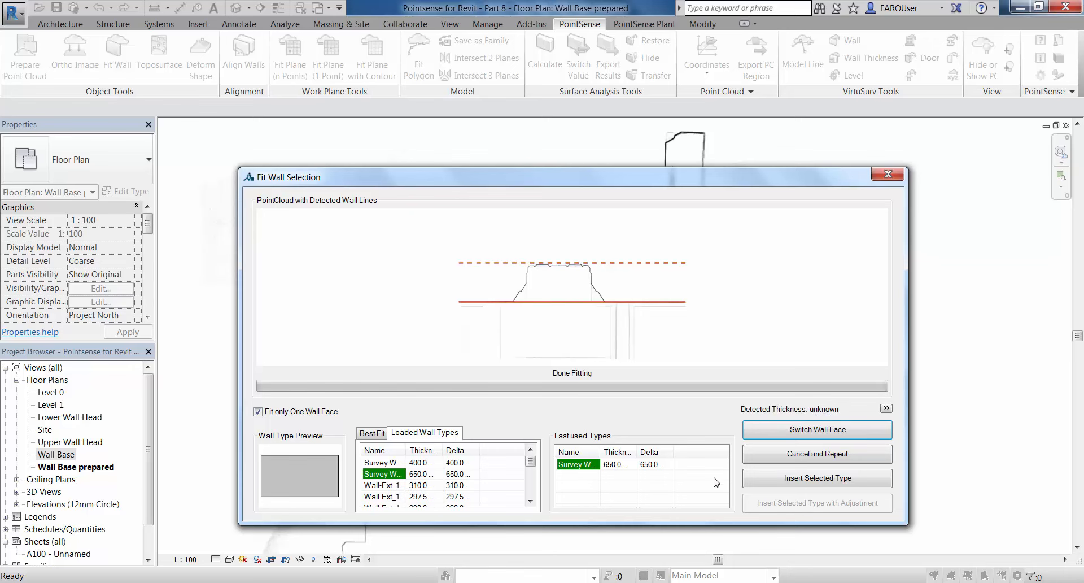
{"action": "left_click", "coordinate": [816, 477]}
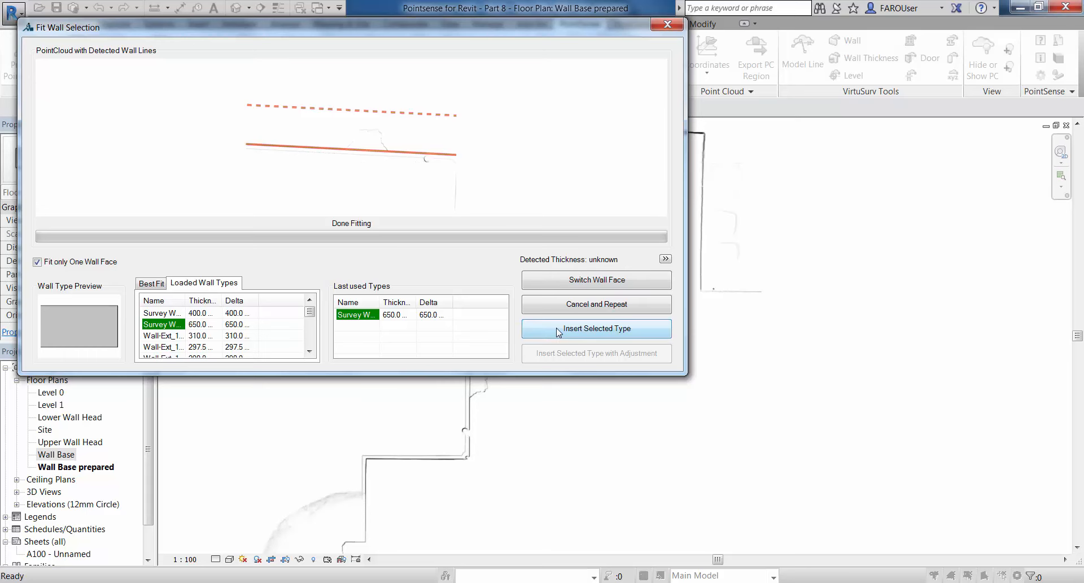
{"action": "left_click", "coordinate": [595, 328]}
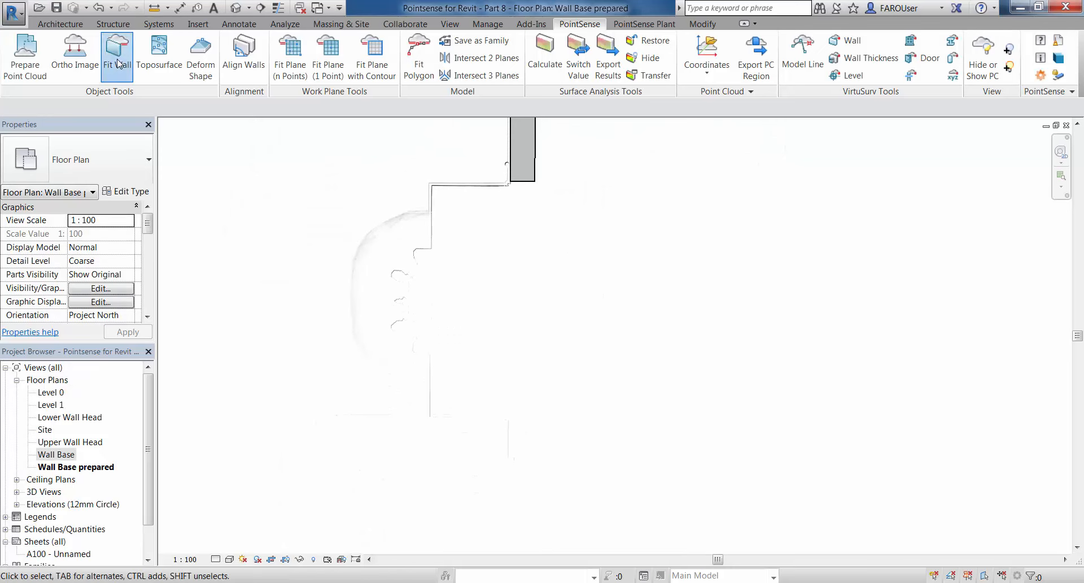
- Fit the next wall from picked start and end points as a 400 mm wall
{"action": "left_click", "coordinate": [109, 56]}
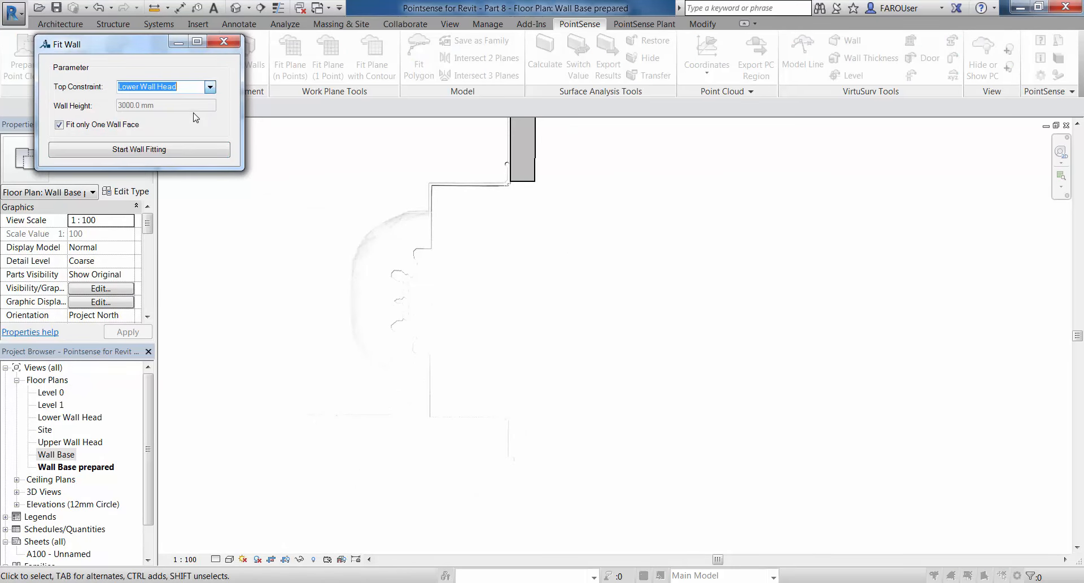
{"action": "left_click", "coordinate": [139, 149]}
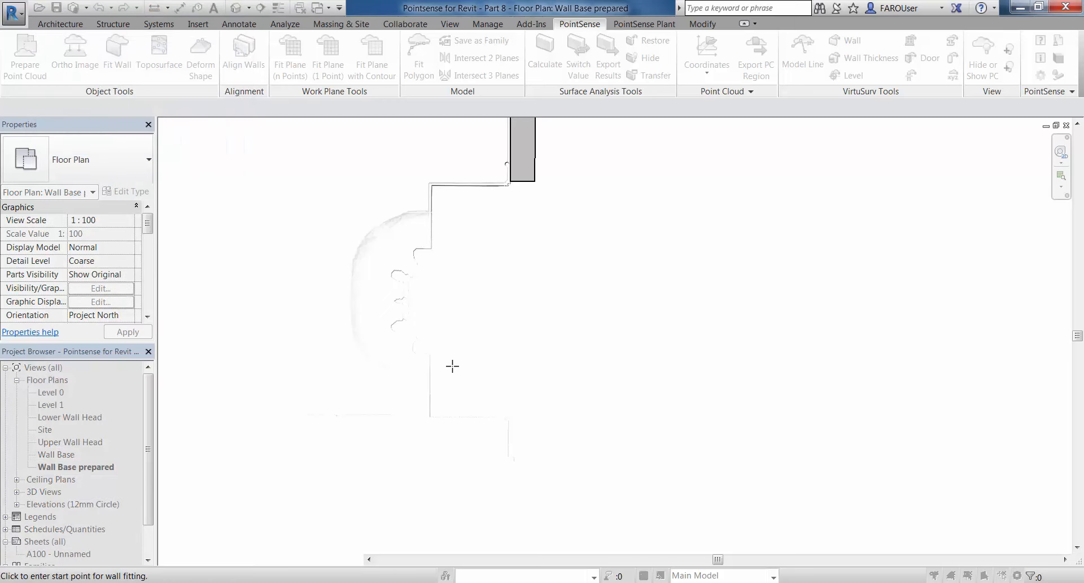
{"action": "mouse_move", "coordinate": [526, 194]}
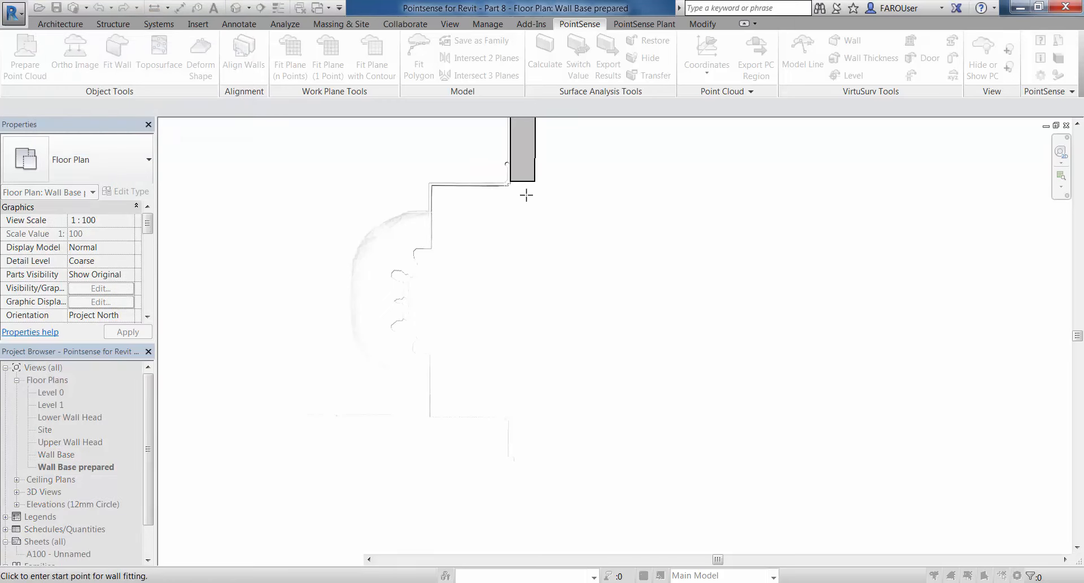
{"action": "left_click", "coordinate": [117, 55]}
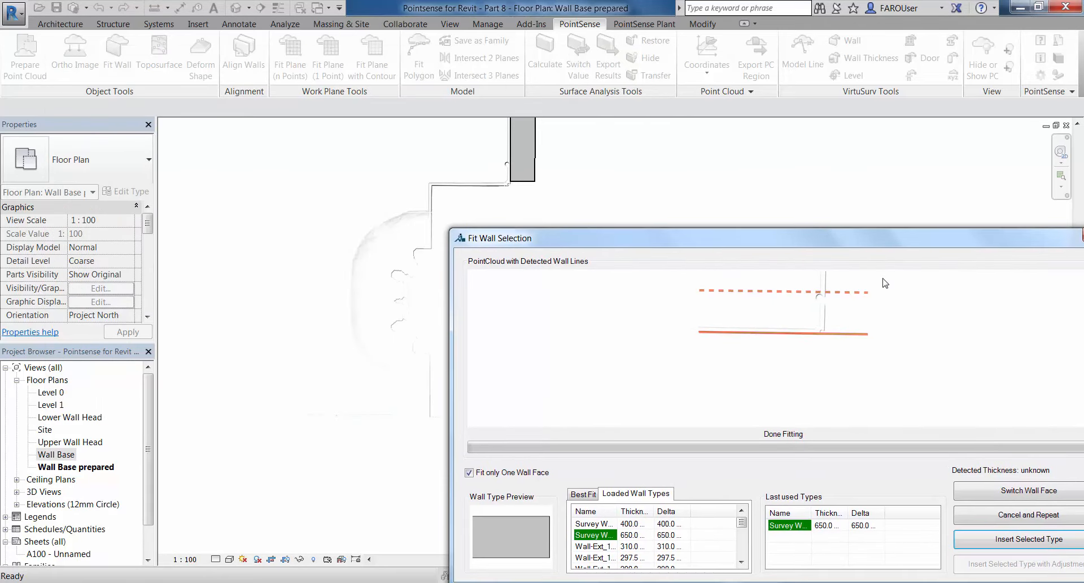
{"action": "left_click", "coordinate": [1025, 491]}
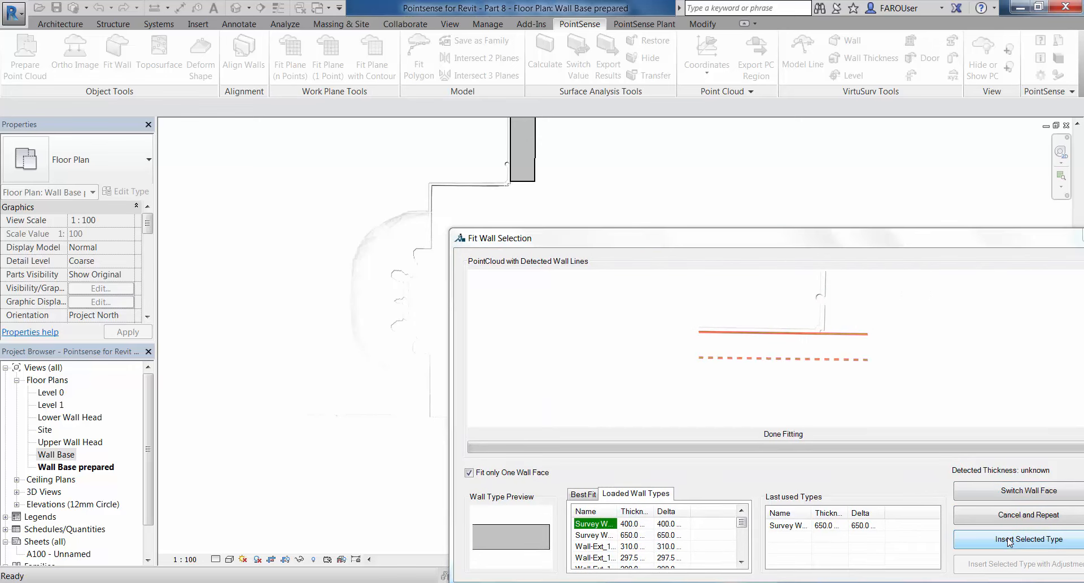
{"action": "left_click", "coordinate": [1031, 539]}
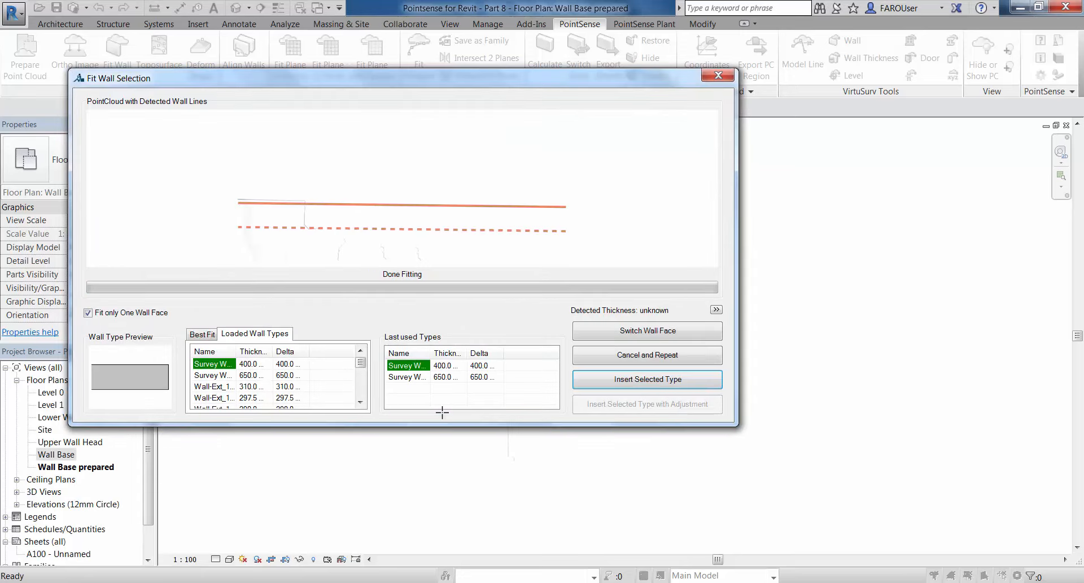
- Flip and insert the vertical wall, then fit and insert another stepped segment
{"action": "left_click", "coordinate": [646, 331]}
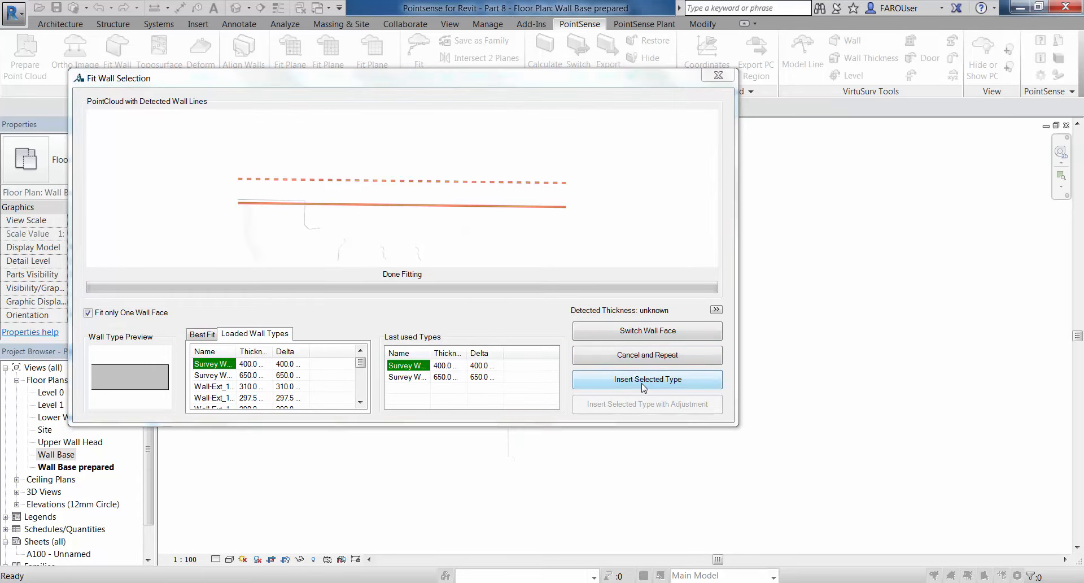
{"action": "left_click", "coordinate": [646, 379]}
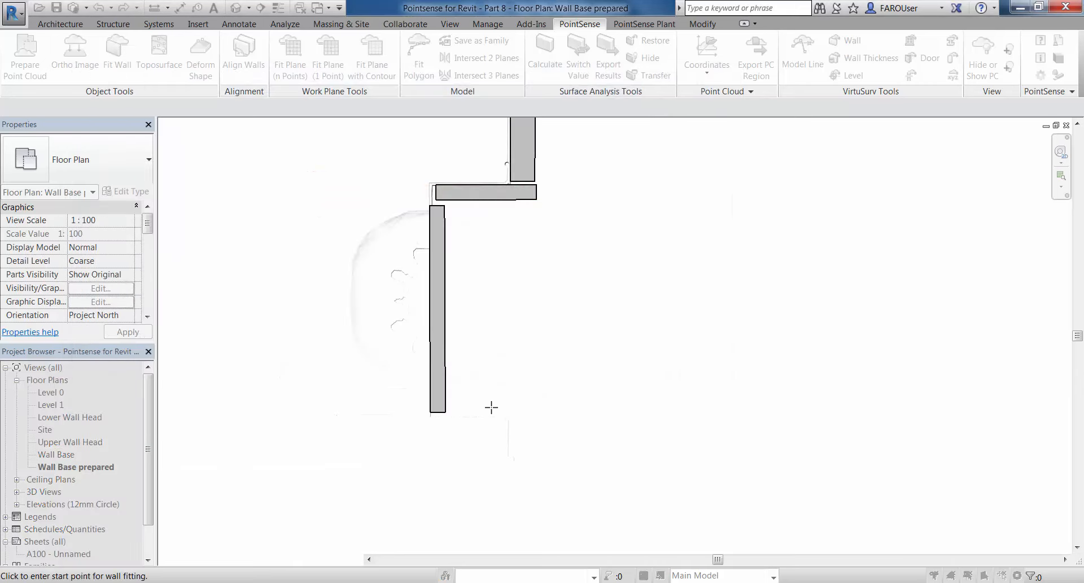
{"action": "left_click", "coordinate": [491, 407]}
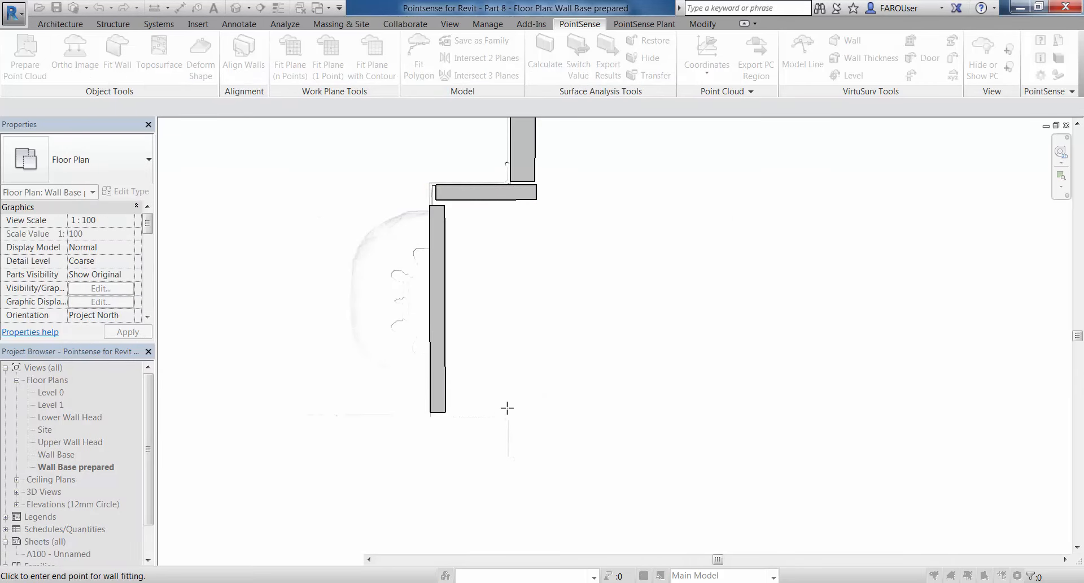
{"action": "left_click", "coordinate": [508, 407]}
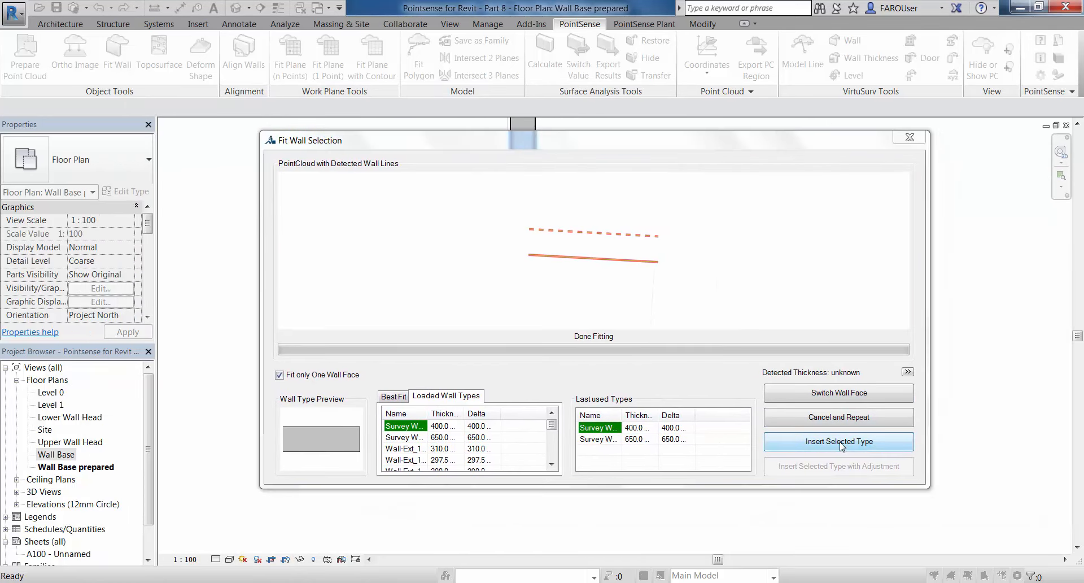
{"action": "left_click", "coordinate": [838, 441]}
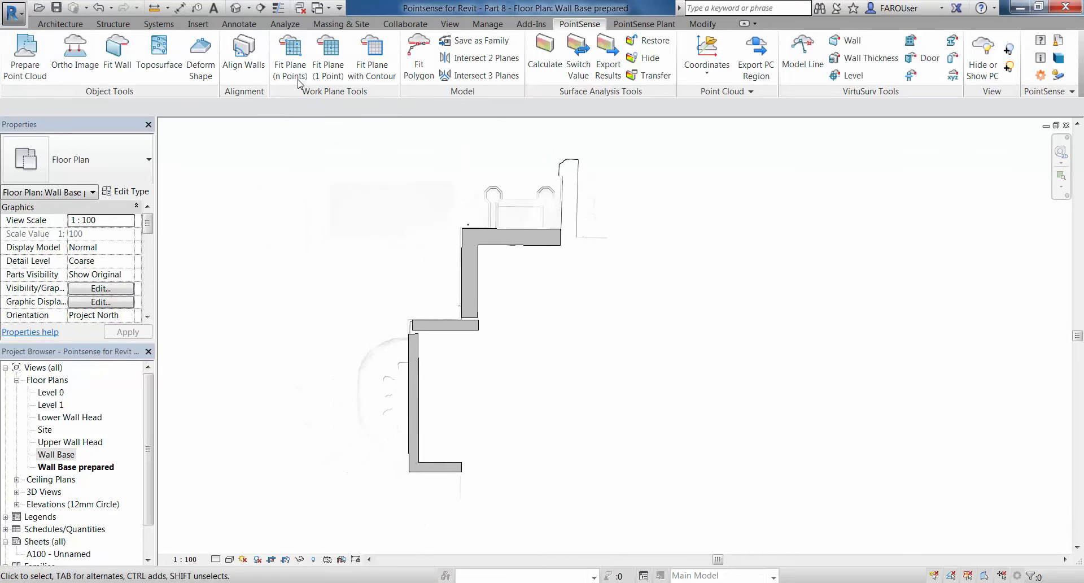
- Align the fitted walls, keeping wall axes unchanged and 500 mm radius joints
{"action": "left_click", "coordinate": [243, 55]}
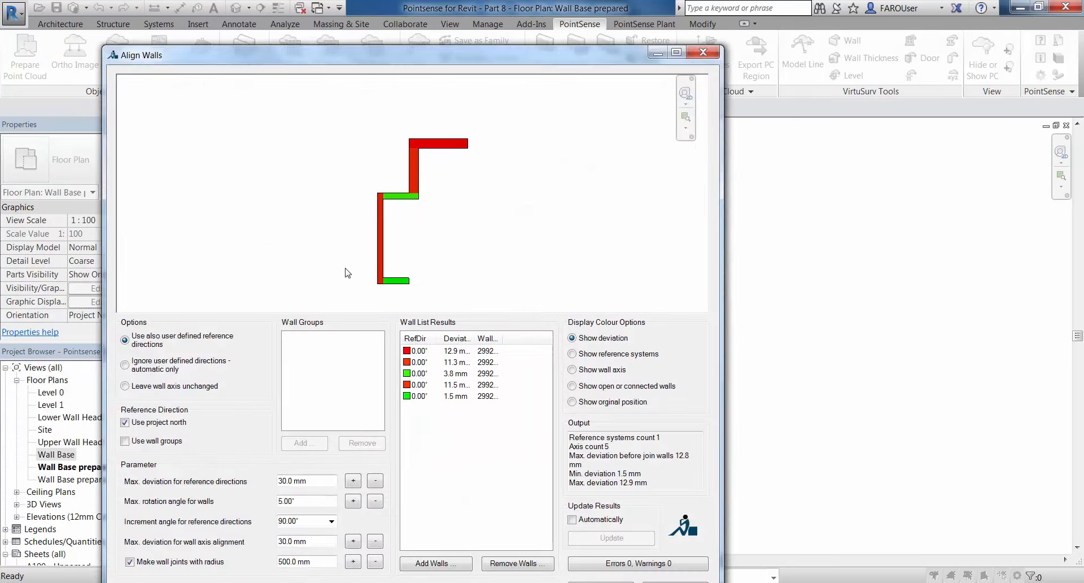
{"action": "left_click", "coordinate": [125, 386]}
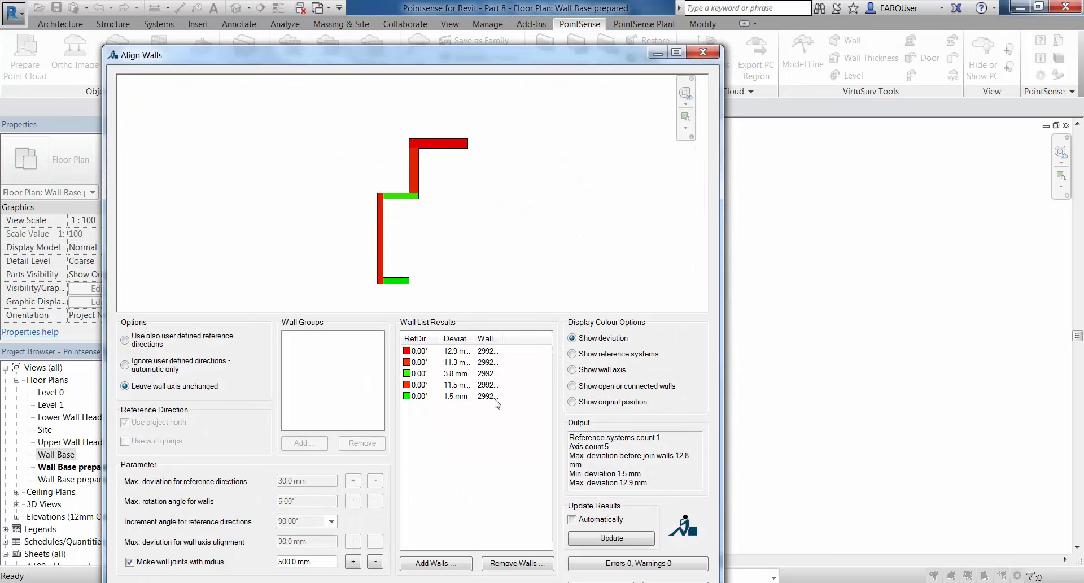
{"action": "left_click", "coordinate": [610, 537]}
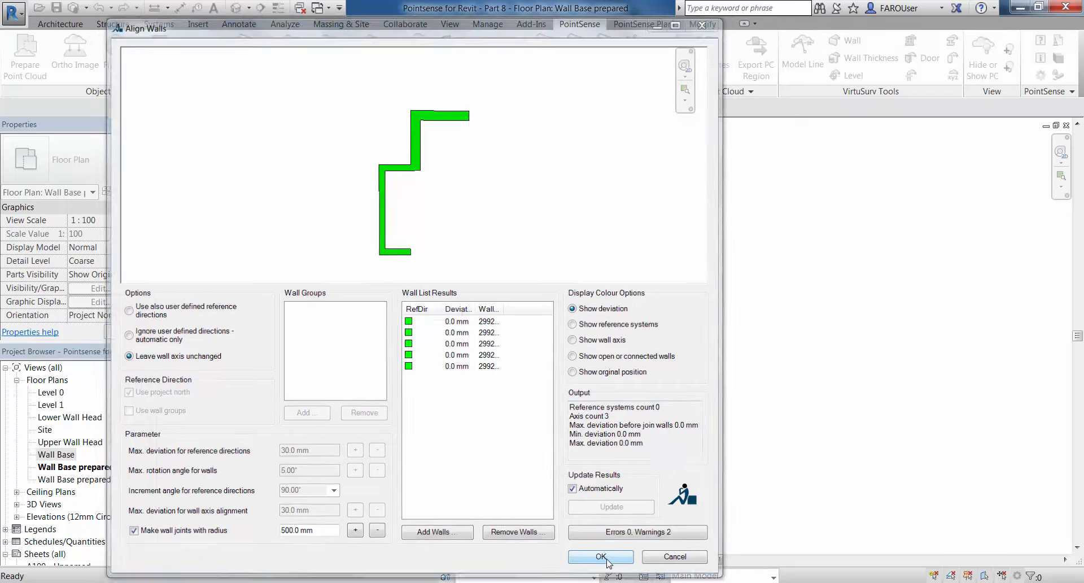
{"action": "left_click", "coordinate": [601, 556]}
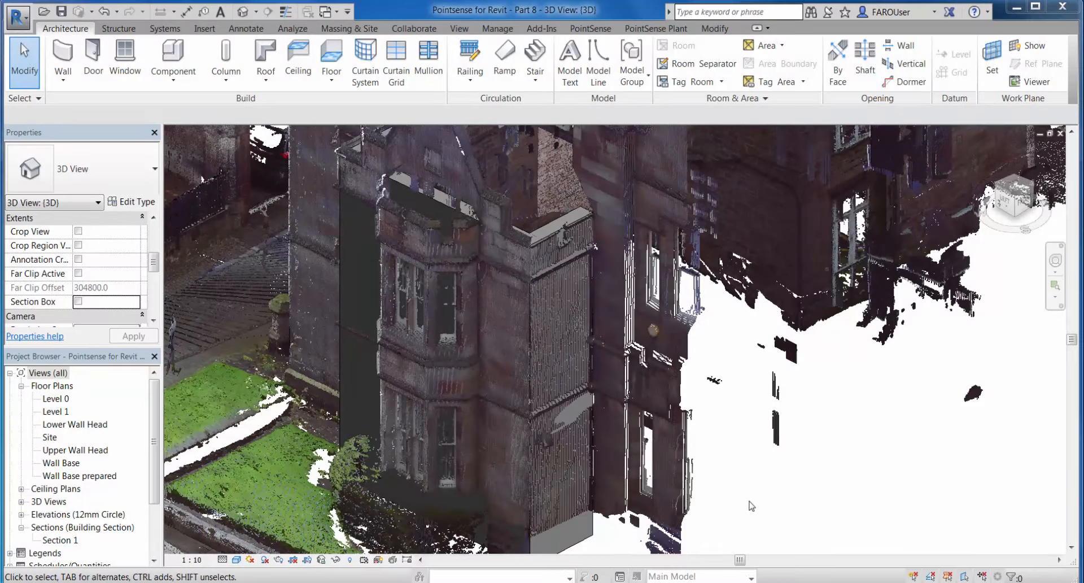
- Fit a plane from a picked facade point, yielding 1.2 mm standard deviation
{"action": "left_click", "coordinate": [590, 29]}
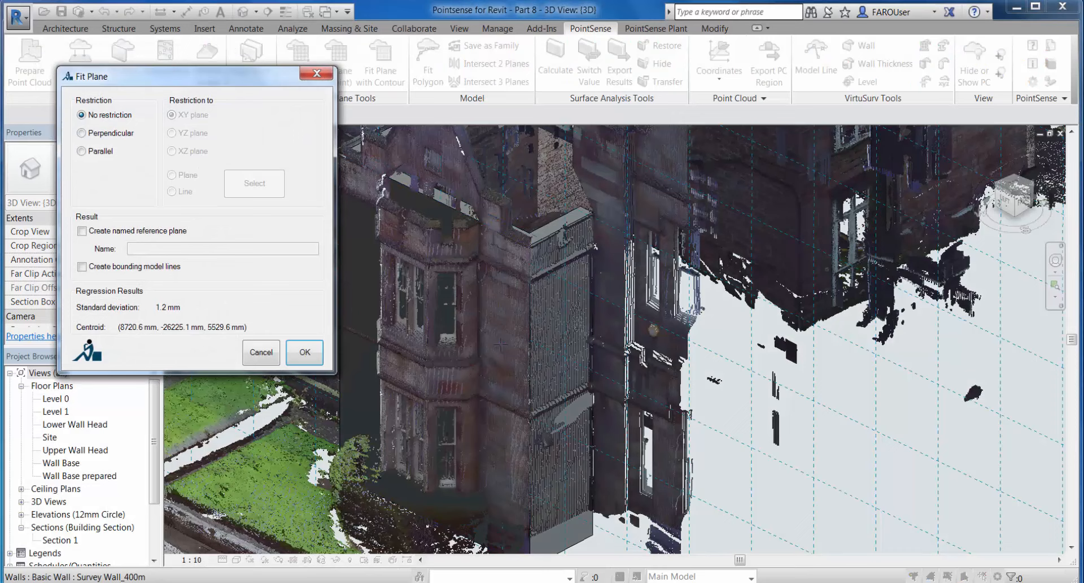
- Constrain the fitted plane to be parallel to a picked model face
{"action": "left_click", "coordinate": [83, 133]}
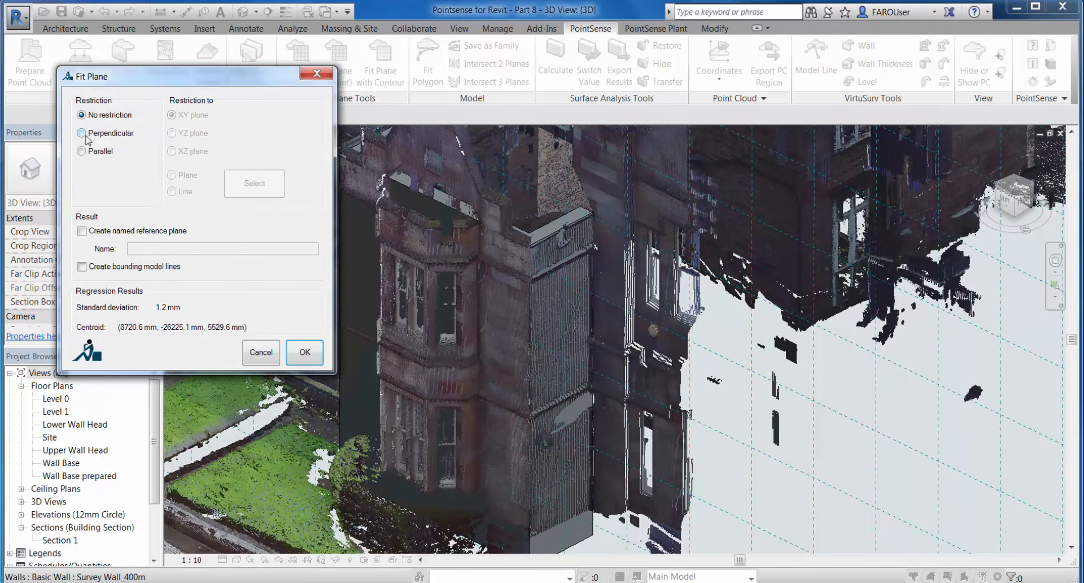
{"action": "left_click", "coordinate": [81, 133]}
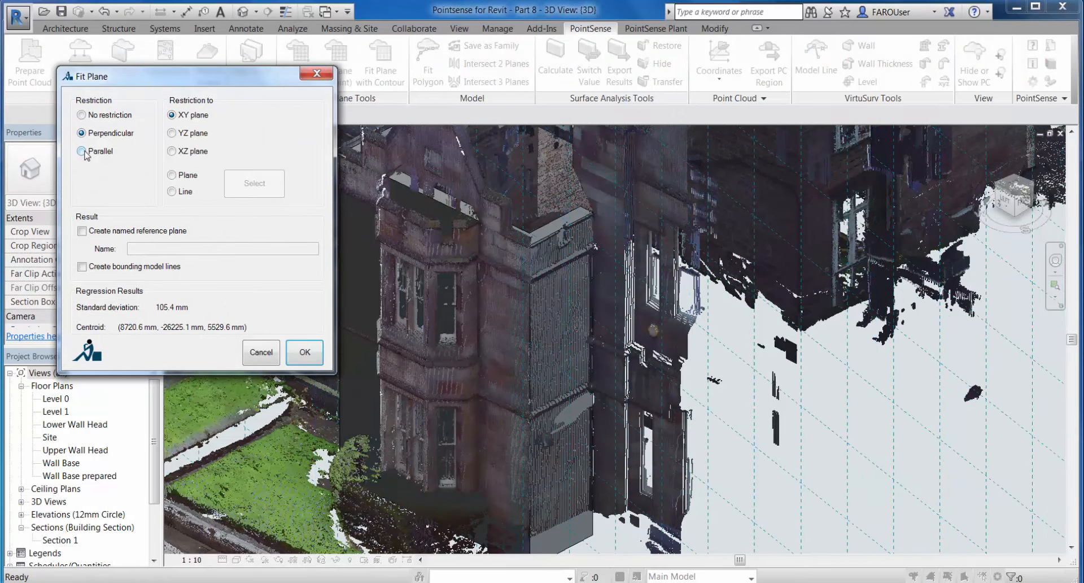
{"action": "left_click", "coordinate": [83, 152]}
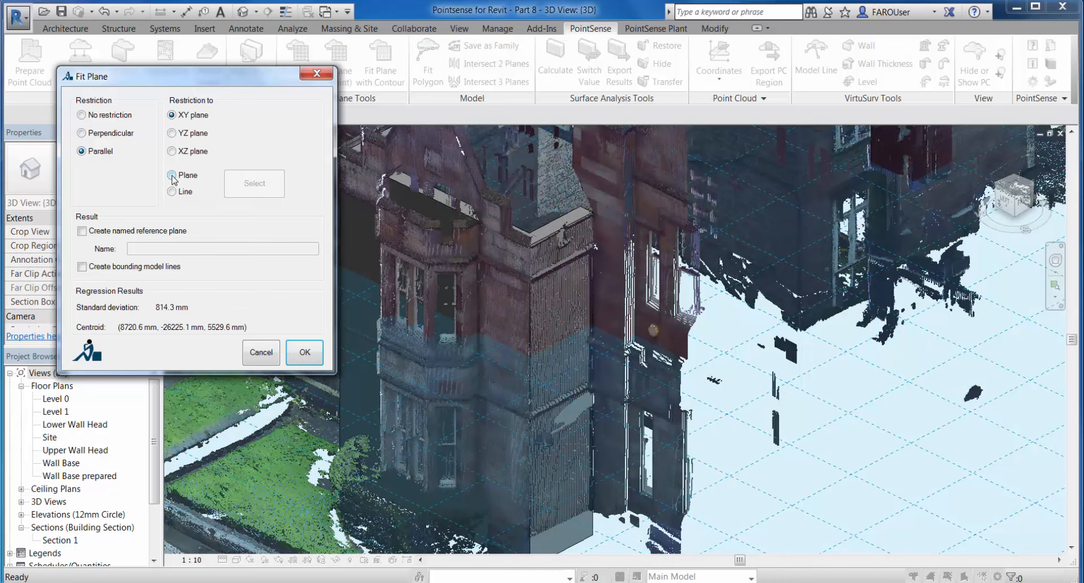
{"action": "left_click", "coordinate": [172, 175]}
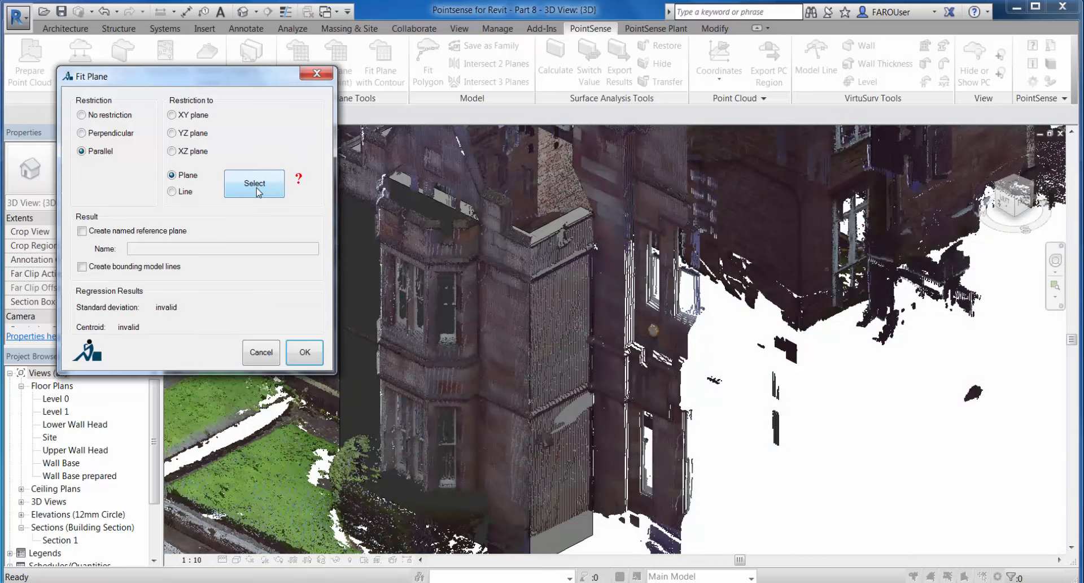
{"action": "left_click", "coordinate": [254, 183]}
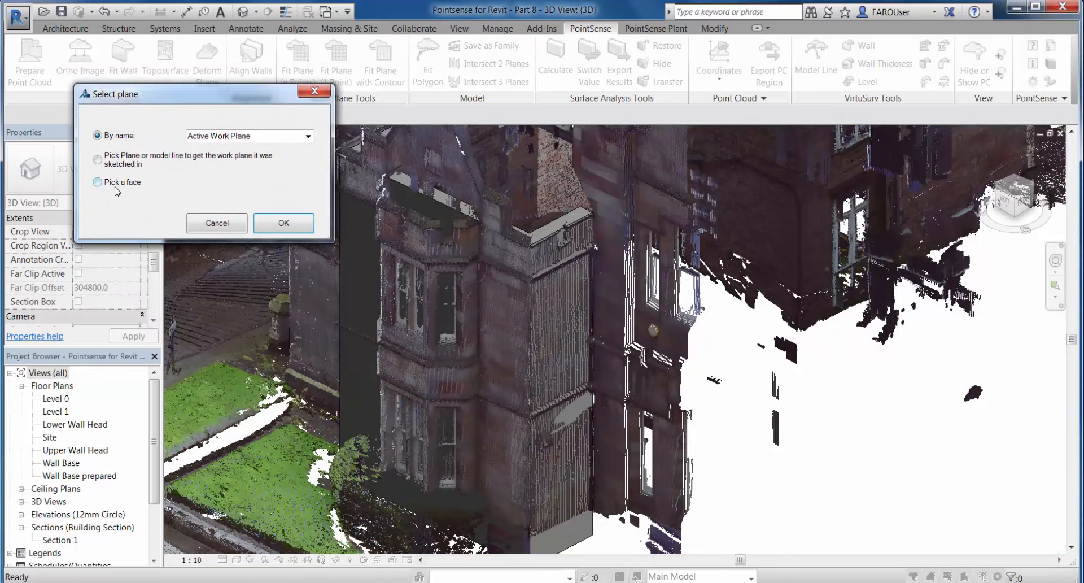
{"action": "left_click", "coordinate": [96, 182]}
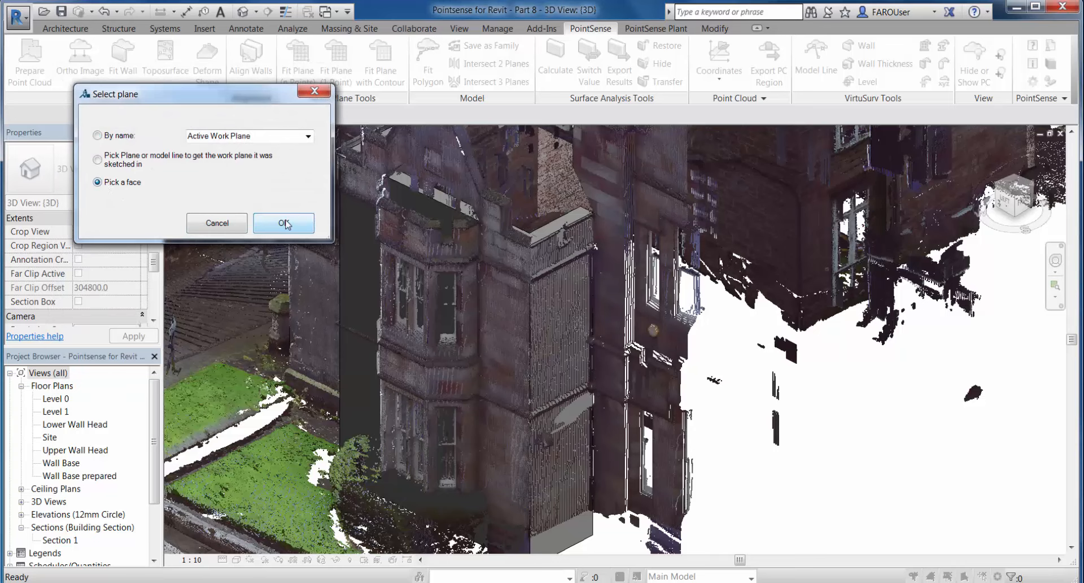
{"action": "left_click", "coordinate": [283, 223]}
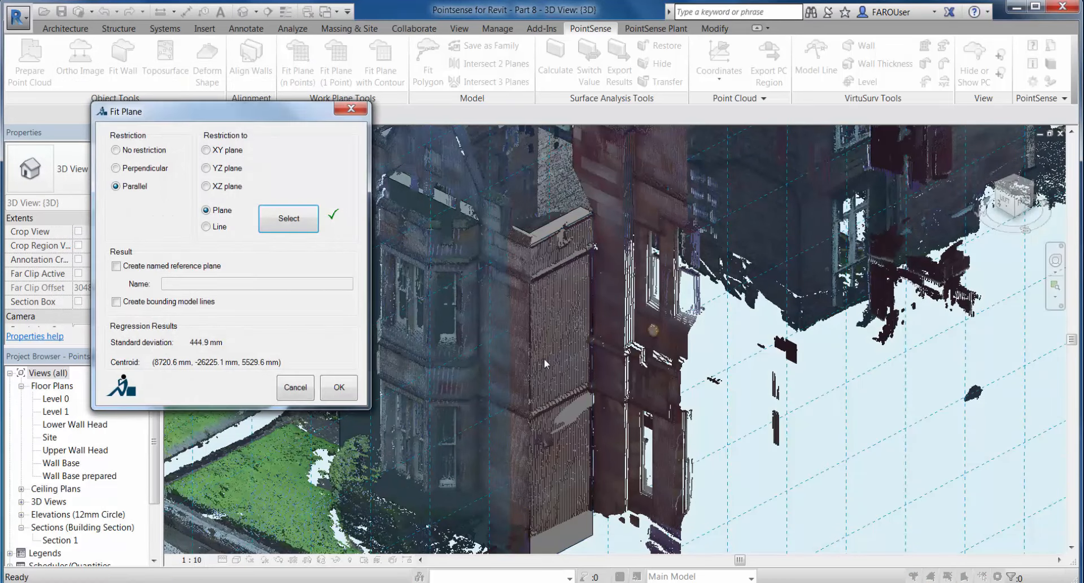
{"action": "mouse_move", "coordinate": [522, 410]}
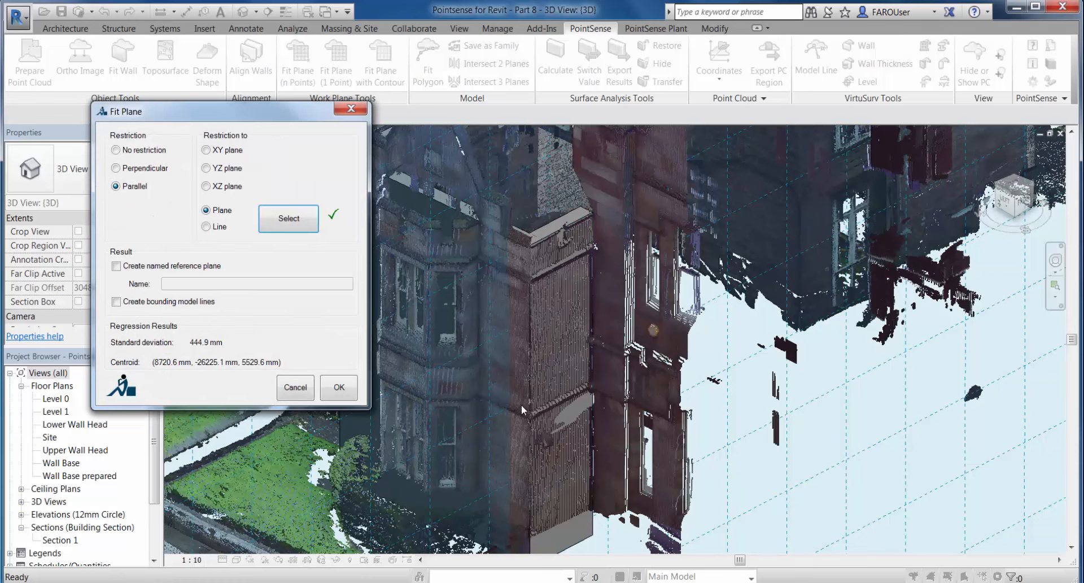
- Create the fitted plane as a named reference plane 'Wall Sweep Plane'
{"action": "left_click", "coordinate": [115, 265]}
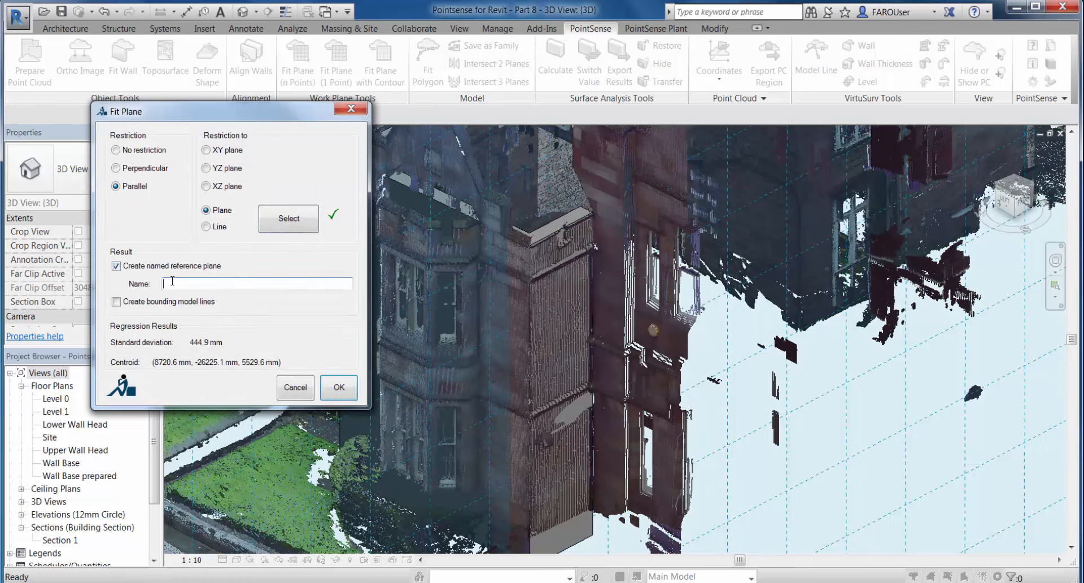
{"action": "type", "text": "Wall Sweep"}
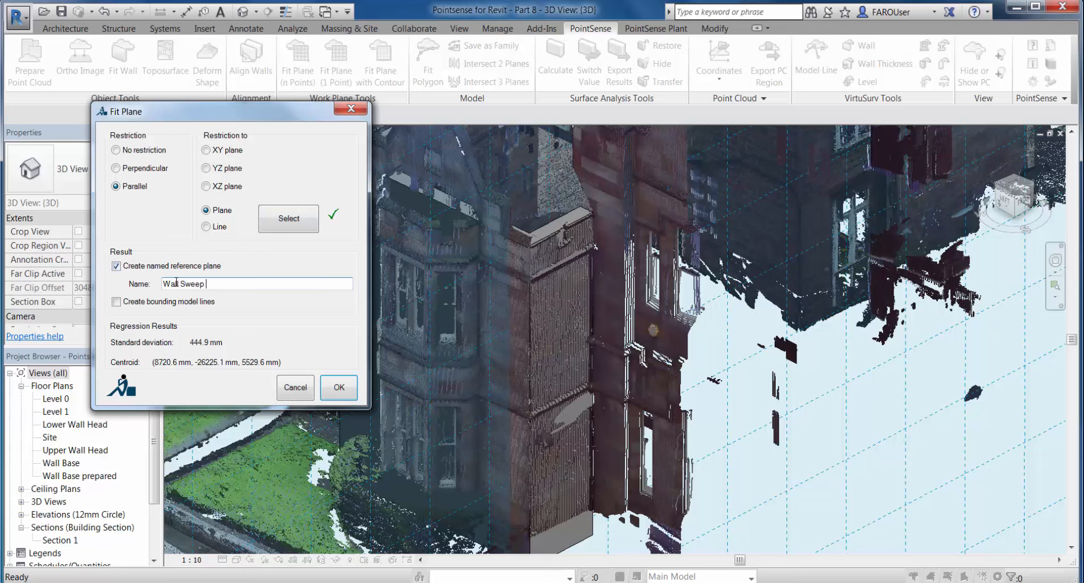
{"action": "type", "text": "Plane"}
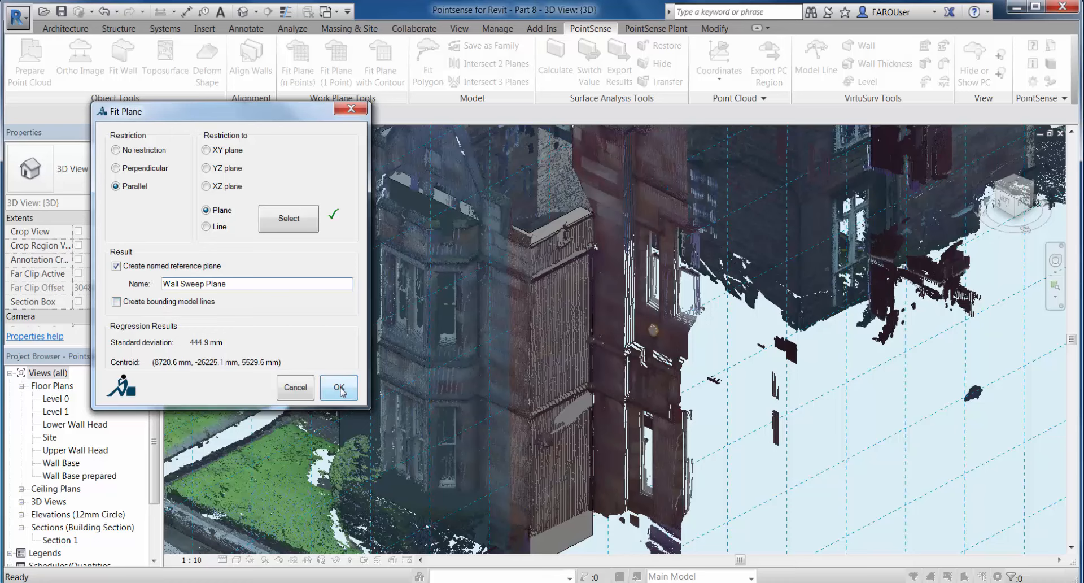
{"action": "left_click", "coordinate": [338, 386]}
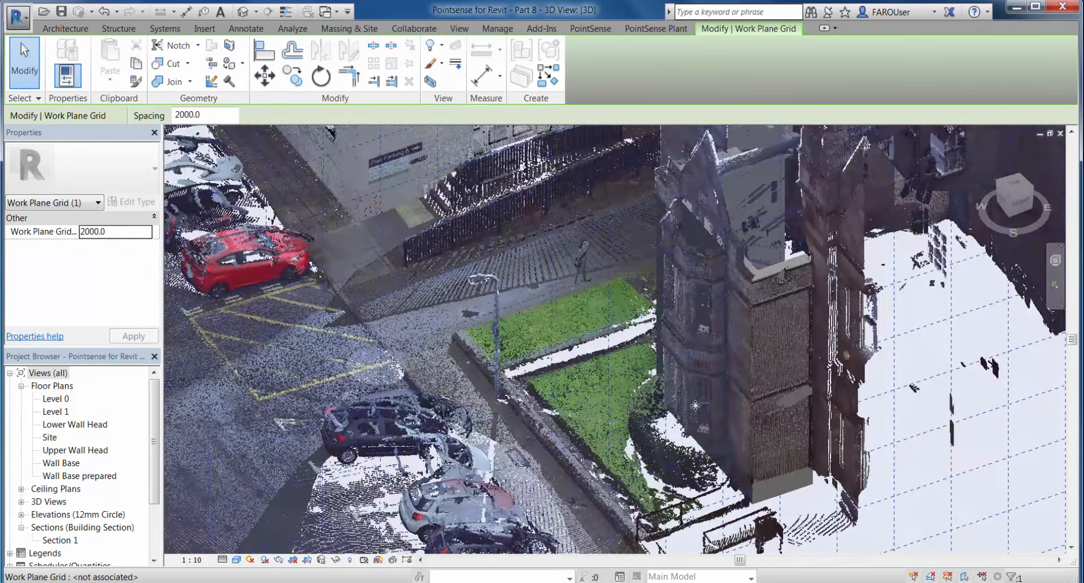
- From the front view, shrink the work plane grid's sides tightly around the wall
{"action": "left_click", "coordinate": [1014, 204]}
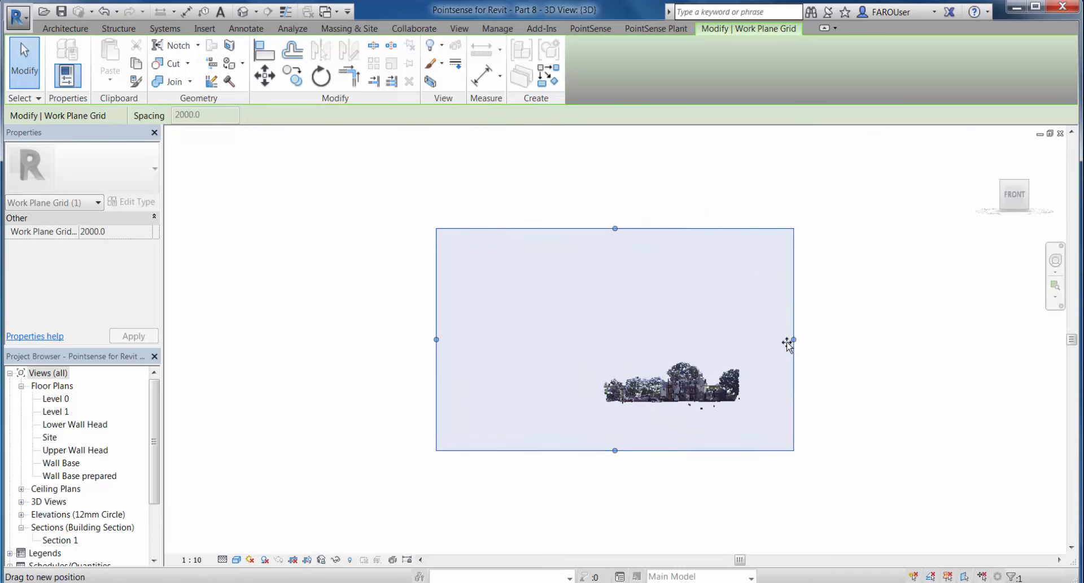
{"action": "left_click_drag", "start_coordinate": [791, 340], "coordinate": [690, 339]}
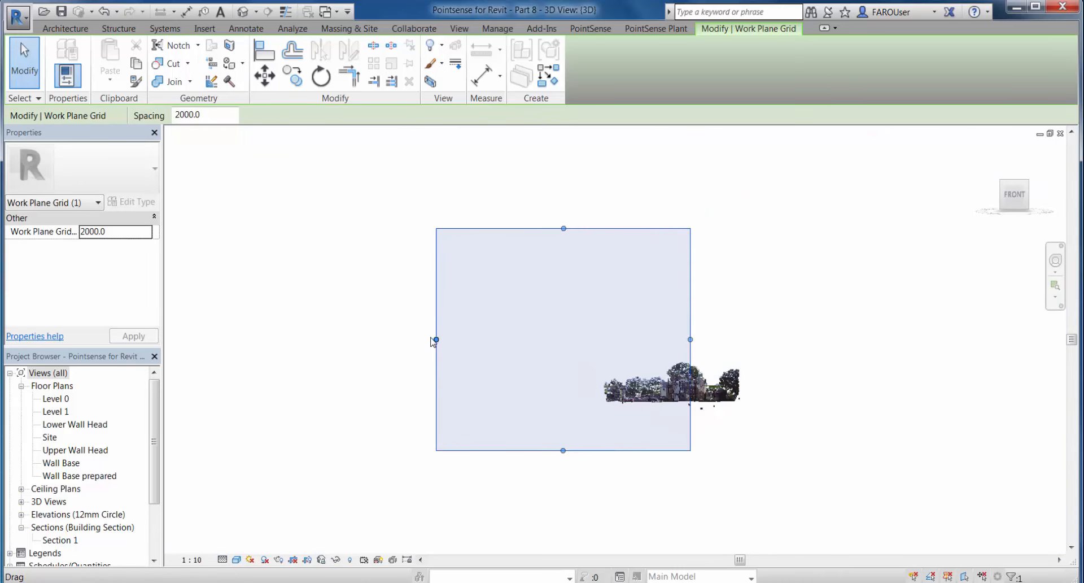
{"action": "left_click_drag", "start_coordinate": [435, 340], "coordinate": [662, 340]}
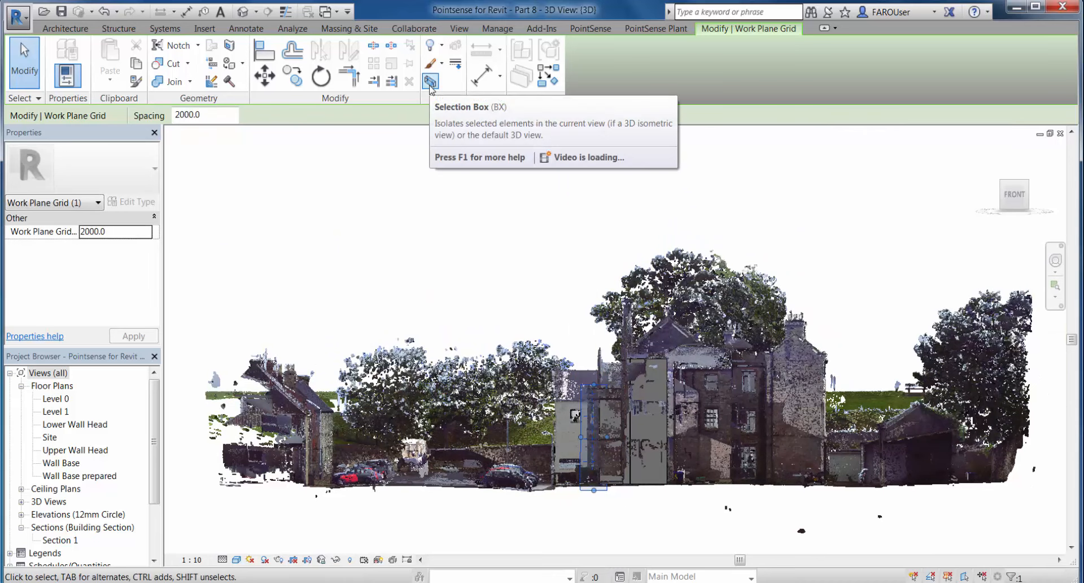
- Isolate the grid in a section box and narrow it to a thin slice
{"action": "left_click", "coordinate": [431, 82]}
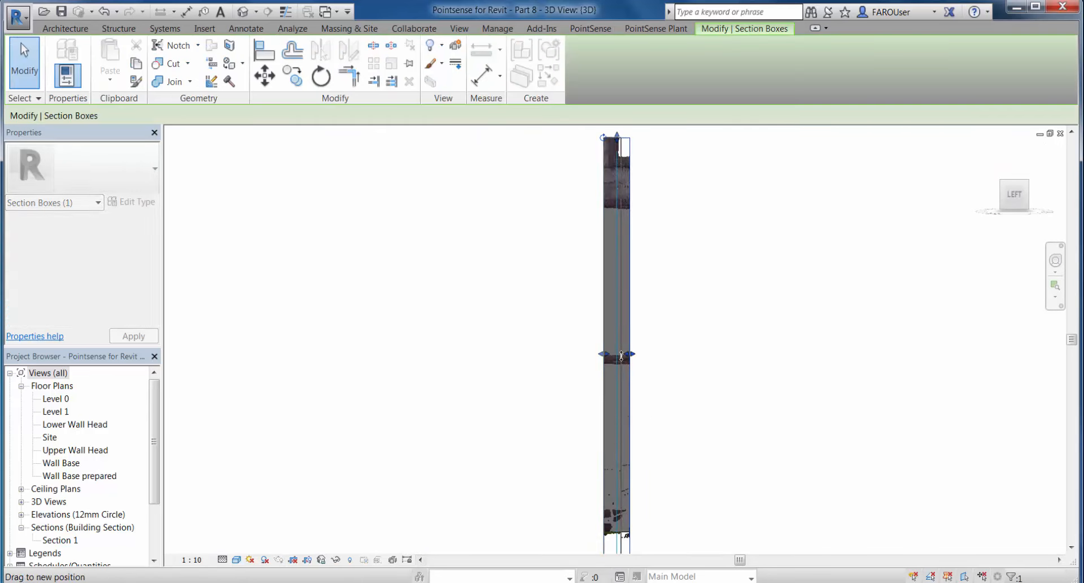
{"action": "left_click_drag", "start_coordinate": [629, 354], "coordinate": [613, 352]}
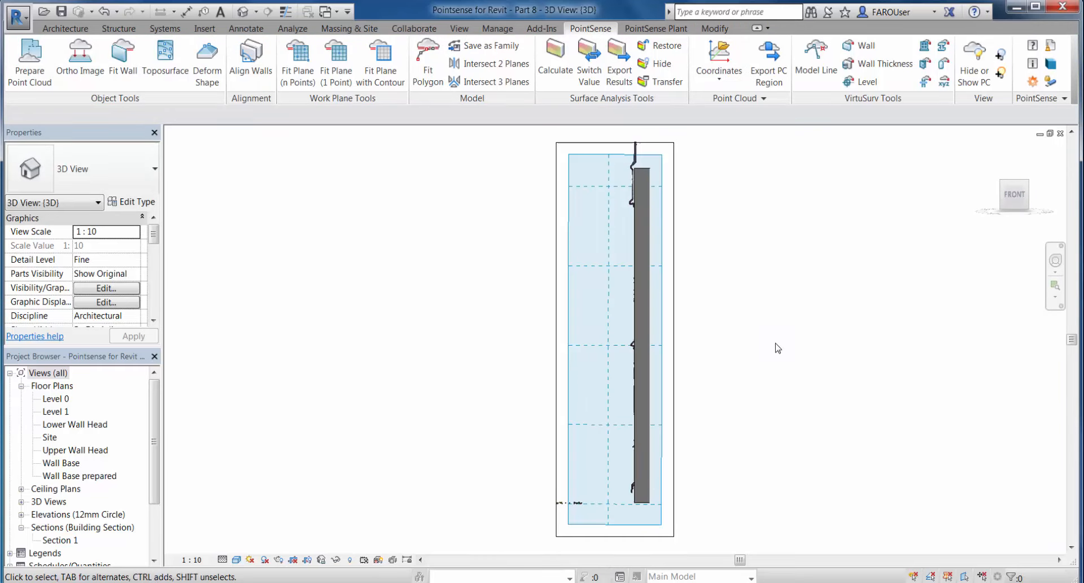
- Clear the selection and pan so the full cornice profile shows beside the sliced wall
{"action": "left_click", "coordinate": [64, 28]}
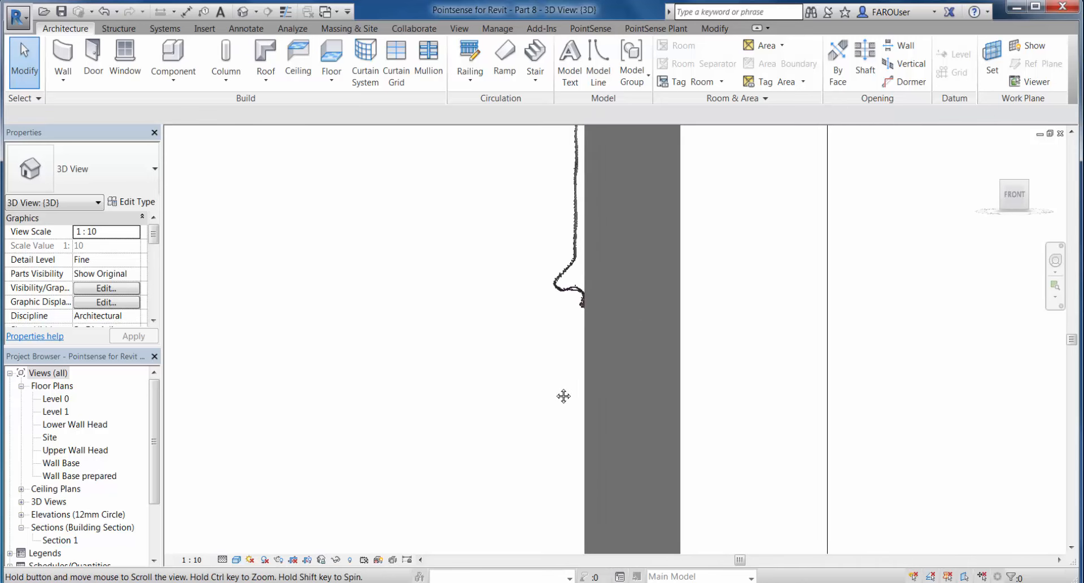
{"action": "left_click_drag", "start_coordinate": [564, 396], "coordinate": [571, 476]}
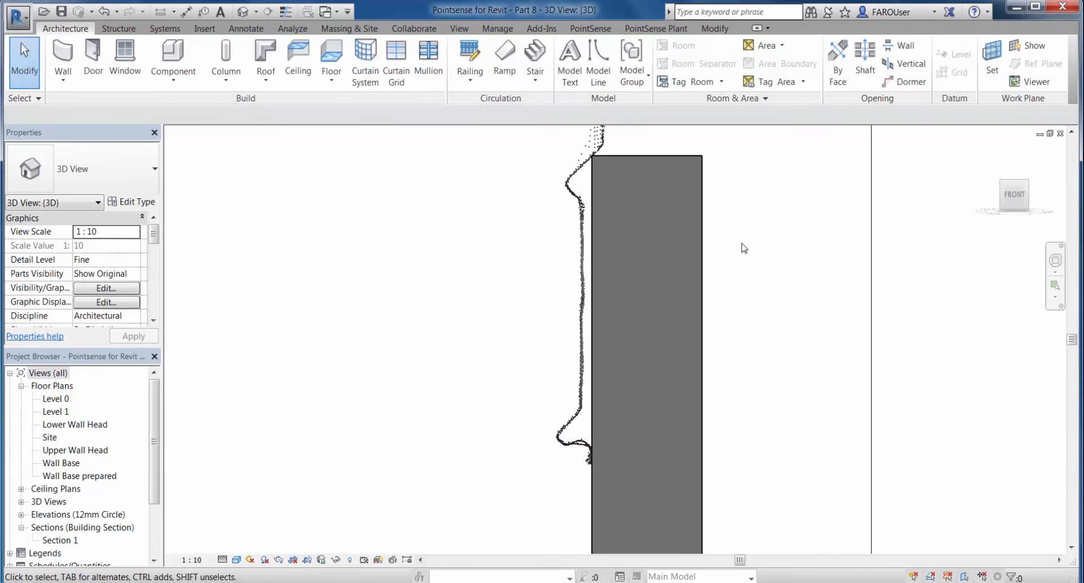
{"action": "mouse_move", "coordinate": [748, 254]}
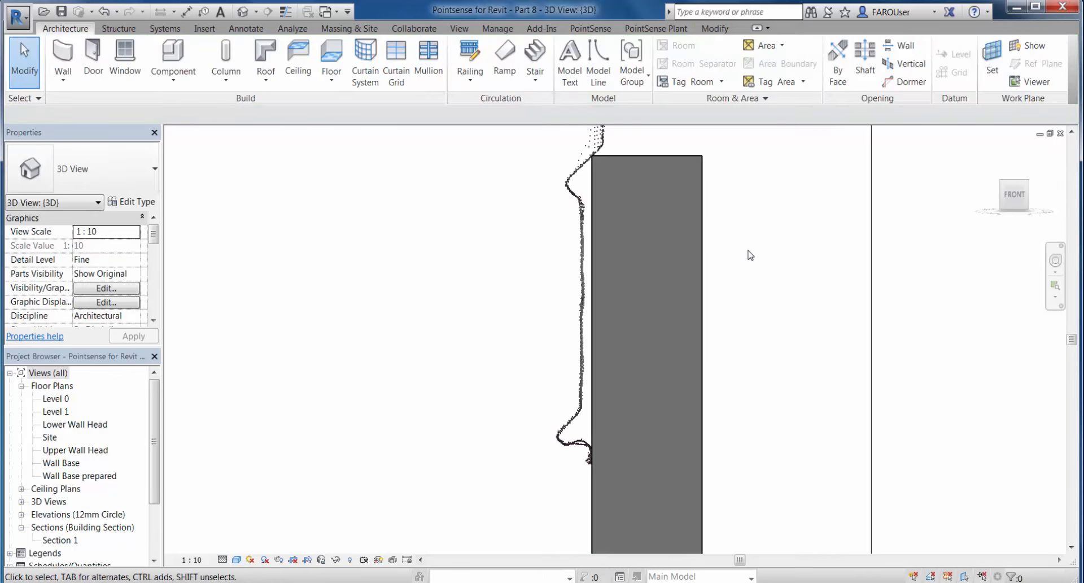
{"action": "left_click", "coordinate": [591, 28]}
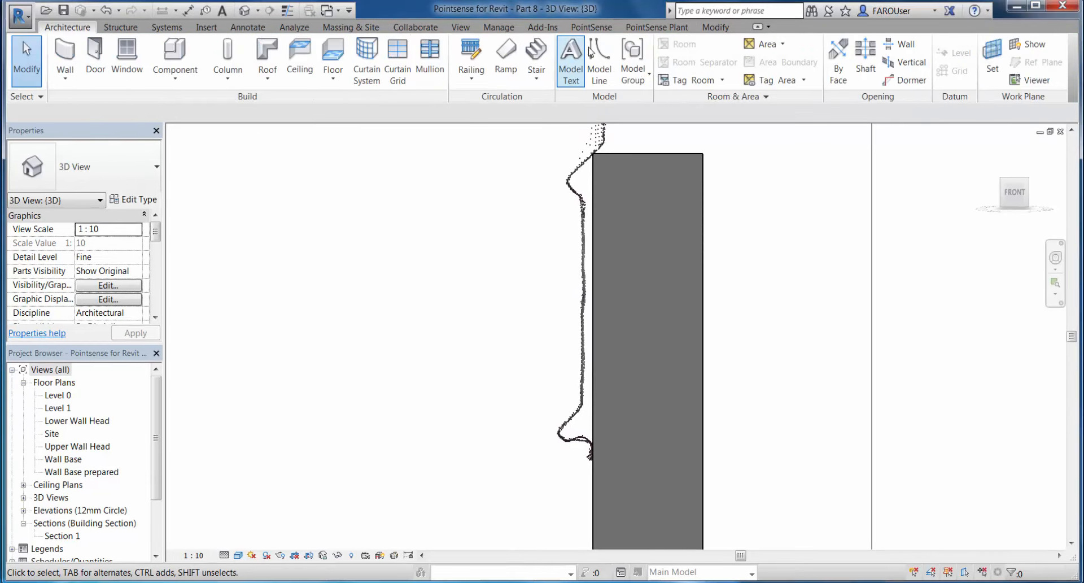
- Trace the cornice profile with a chain of model lines, then show the point cloud again
{"action": "left_click", "coordinate": [598, 59]}
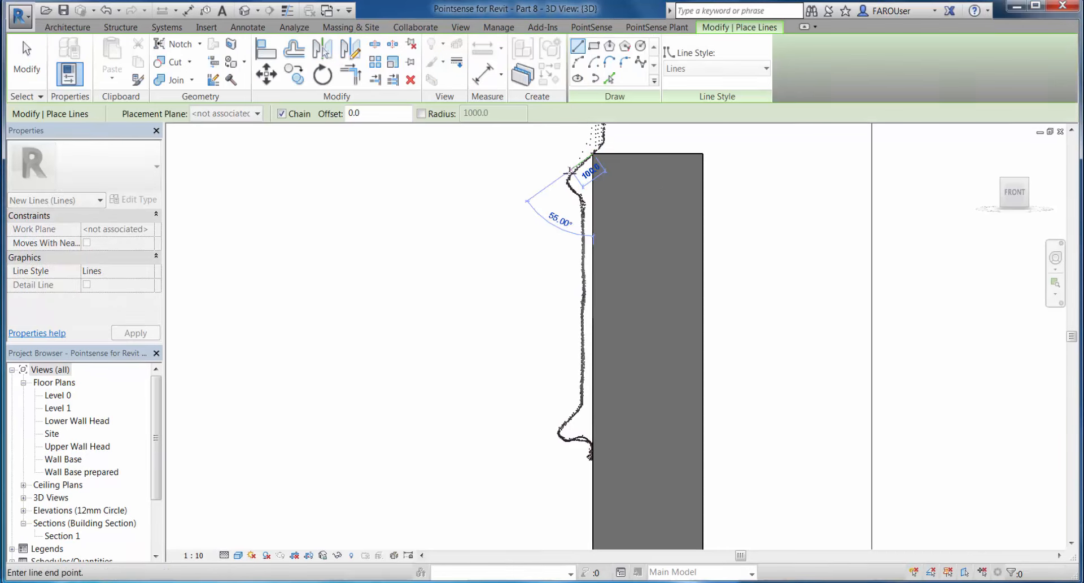
{"action": "left_click", "coordinate": [579, 262]}
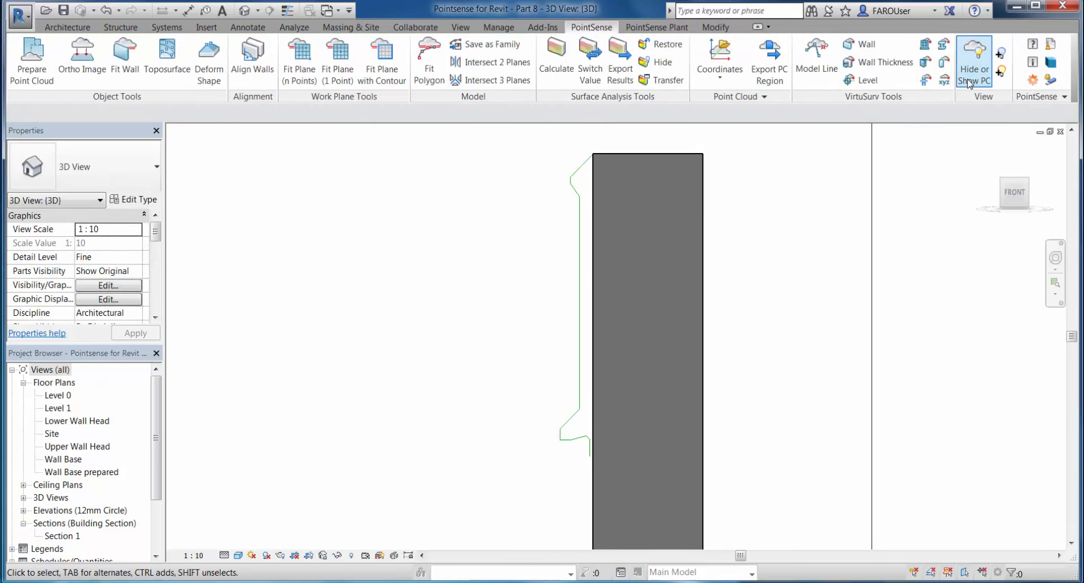
{"action": "left_click", "coordinate": [974, 61]}
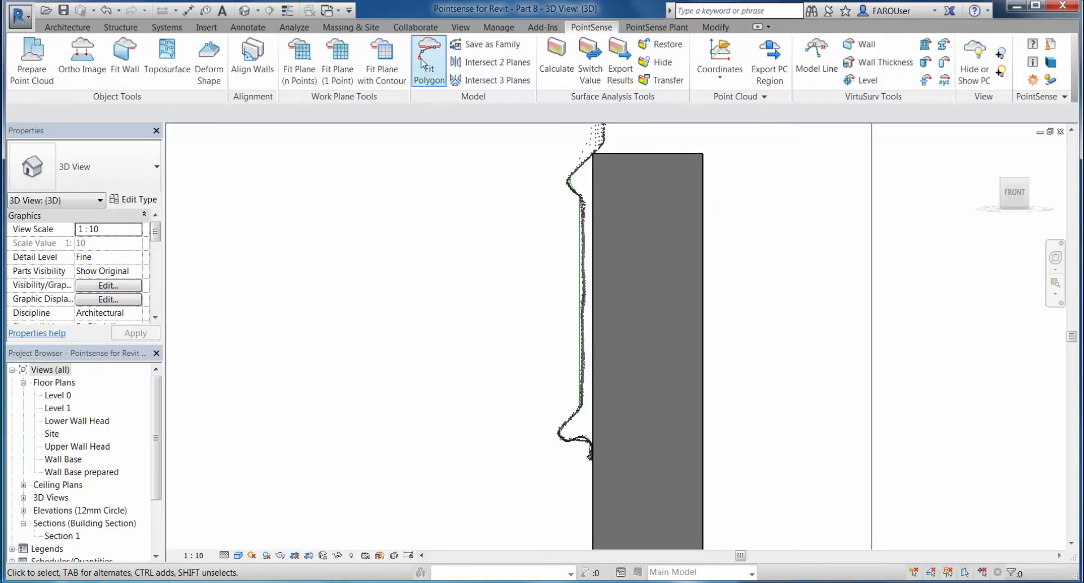
- Fit the cornice model lines to the point-cloud slice with 10 mm slice and 20 mm smoothing
{"action": "left_click", "coordinate": [429, 61]}
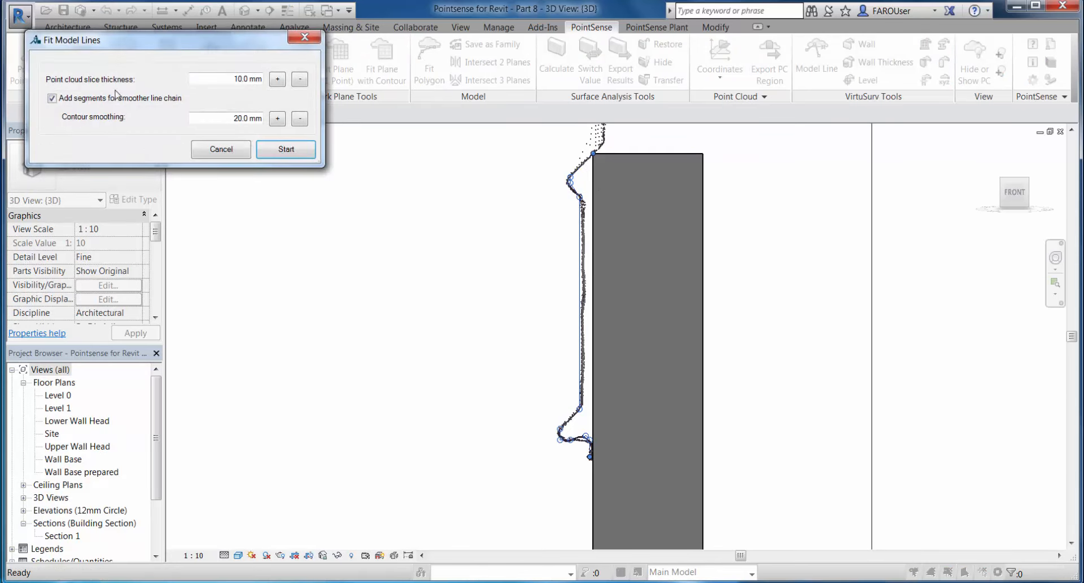
{"action": "mouse_move", "coordinate": [76, 113]}
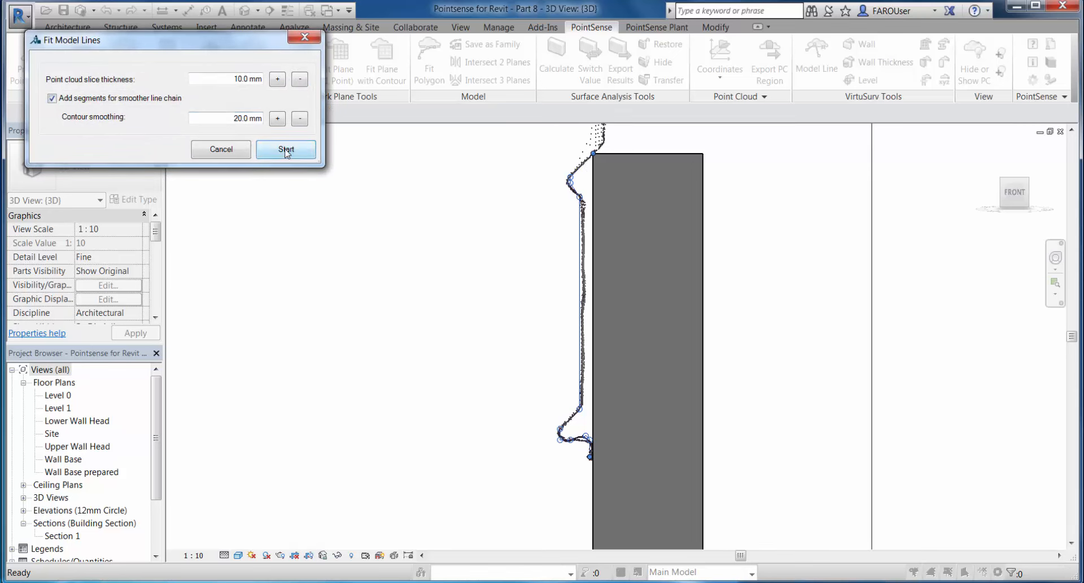
{"action": "left_click", "coordinate": [286, 149]}
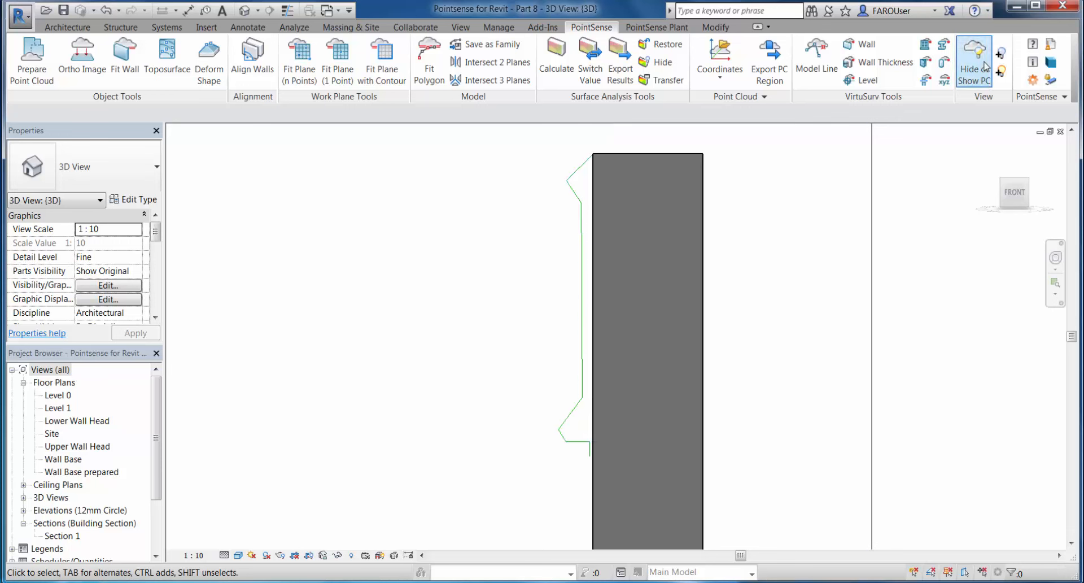
{"action": "left_click", "coordinate": [974, 61]}
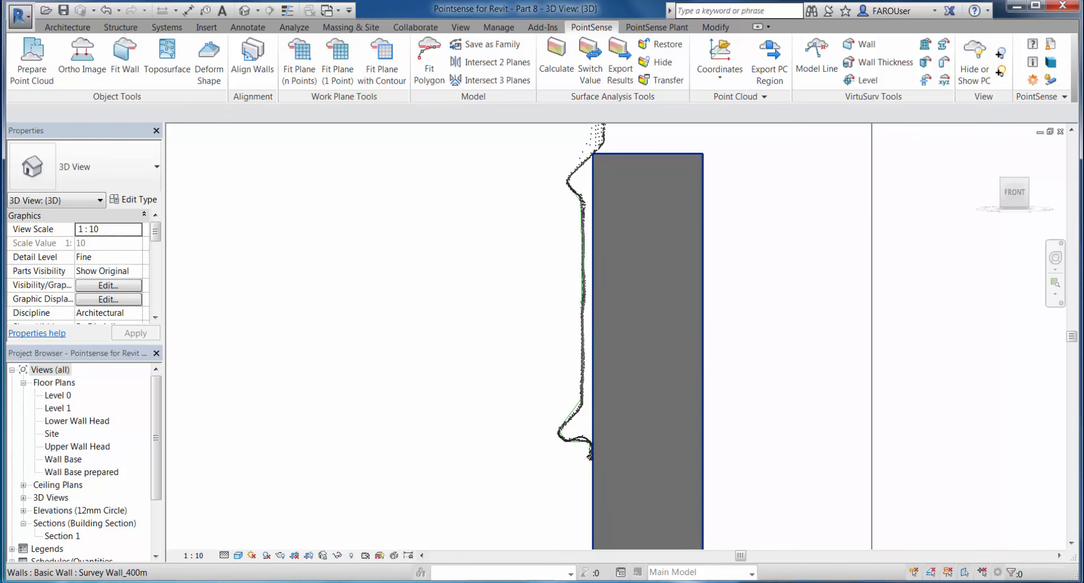
{"action": "left_click", "coordinate": [61, 27]}
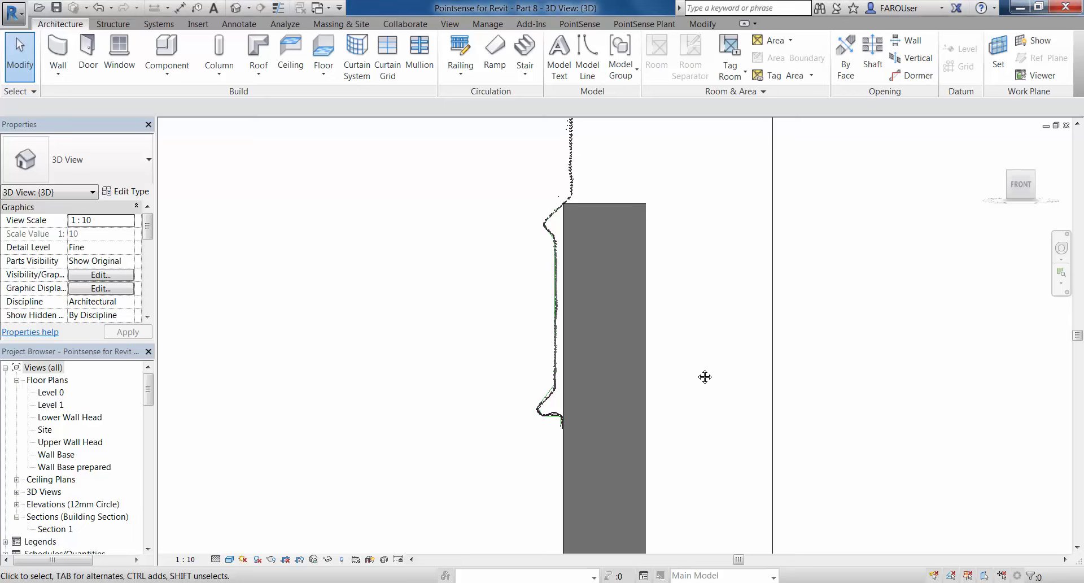
- Change the 3D view scale to 1:20 and return to the PointSense tools
{"action": "left_click", "coordinate": [184, 559]}
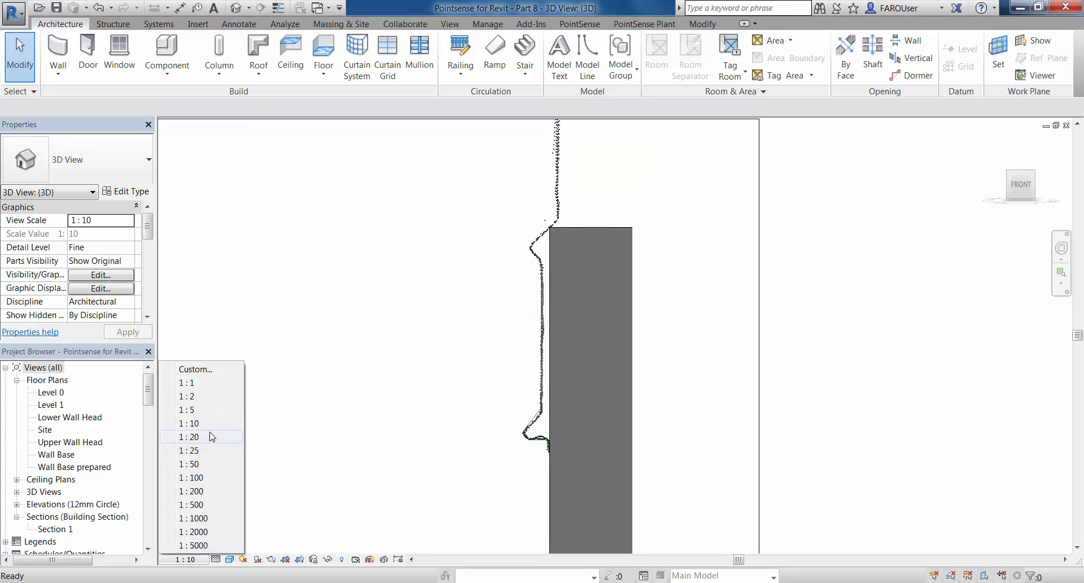
{"action": "left_click", "coordinate": [187, 436]}
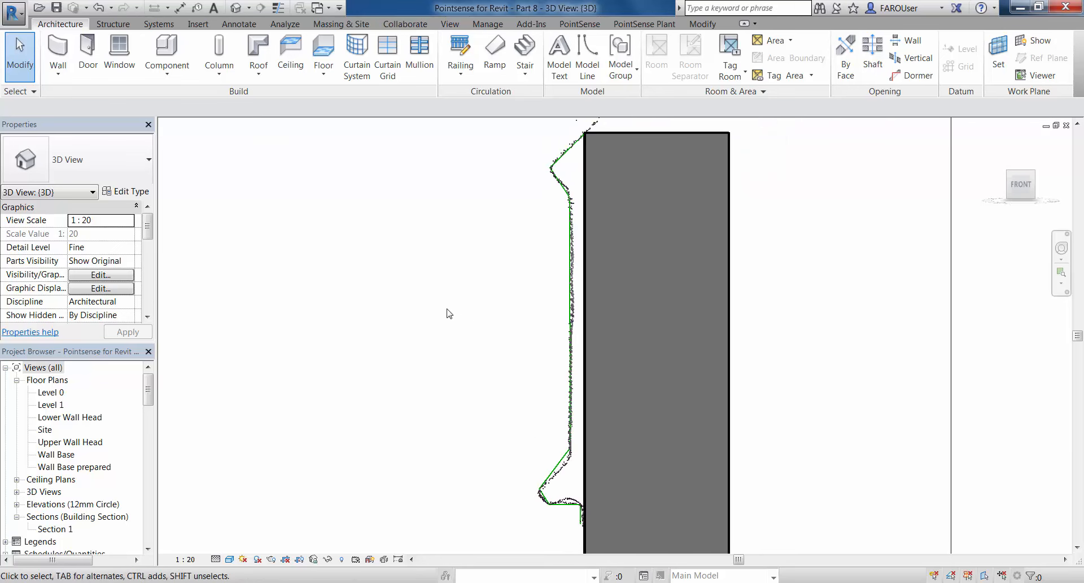
{"action": "left_click", "coordinate": [579, 23]}
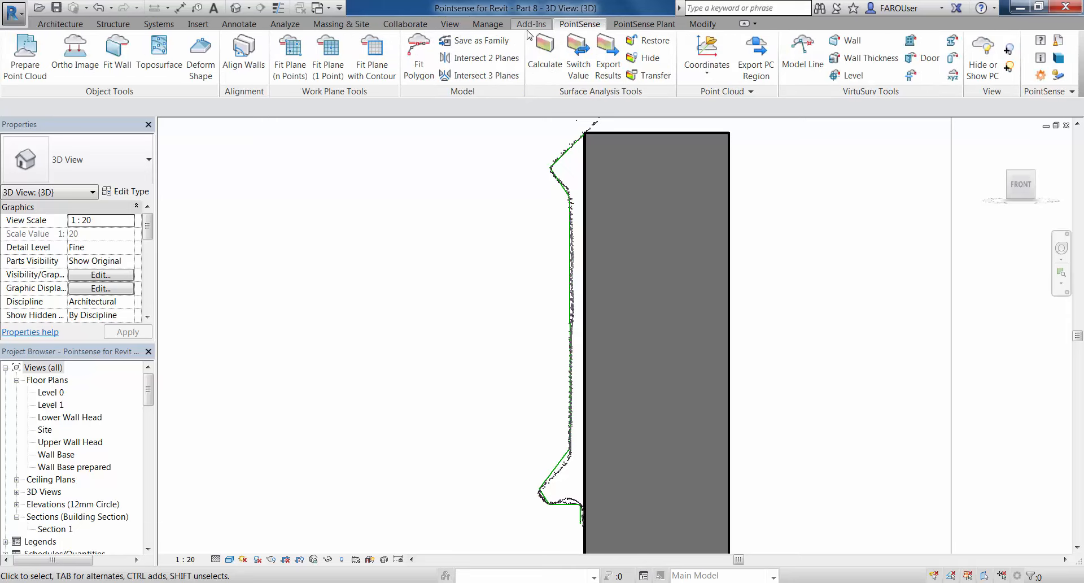
- Set up Save as Family with the Metric Profile-Hosted.rft template and pick the seven fitted lines
{"action": "left_click", "coordinate": [482, 40]}
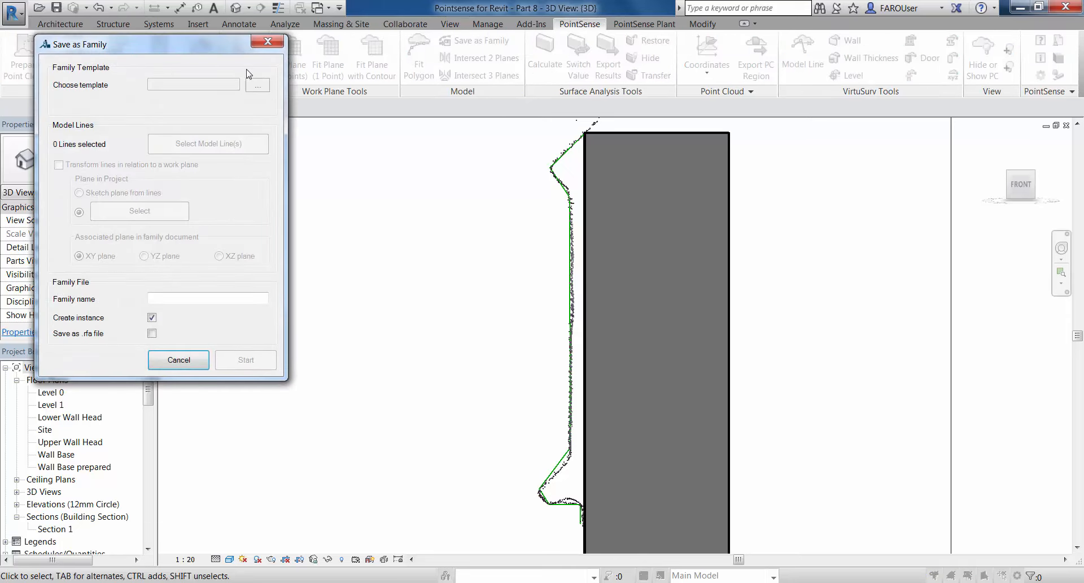
{"action": "left_click", "coordinate": [257, 84]}
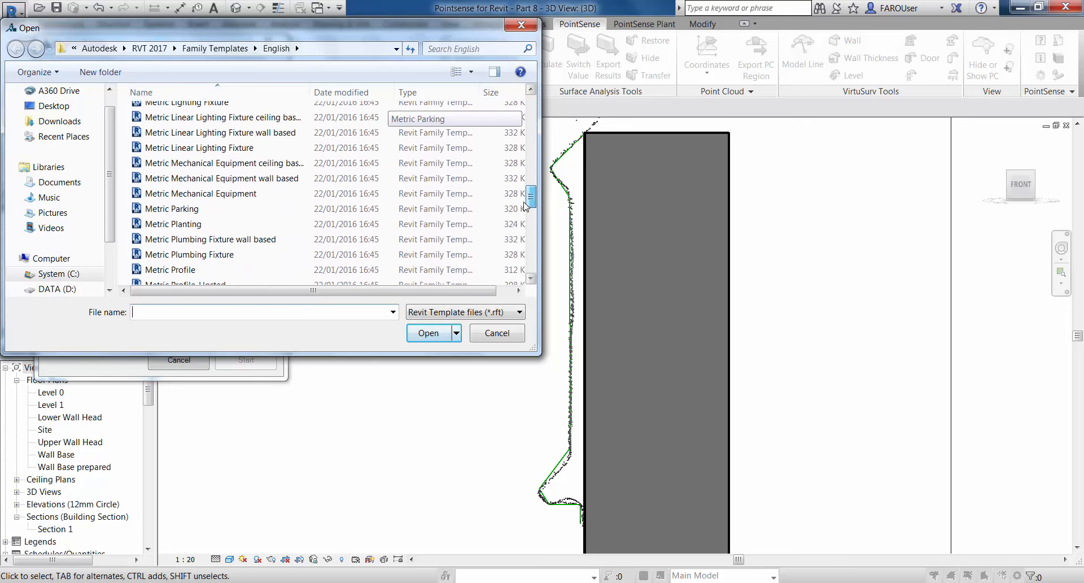
{"action": "left_click", "coordinate": [183, 204]}
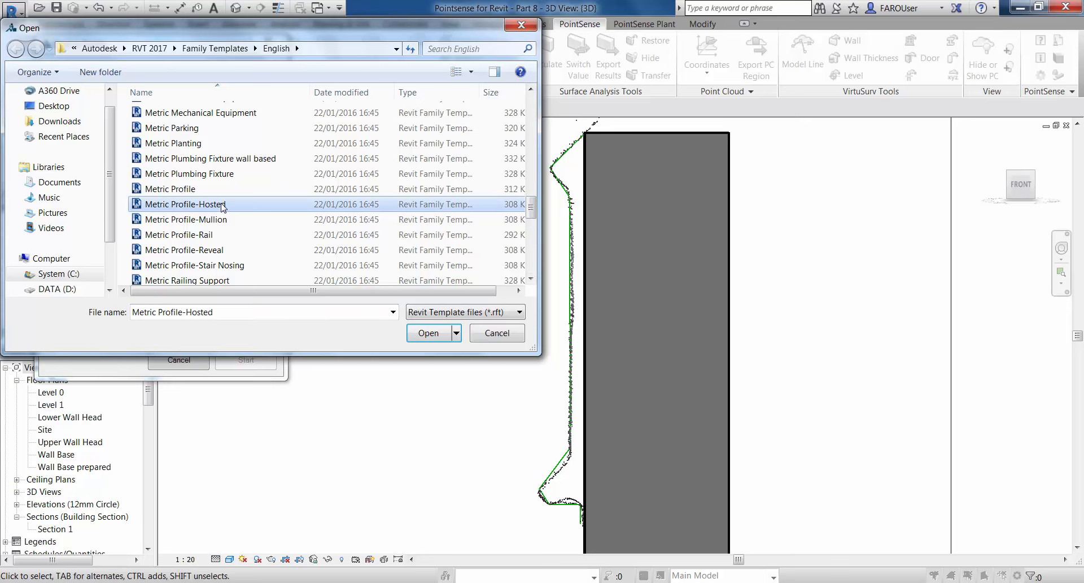
{"action": "left_click", "coordinate": [427, 333]}
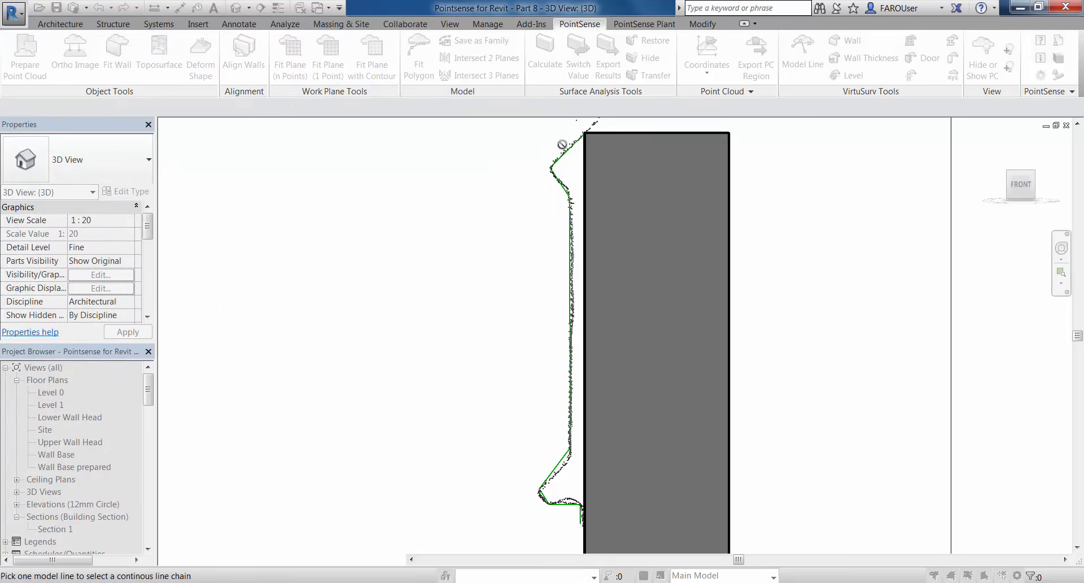
{"action": "left_click", "coordinate": [477, 40]}
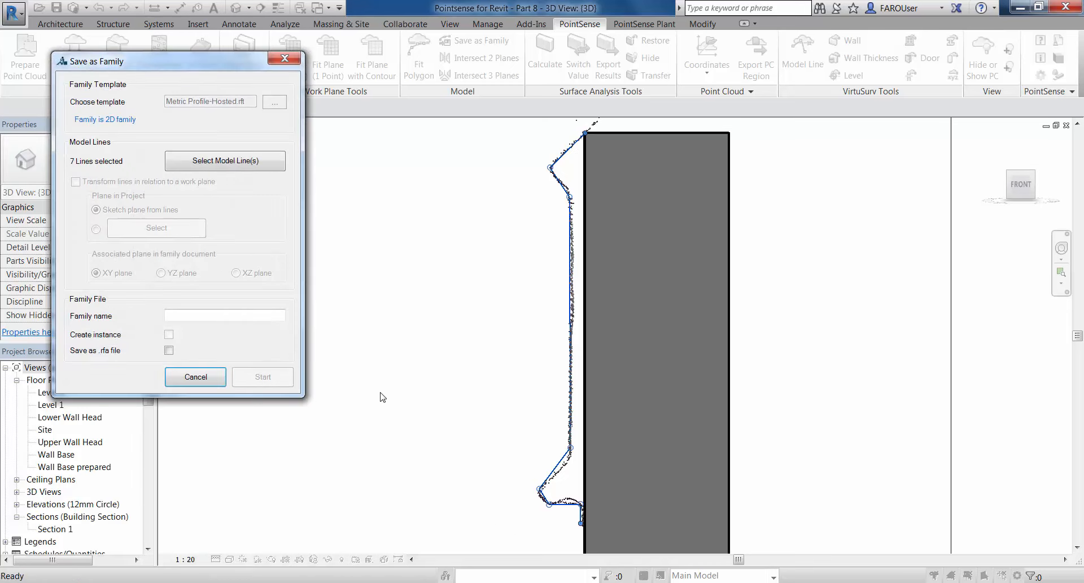
- Save the profile lines as the 'Wall Sweep Example' .rfa family file
{"action": "left_click", "coordinate": [225, 315]}
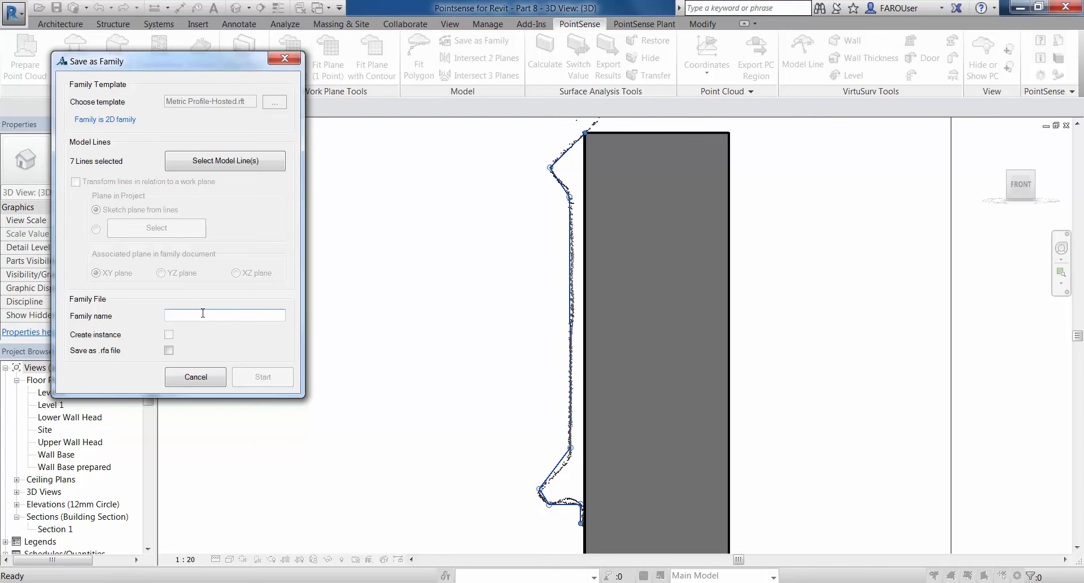
{"action": "type", "text": "Wall Sweep Example"}
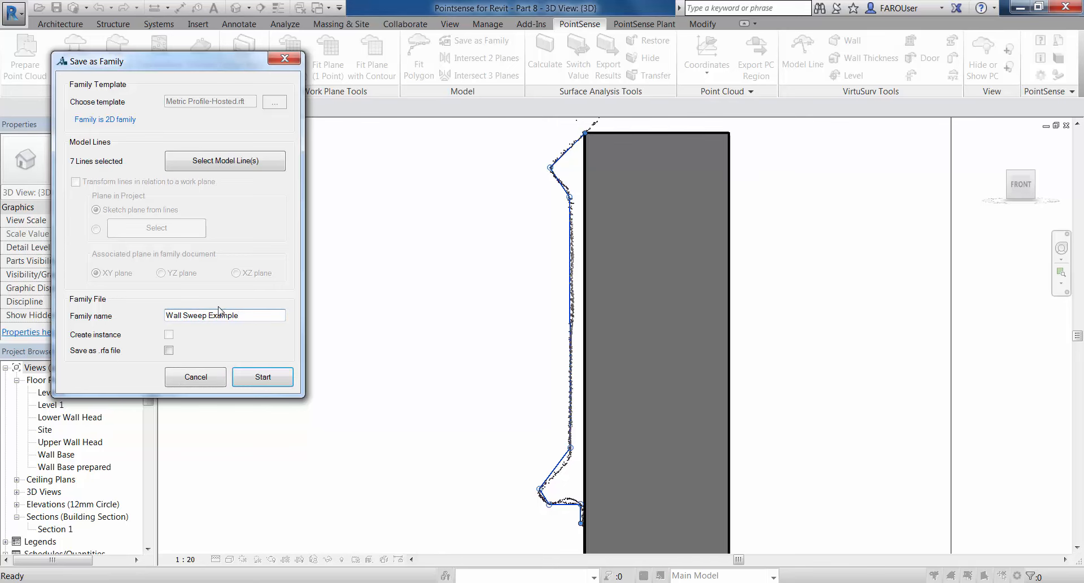
{"action": "left_click", "coordinate": [168, 351]}
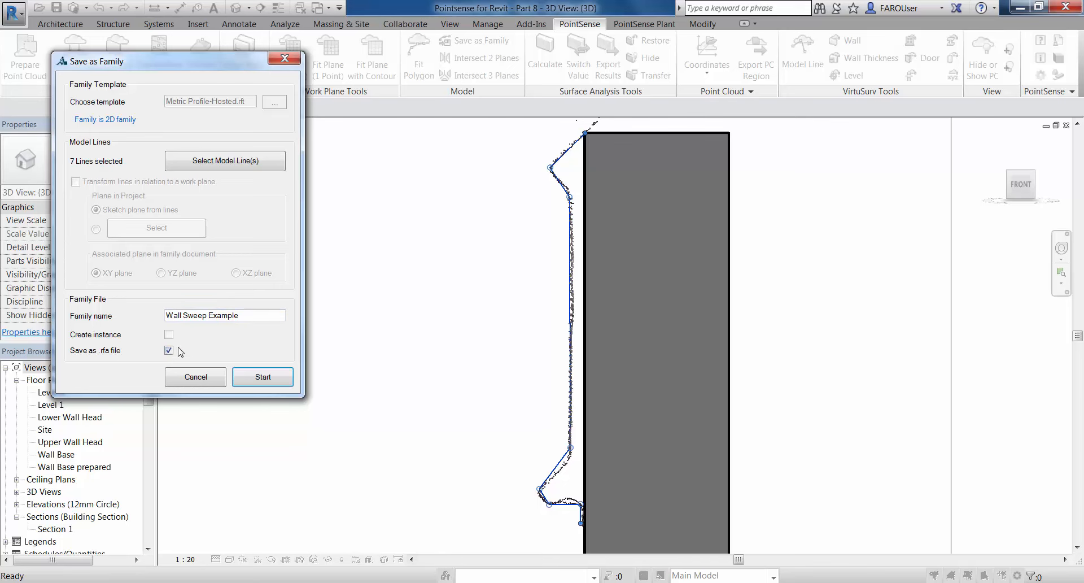
{"action": "mouse_move", "coordinate": [196, 377]}
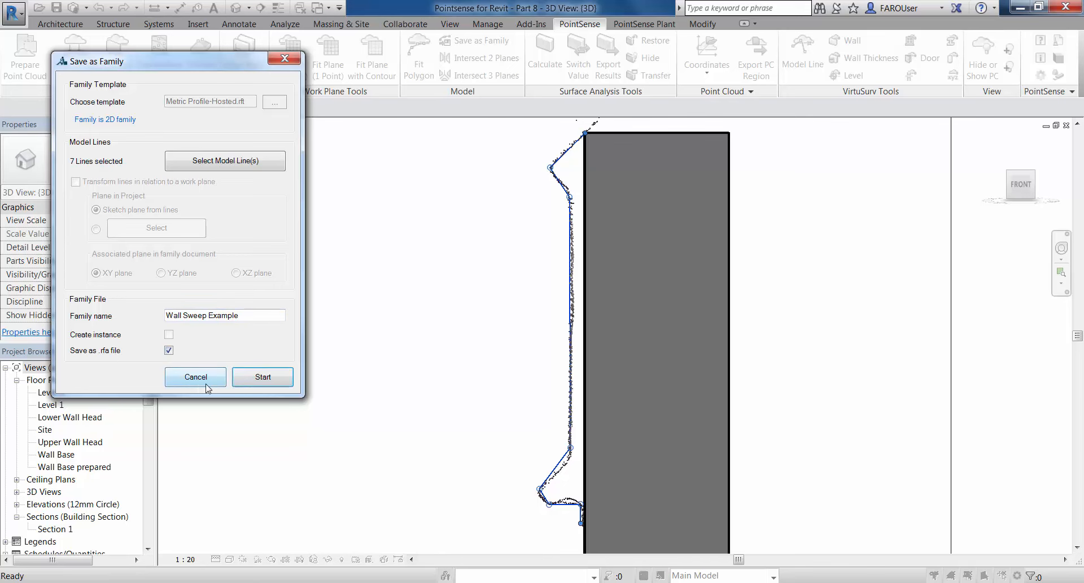
{"action": "left_click", "coordinate": [262, 377]}
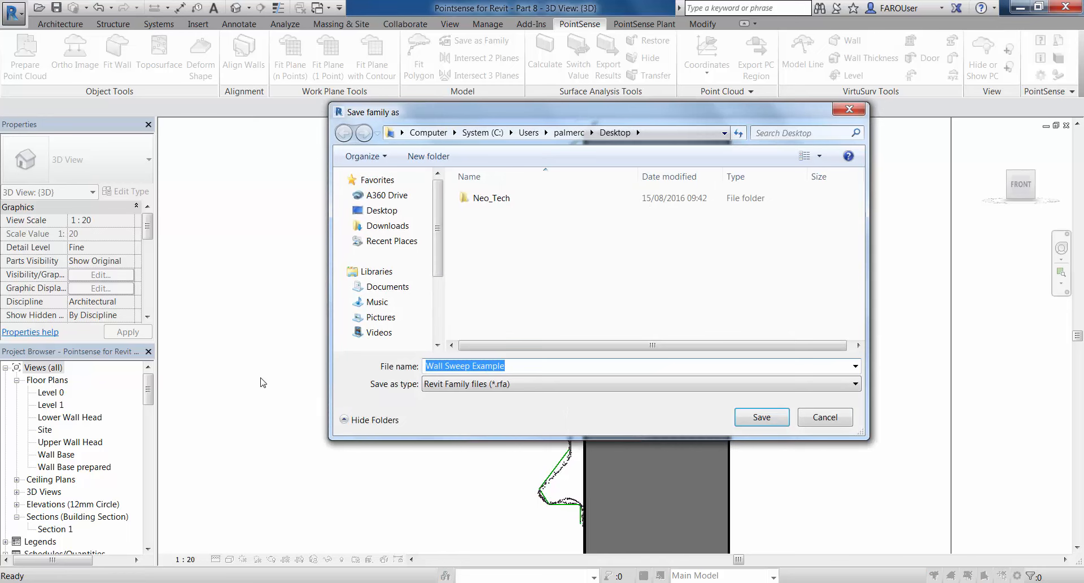
{"action": "left_click", "coordinate": [761, 416]}
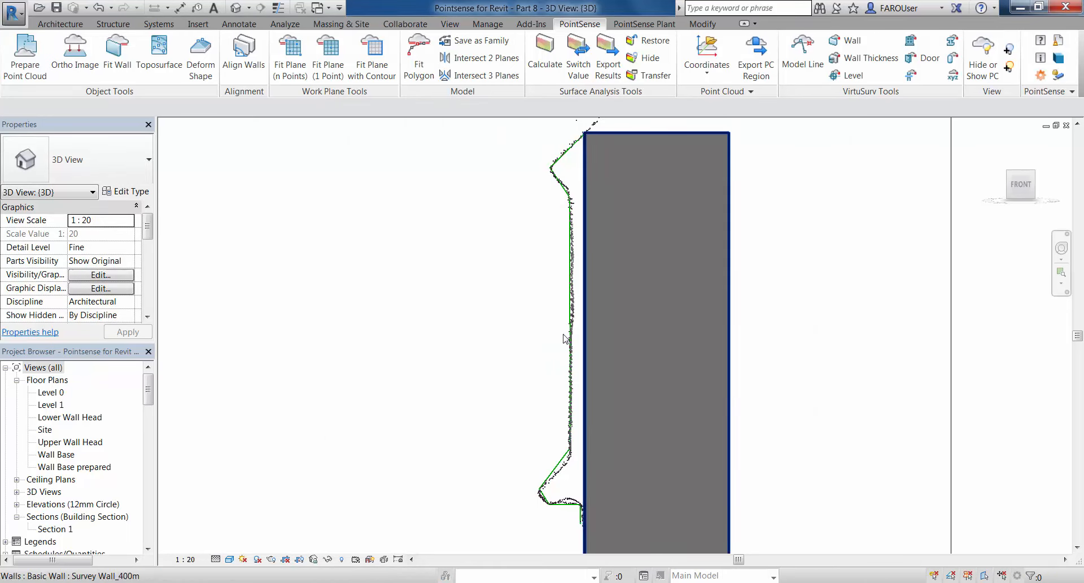
{"action": "left_click", "coordinate": [14, 13]}
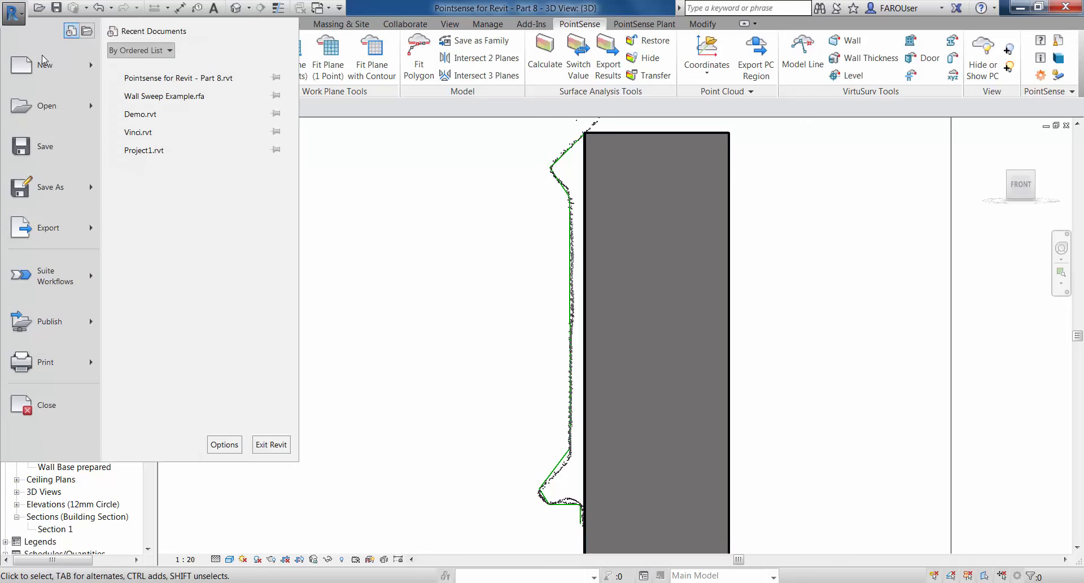
- Open Wall Sweep Example.rfa, filter the selection to the seven profile lines, and mirror them
{"action": "left_click", "coordinate": [46, 105]}
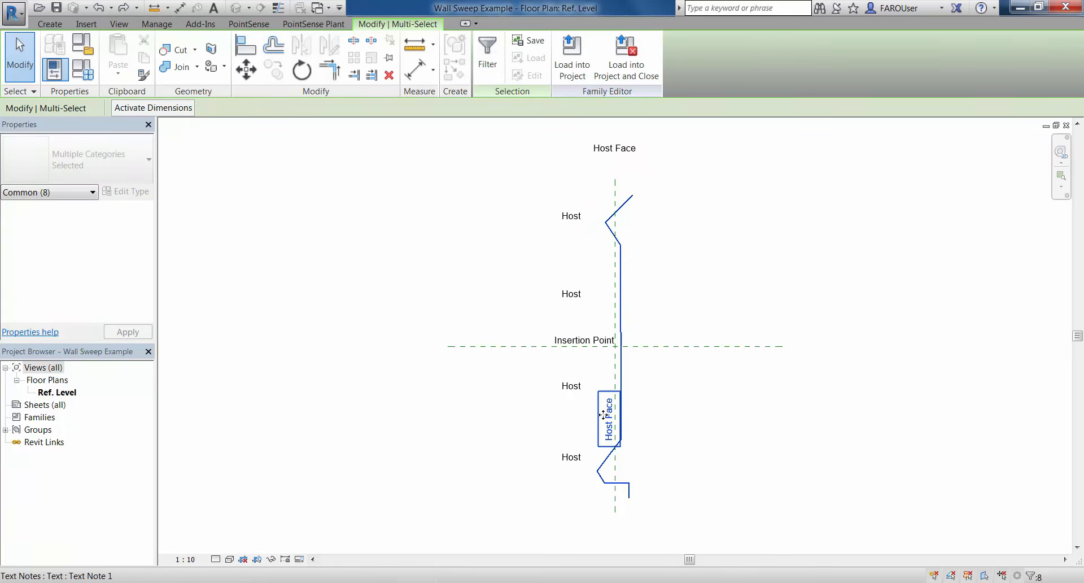
{"action": "left_click", "coordinate": [488, 54]}
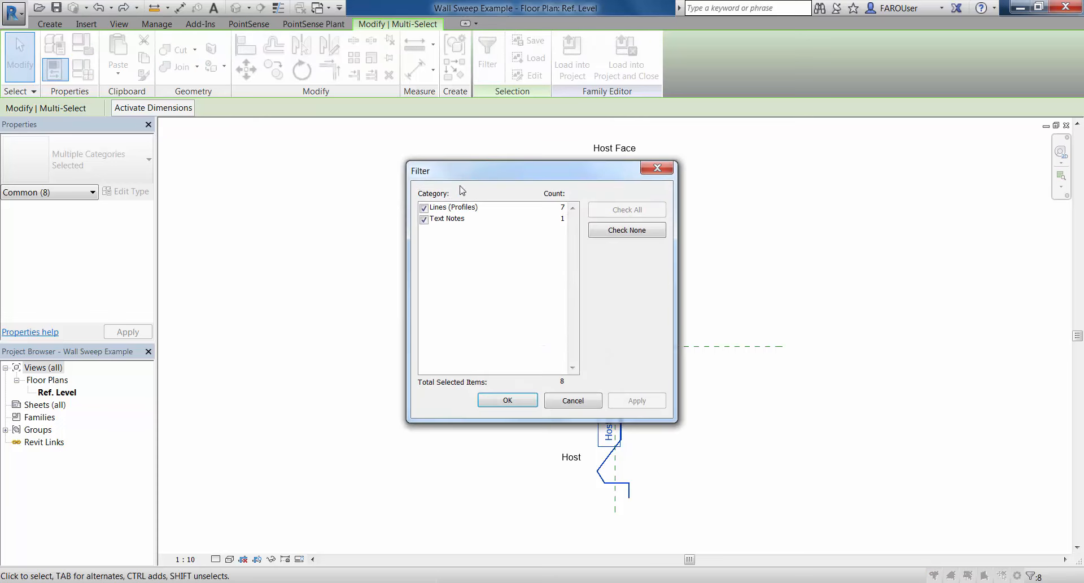
{"action": "left_click", "coordinate": [448, 218]}
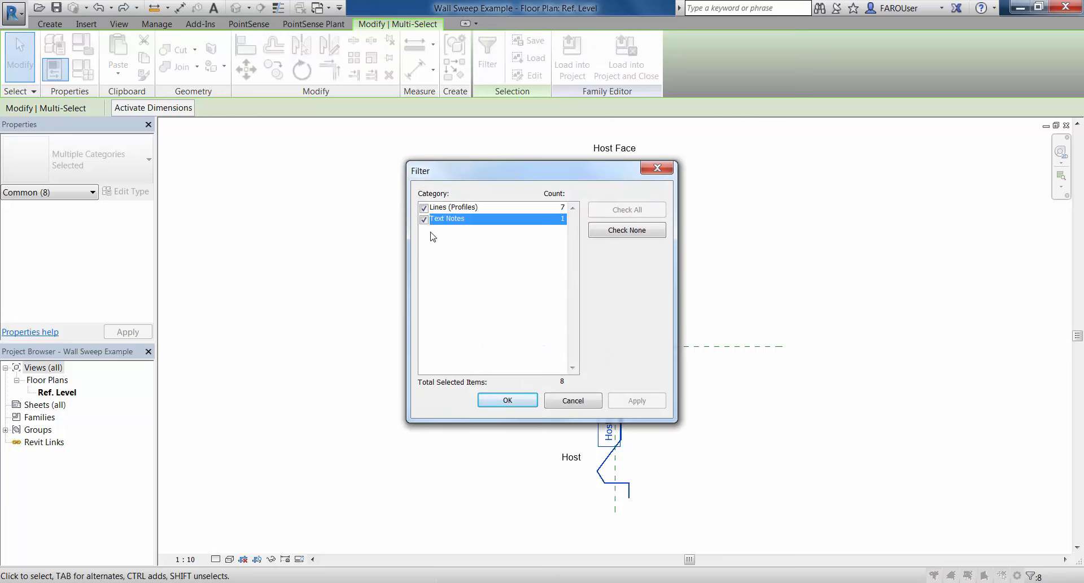
{"action": "left_click", "coordinate": [507, 400]}
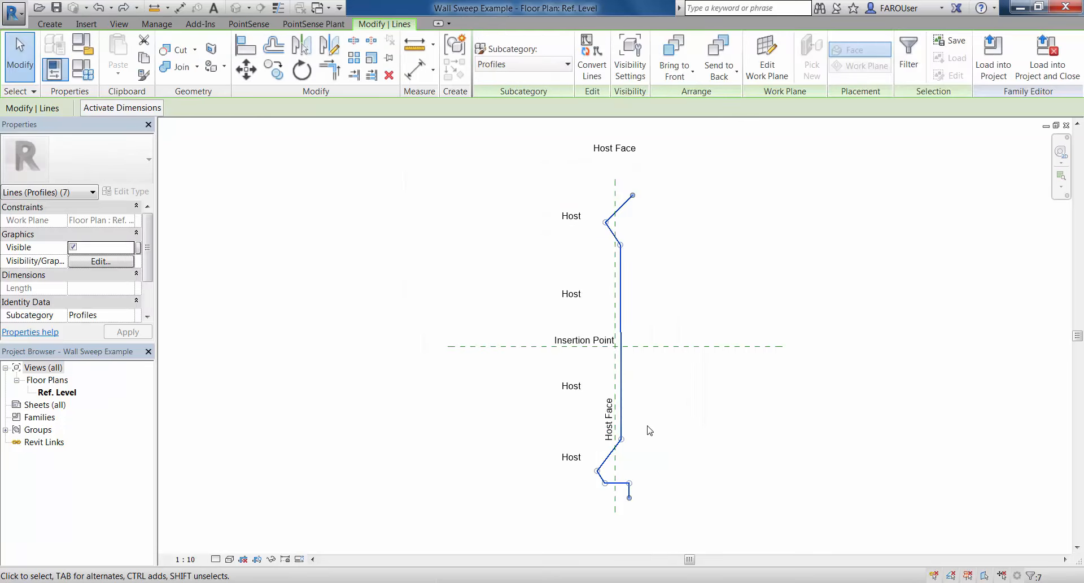
{"action": "left_click", "coordinate": [302, 45]}
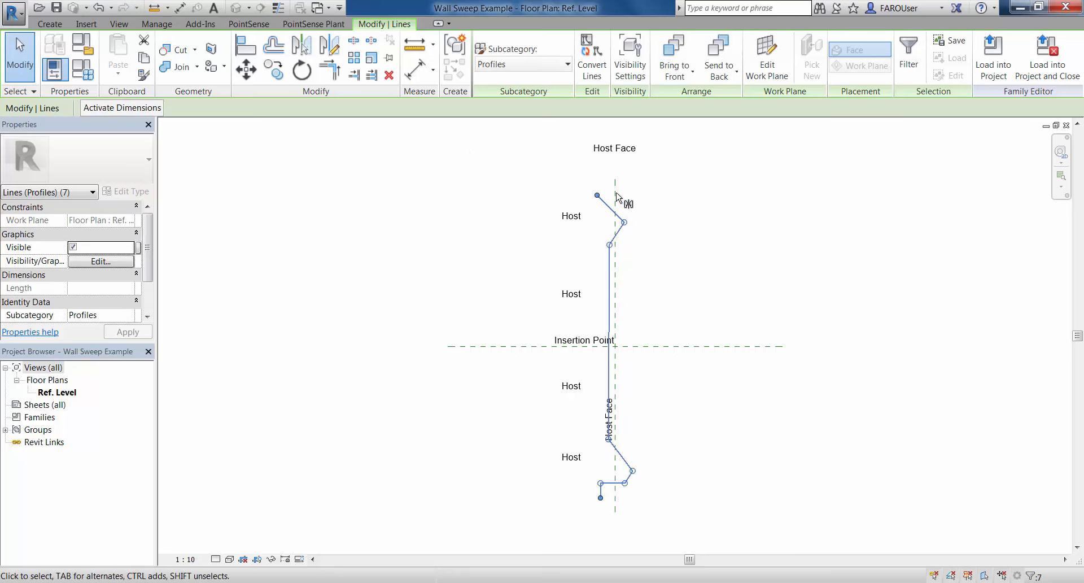
{"action": "left_click", "coordinate": [246, 68]}
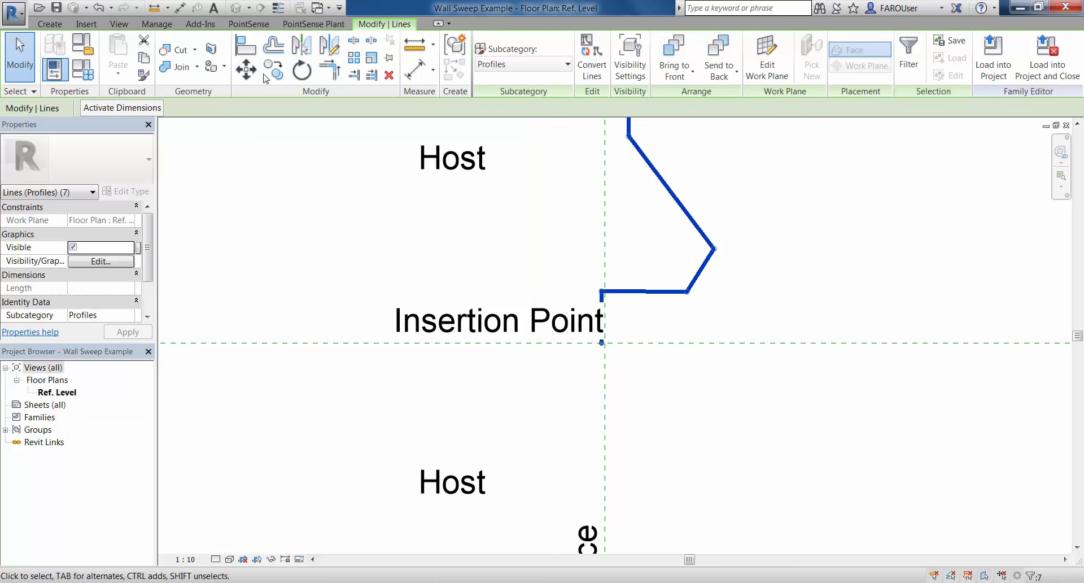
- Snap the mirrored profile's lower end onto the insertion point and begin a closing line
{"action": "left_click", "coordinate": [245, 67]}
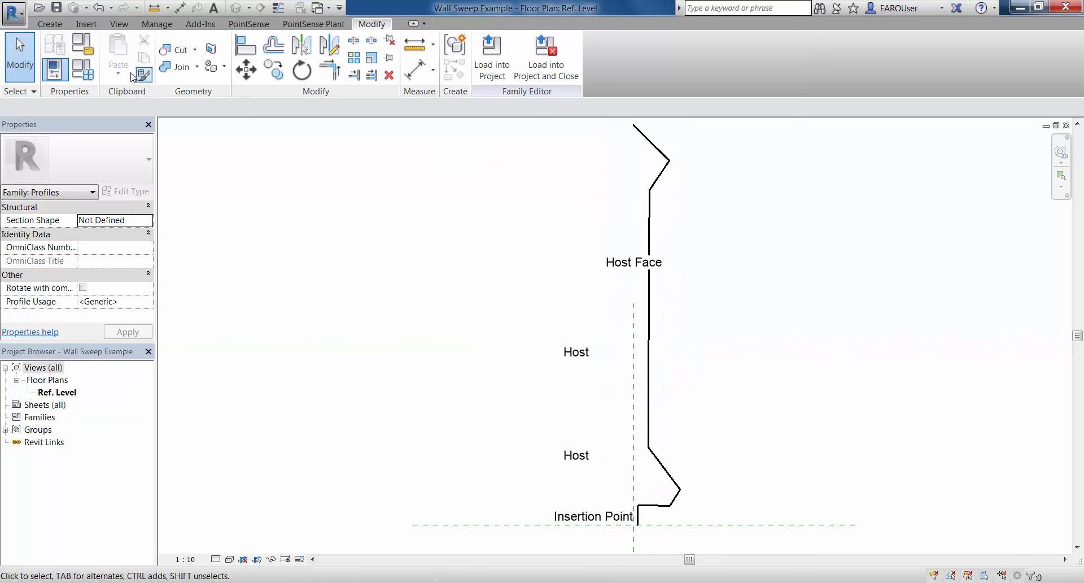
{"action": "left_click", "coordinate": [49, 23]}
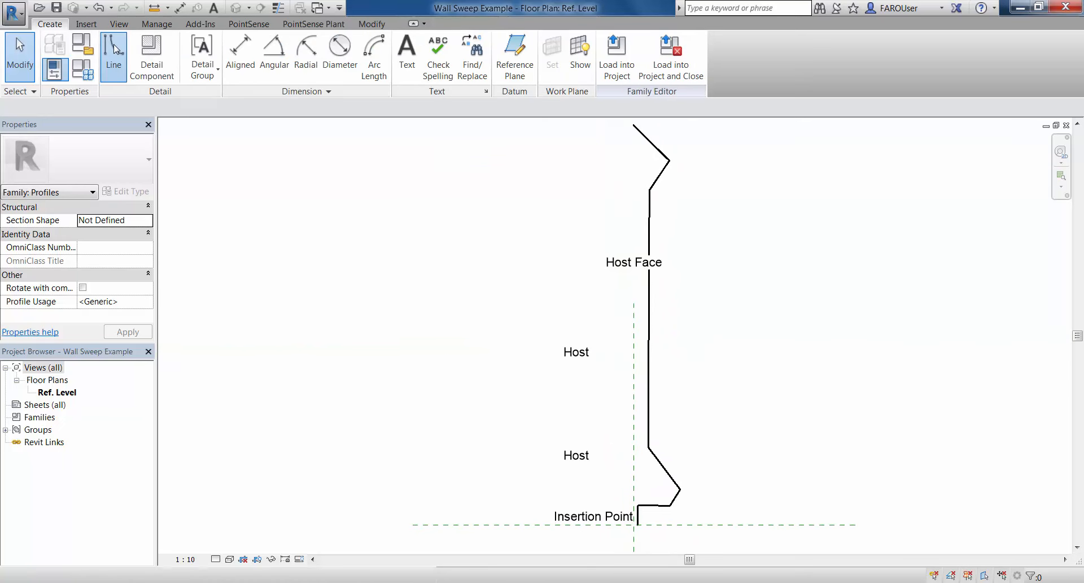
{"action": "left_click", "coordinate": [113, 52]}
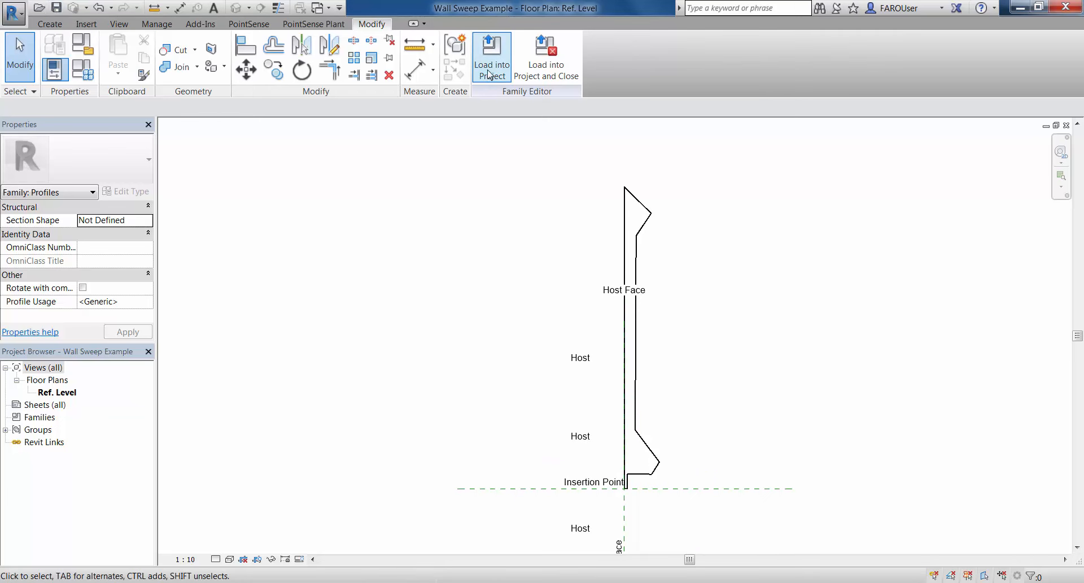
{"action": "left_click", "coordinate": [492, 56]}
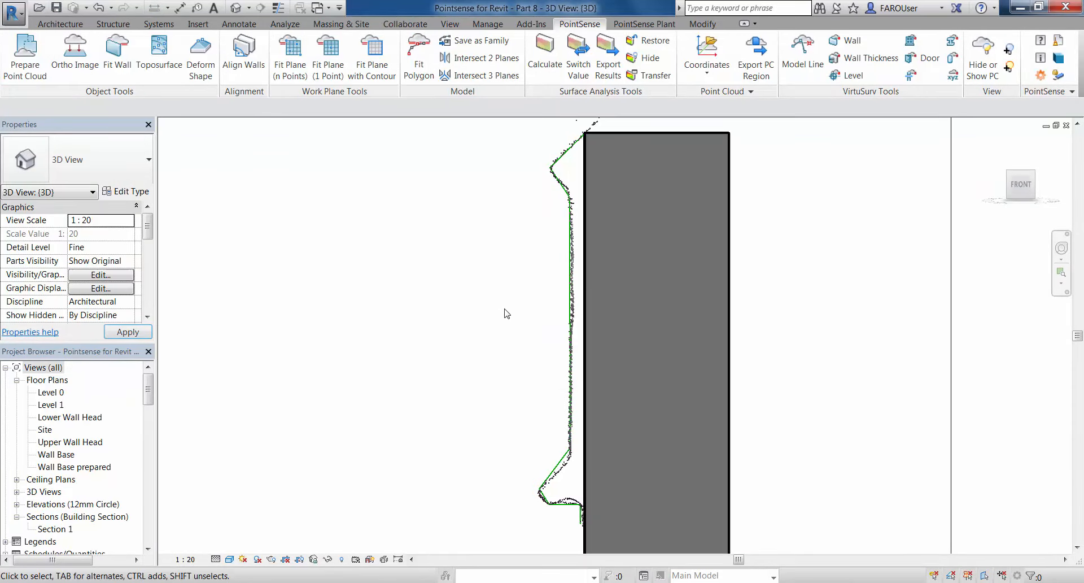
{"action": "mouse_move", "coordinate": [411, 341]}
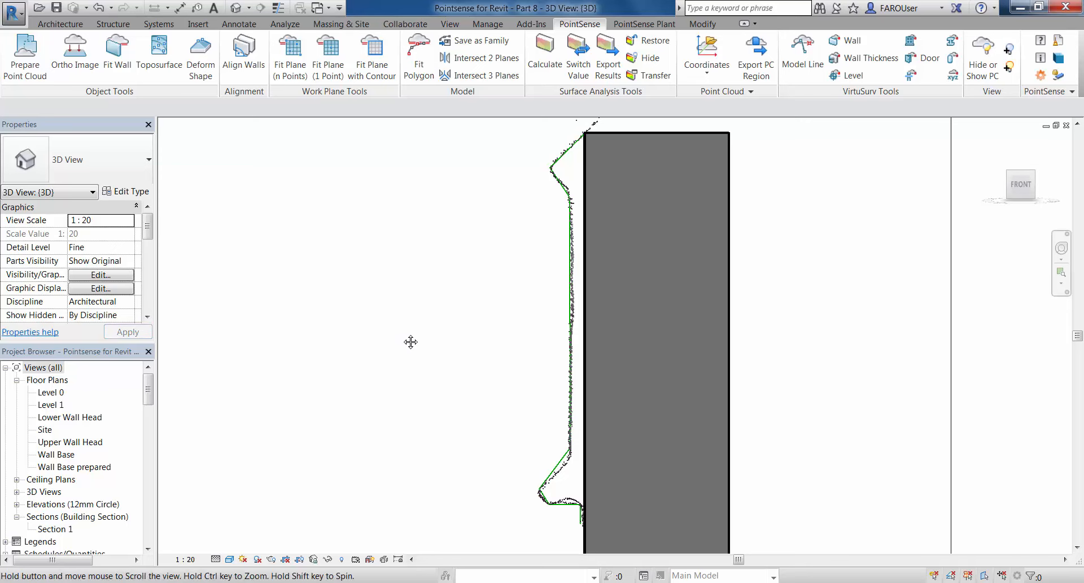
{"action": "left_click_drag", "start_coordinate": [147, 388], "coordinate": [147, 439]}
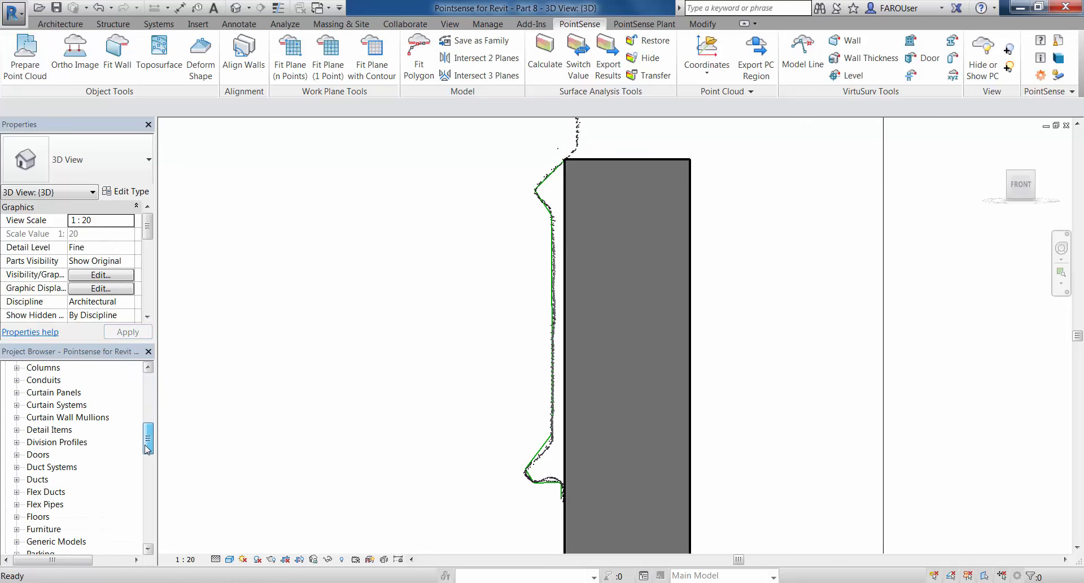
{"action": "scroll", "scroll_direction": "down", "scroll_amount": 3}
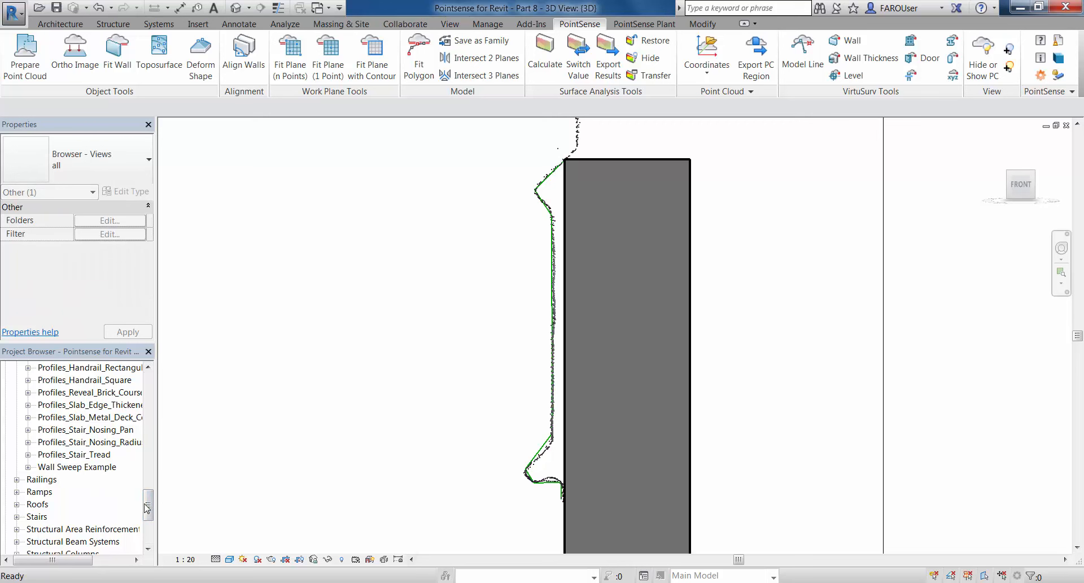
{"action": "left_click_drag", "start_coordinate": [146, 506], "coordinate": [145, 429]}
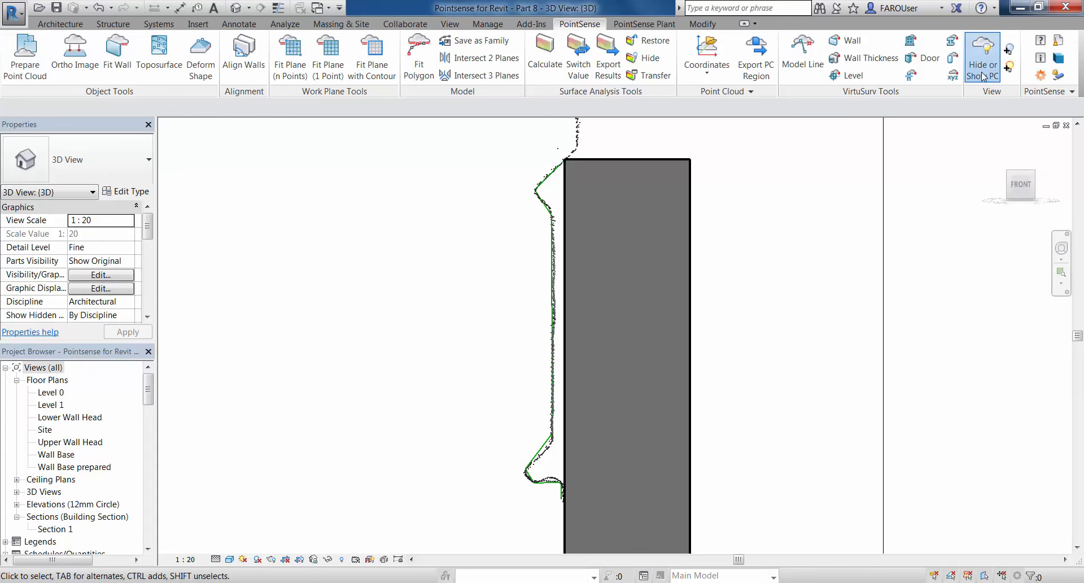
- Hide the point cloud, turn off the section box, and orbit to view the survey walls
{"action": "left_click", "coordinate": [982, 58]}
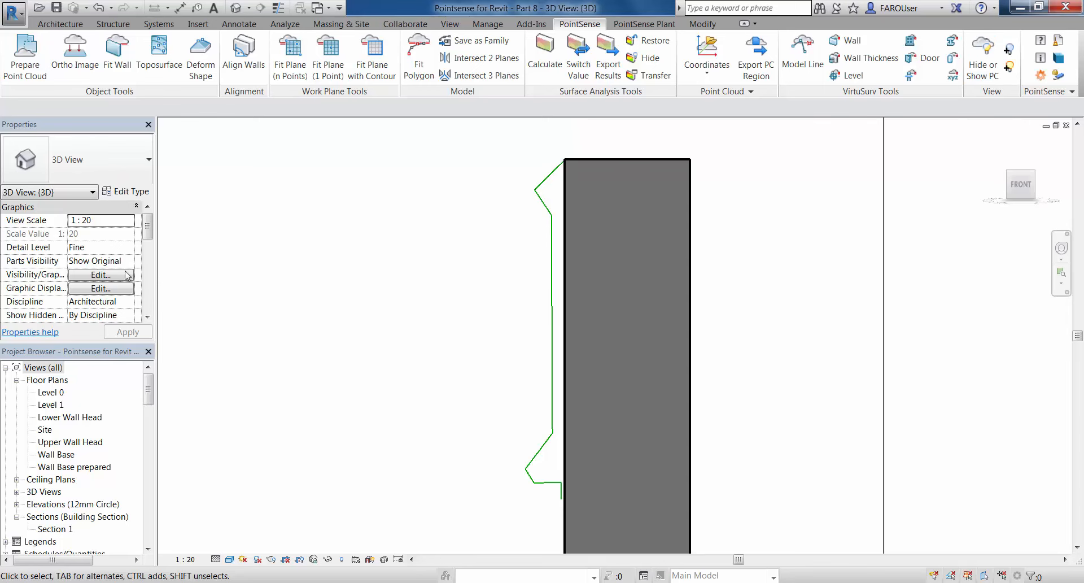
{"action": "scroll", "scroll_direction": "down", "scroll_amount": 3}
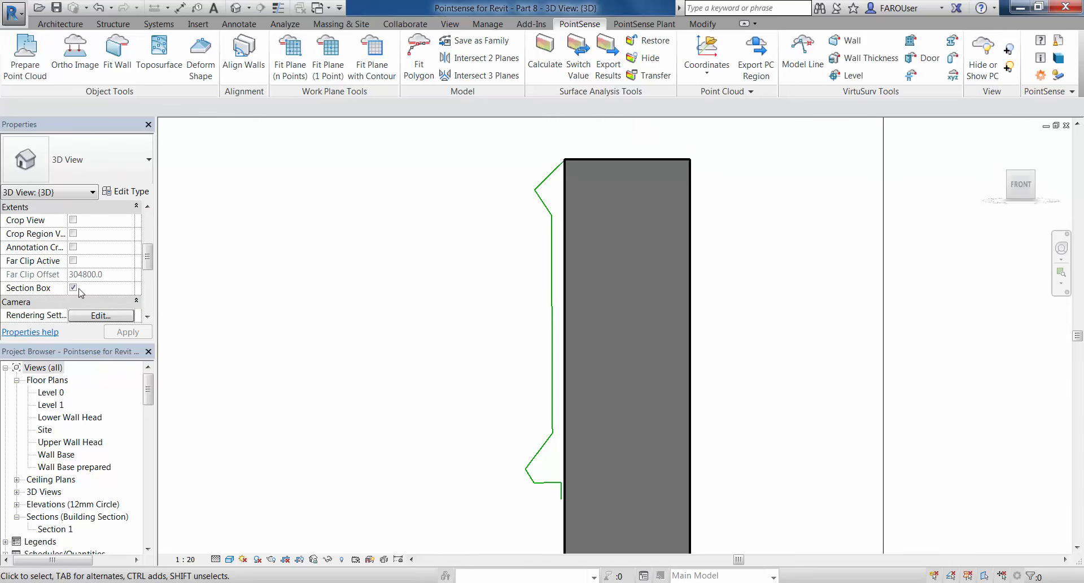
{"action": "left_click", "coordinate": [73, 288]}
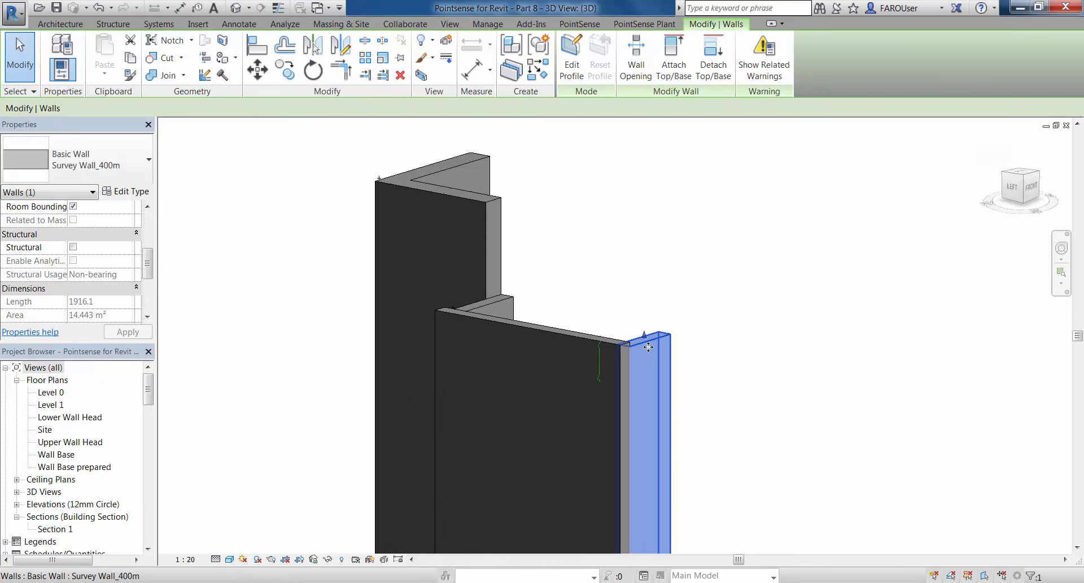
{"action": "left_click_drag", "start_coordinate": [649, 347], "coordinate": [646, 332]}
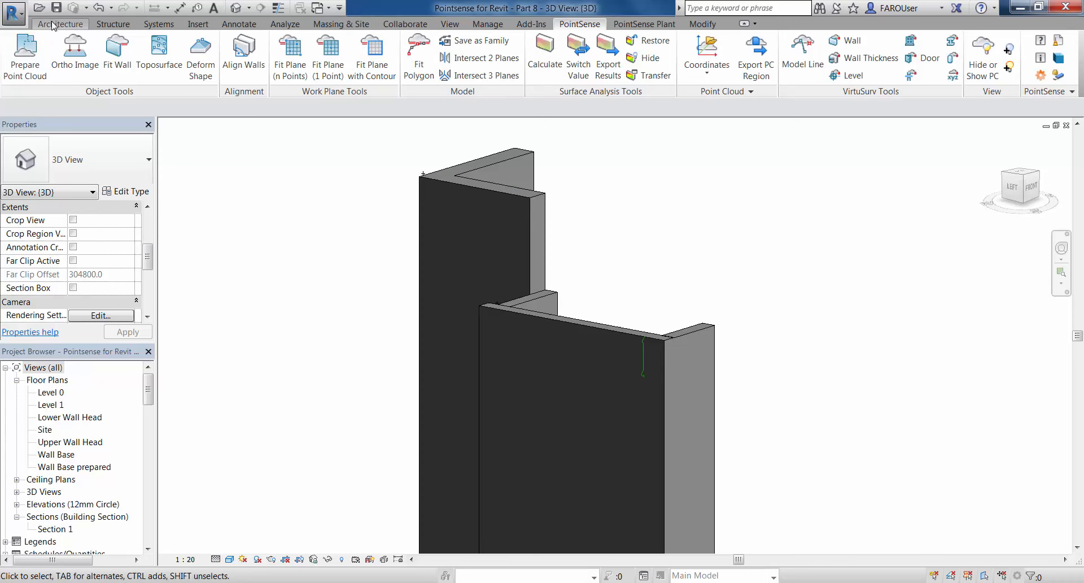
- Start the Wall: Sweep tool and open the sweep's type properties
{"action": "left_click", "coordinate": [61, 24]}
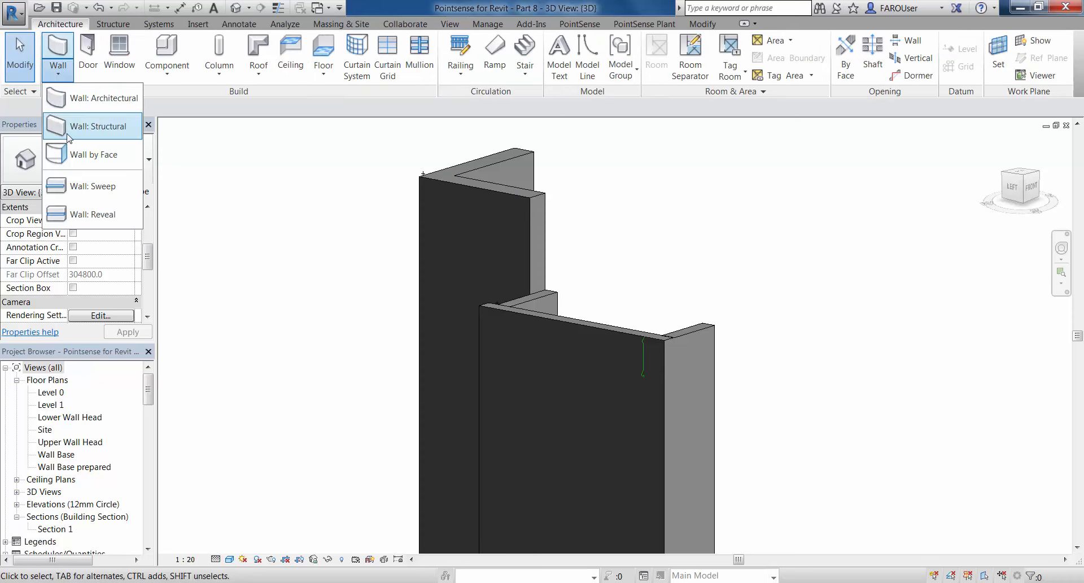
{"action": "left_click", "coordinate": [92, 185]}
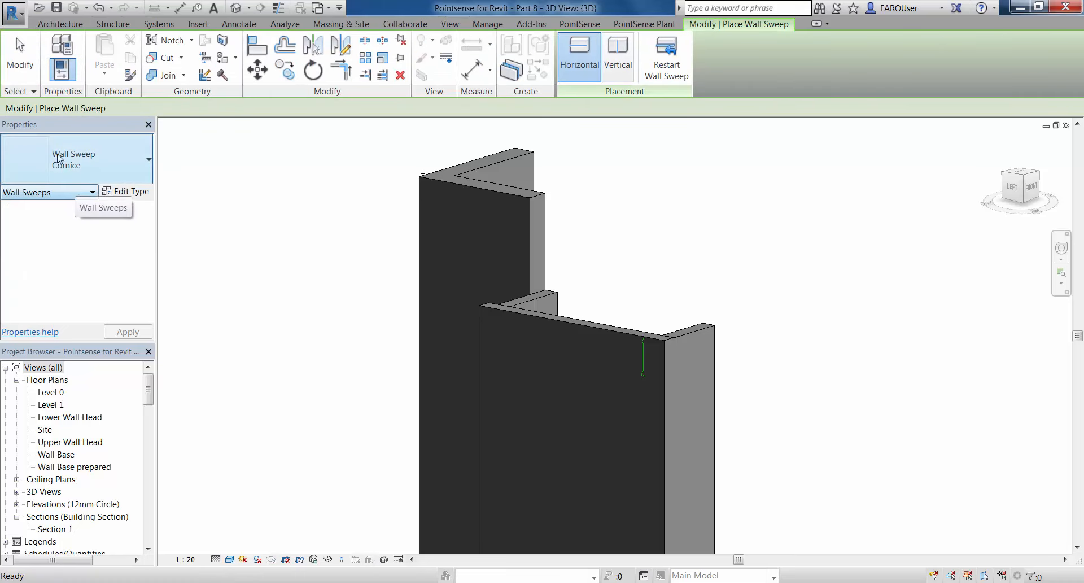
{"action": "left_click", "coordinate": [579, 351]}
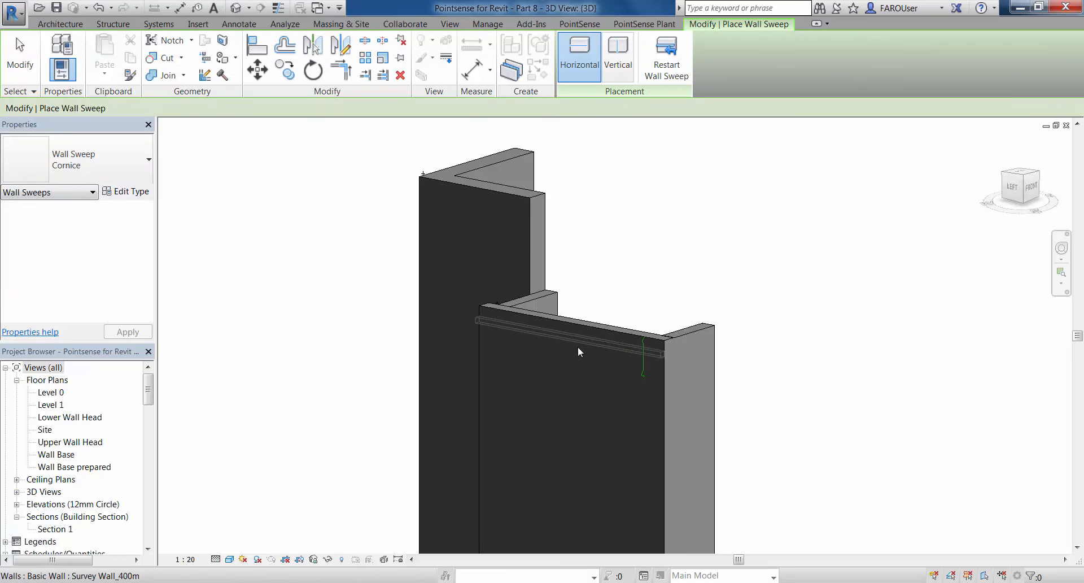
{"action": "mouse_move", "coordinate": [620, 349]}
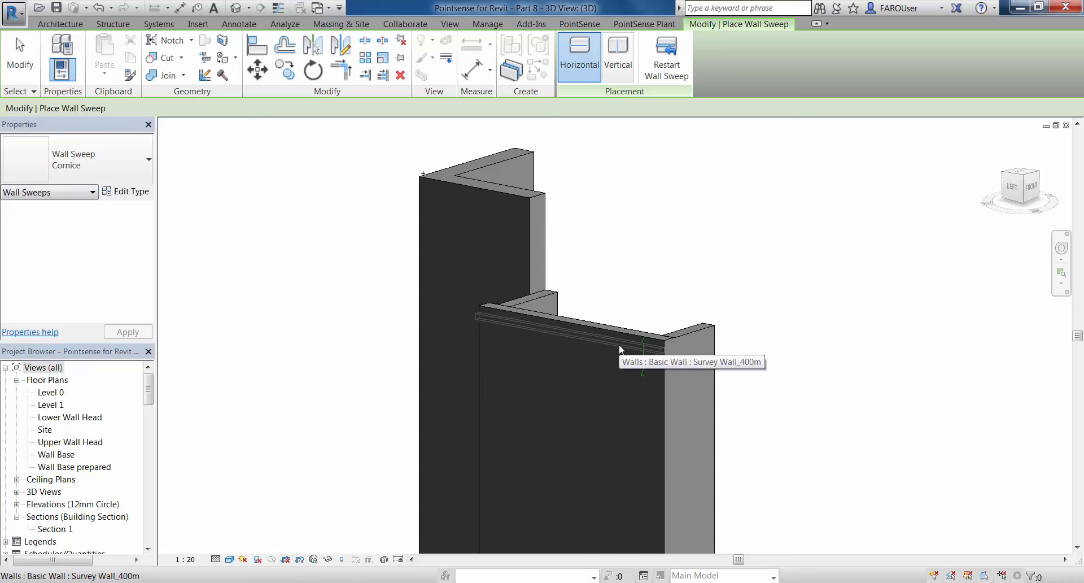
{"action": "mouse_move", "coordinate": [126, 198]}
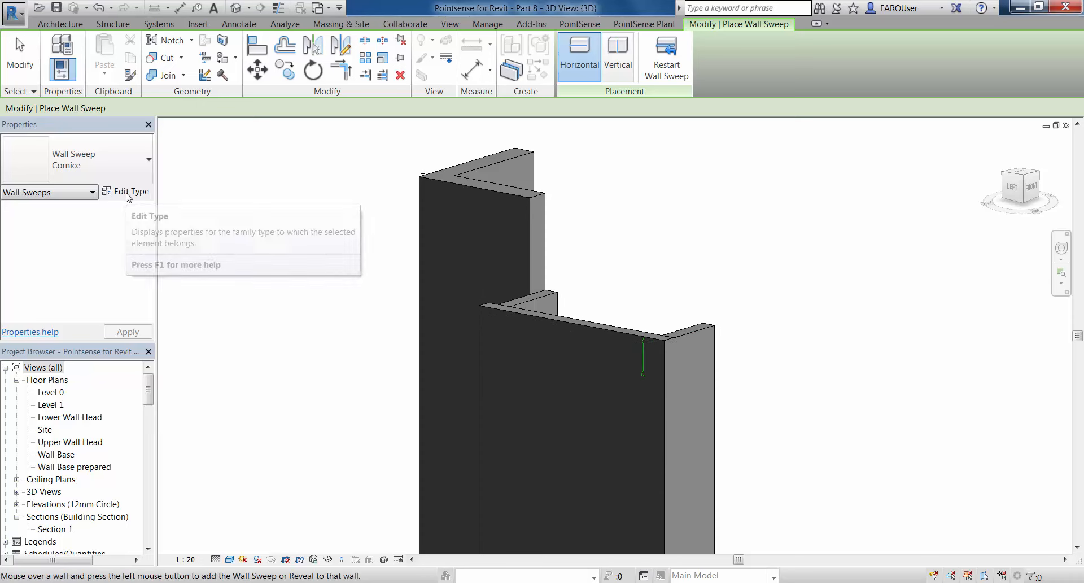
{"action": "left_click", "coordinate": [448, 153]}
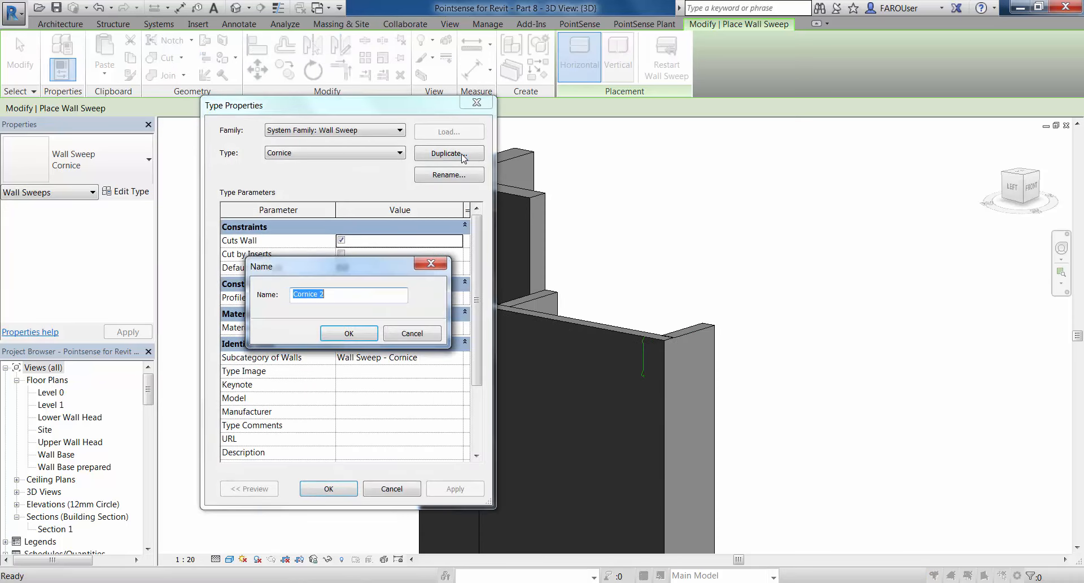
- Duplicate the sweep type as 'Wall Sweep Example' using the Wall Sweep Example profile
{"action": "type", "text": "W"}
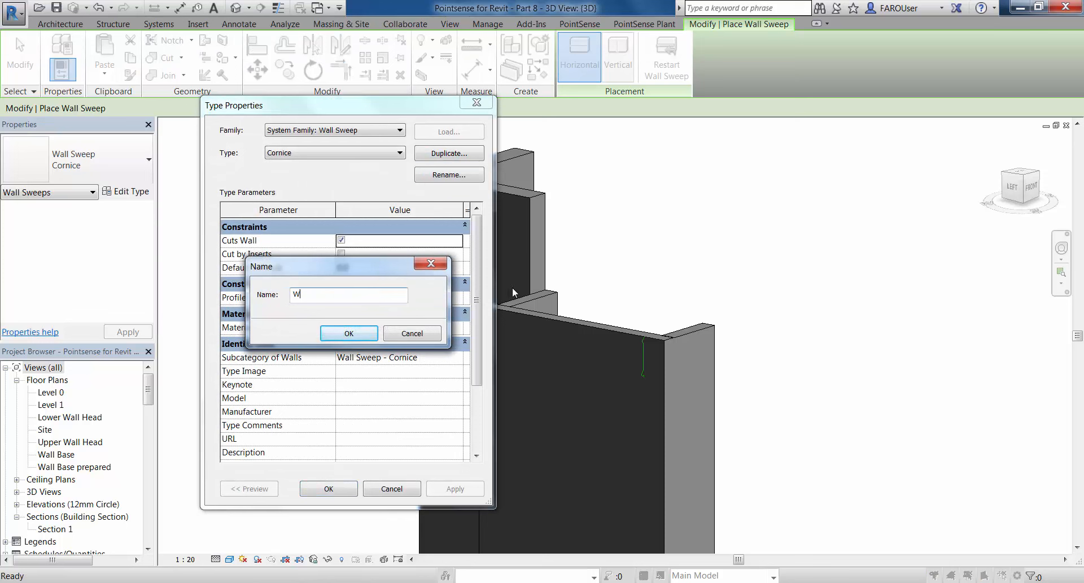
{"action": "type", "text": "all Sweep"}
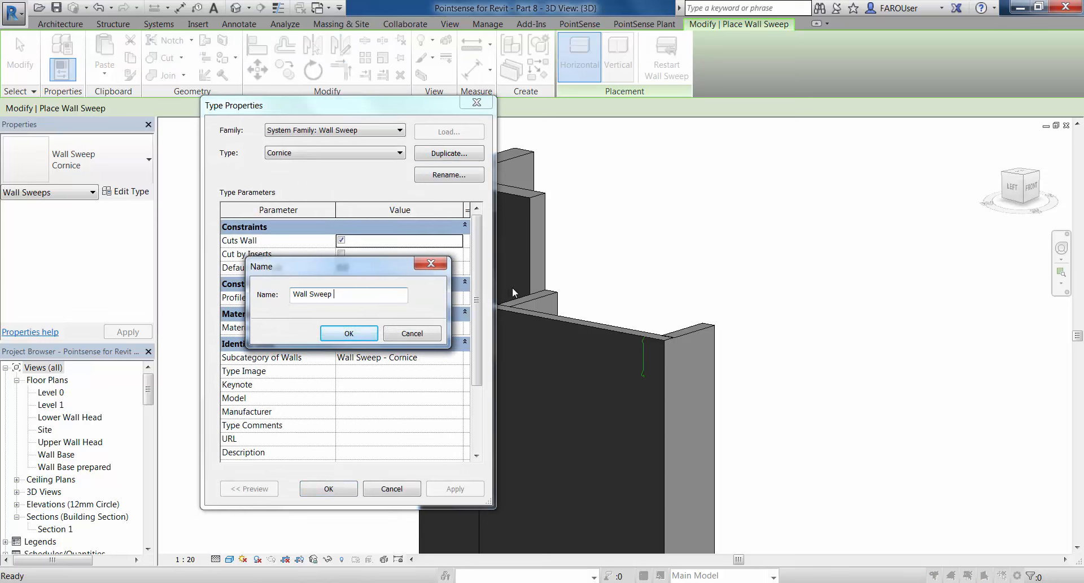
{"action": "type", "text": "Example"}
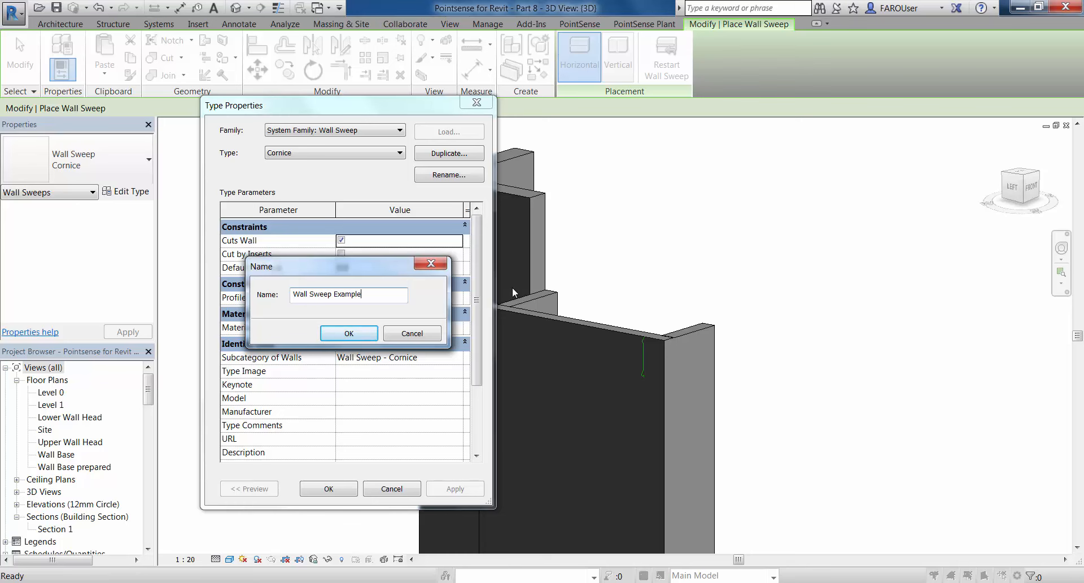
{"action": "left_click", "coordinate": [349, 333]}
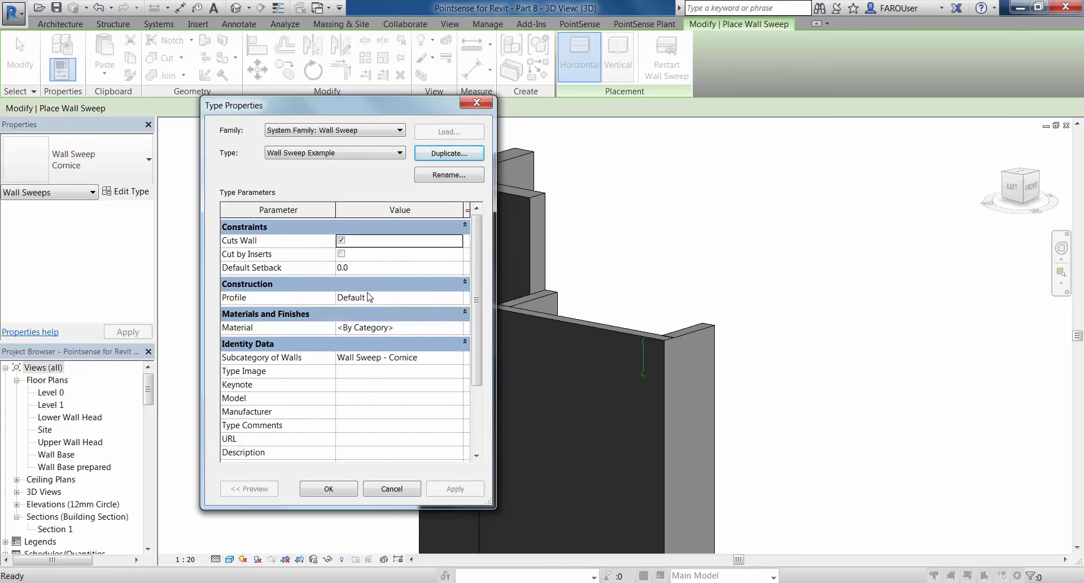
{"action": "left_click", "coordinate": [458, 297]}
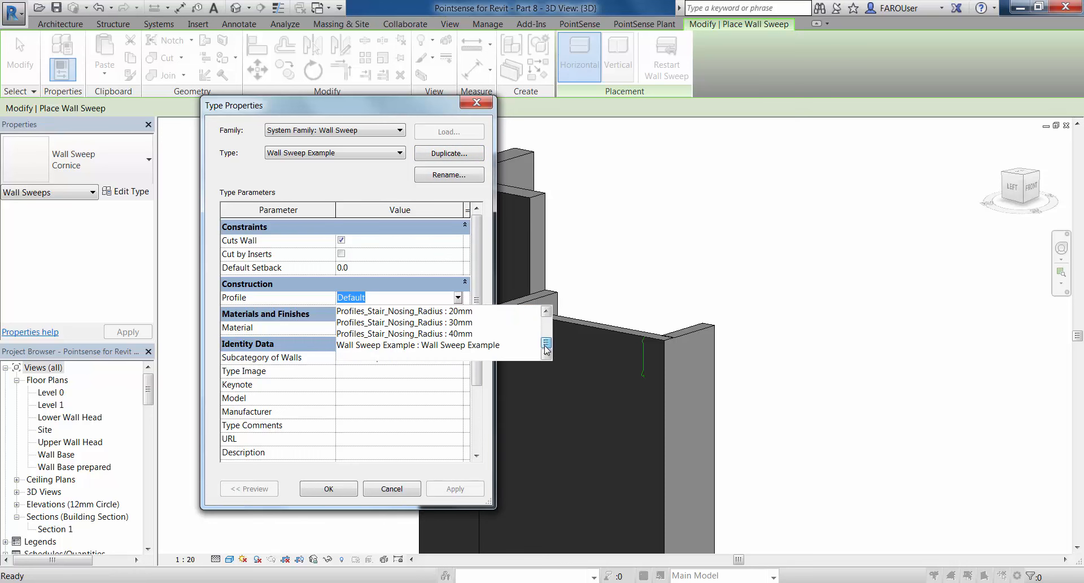
{"action": "left_click", "coordinate": [417, 345]}
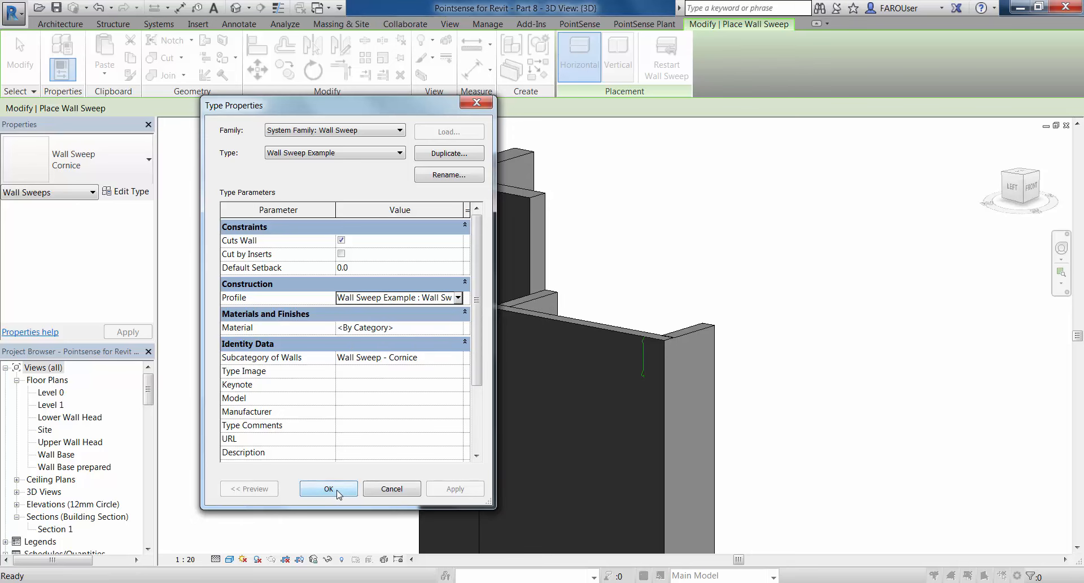
{"action": "left_click", "coordinate": [328, 488]}
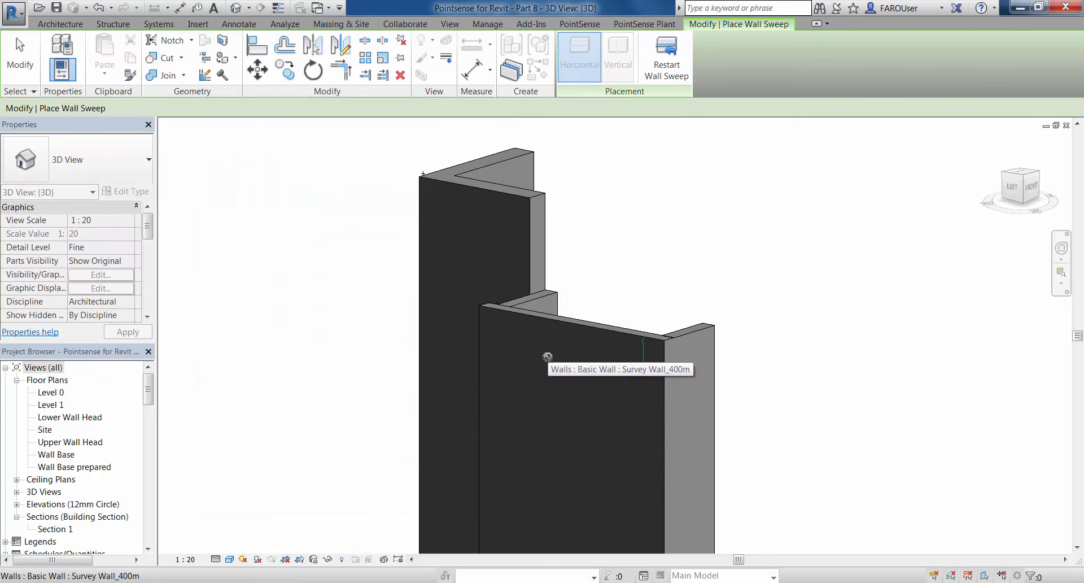
{"action": "mouse_move", "coordinate": [664, 364]}
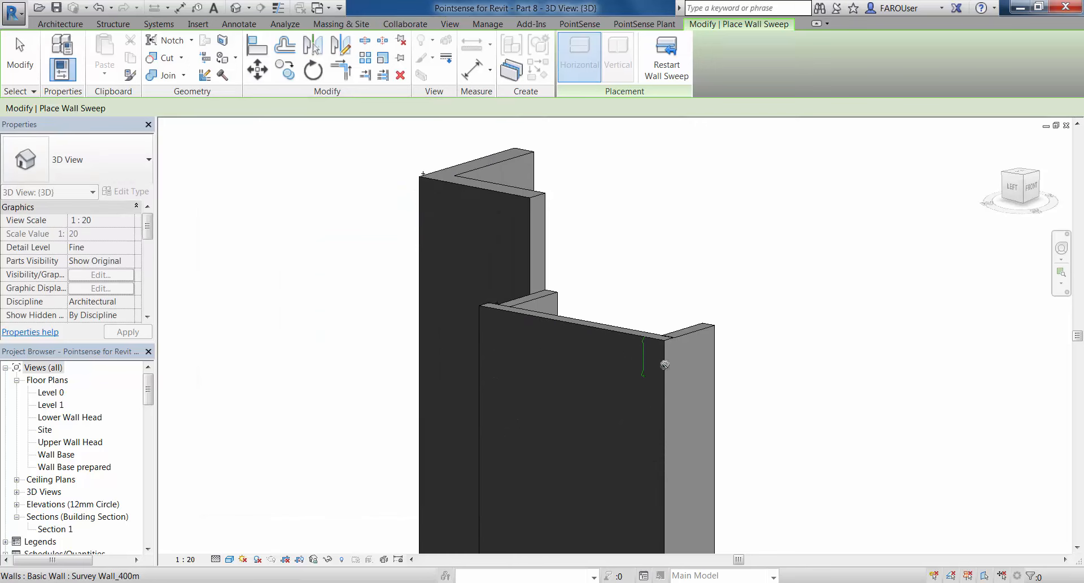
- Place the Wall Sweep Example cornice on the survey wall's top edge and orbit to inspect its corner
{"action": "left_click", "coordinate": [662, 365]}
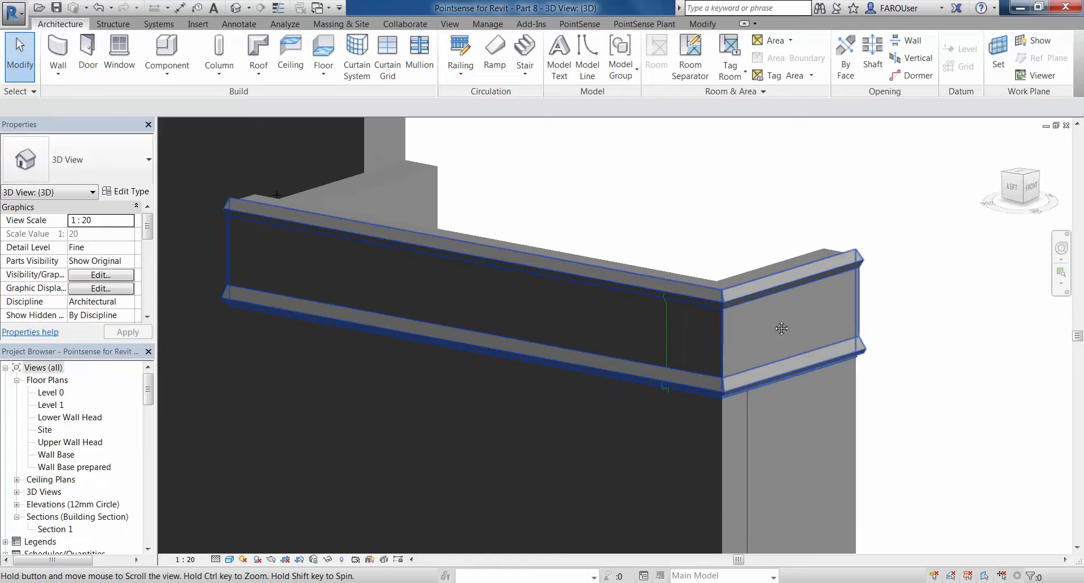
{"action": "left_click_drag", "start_coordinate": [781, 328], "coordinate": [690, 401]}
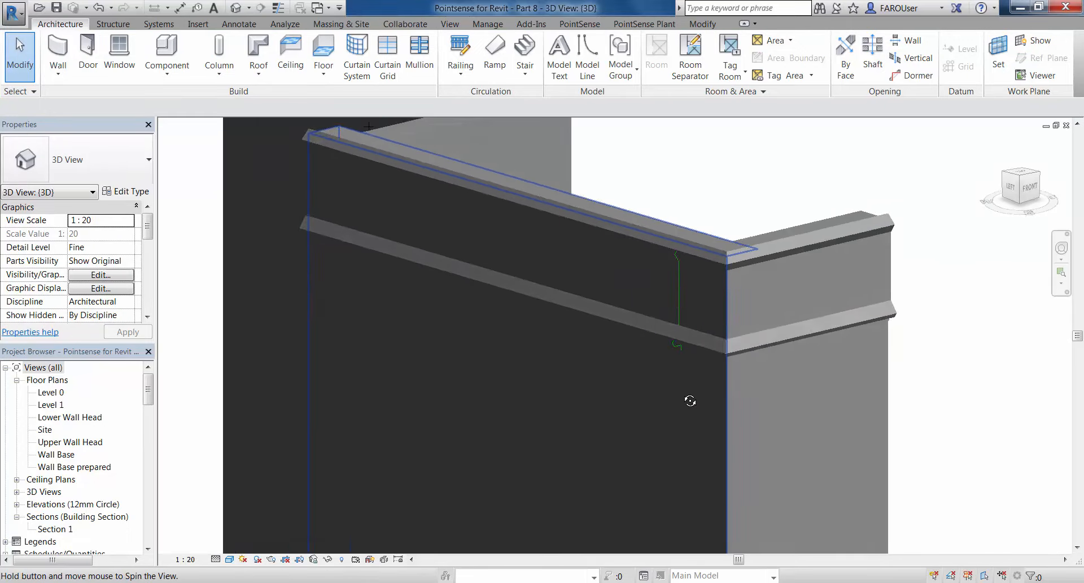
{"action": "left_click_drag", "start_coordinate": [690, 401], "coordinate": [642, 426]}
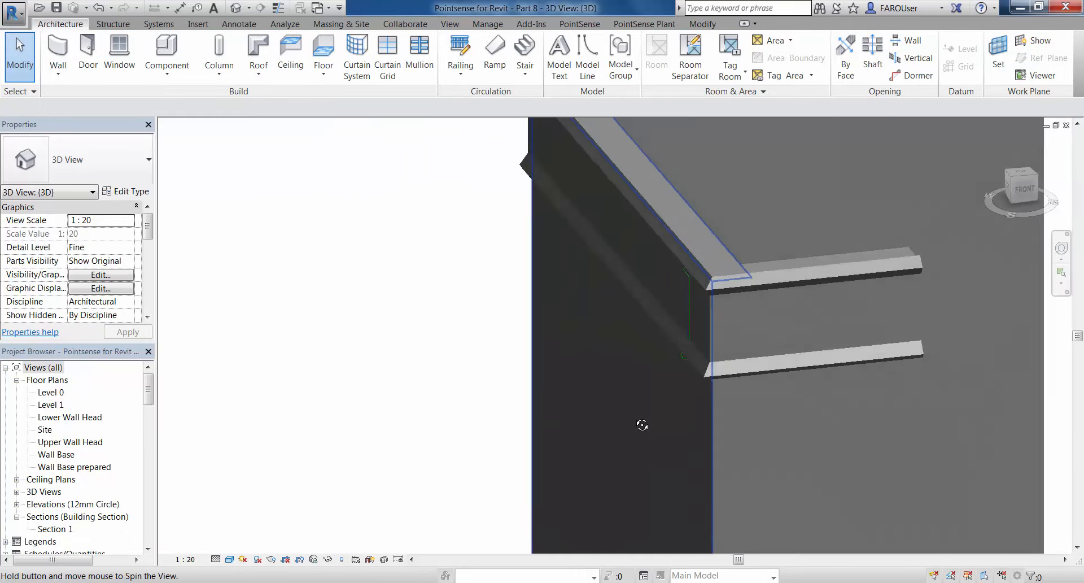